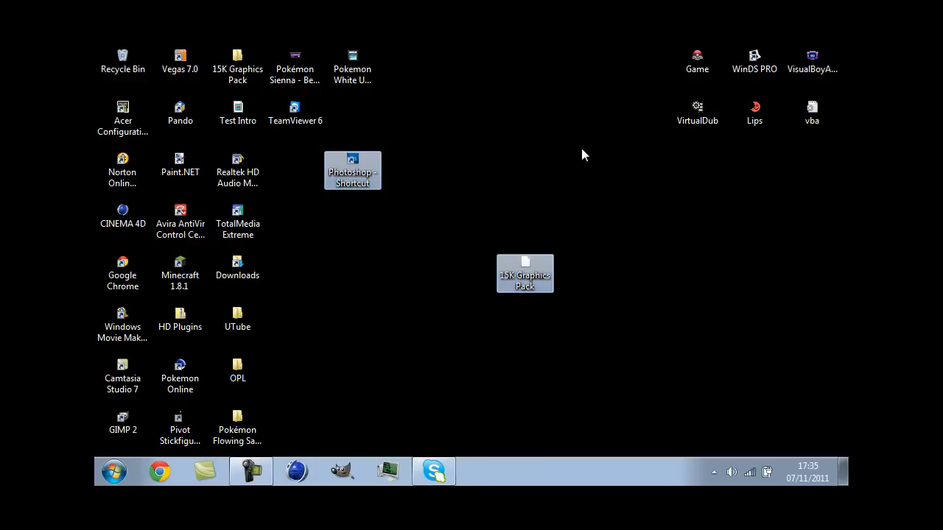
- Launch GIMP from the desktop and bring up its empty maximized main window
click(372, 364)
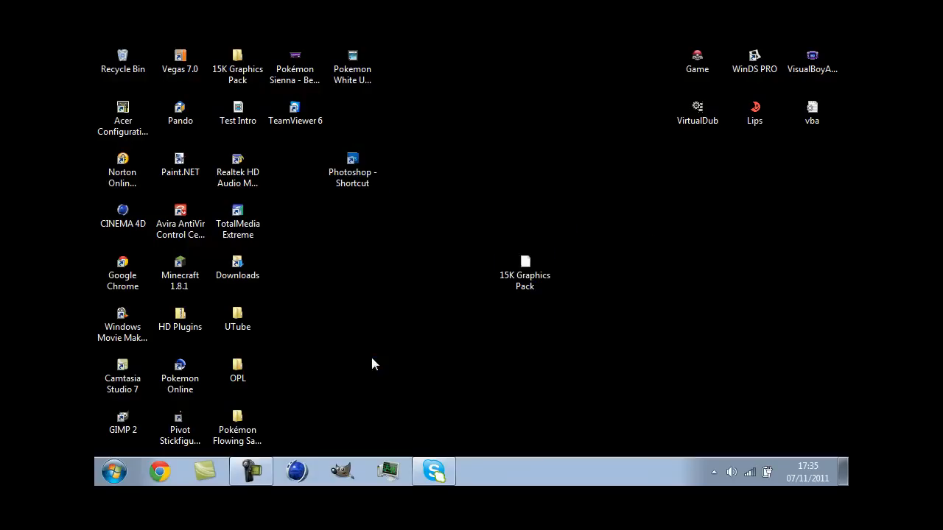
mouse_move(361, 425)
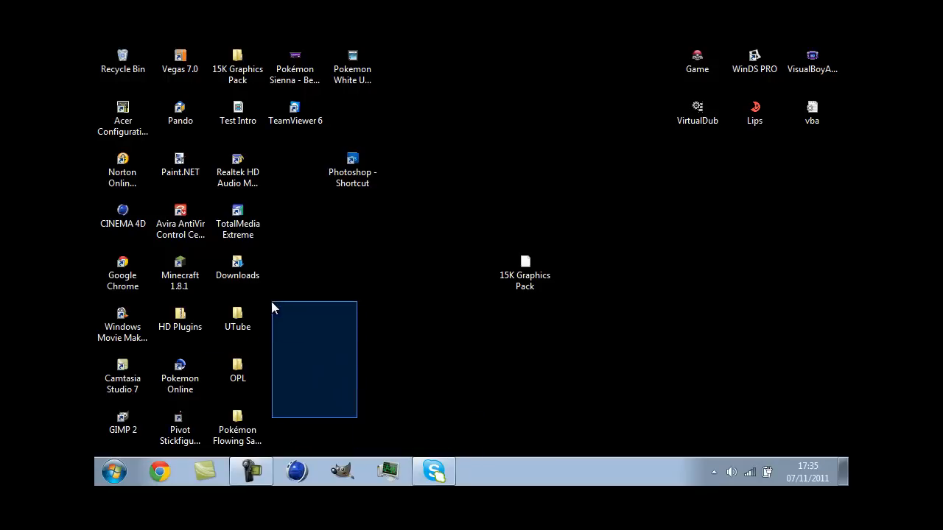
drag(272, 307, 420, 454)
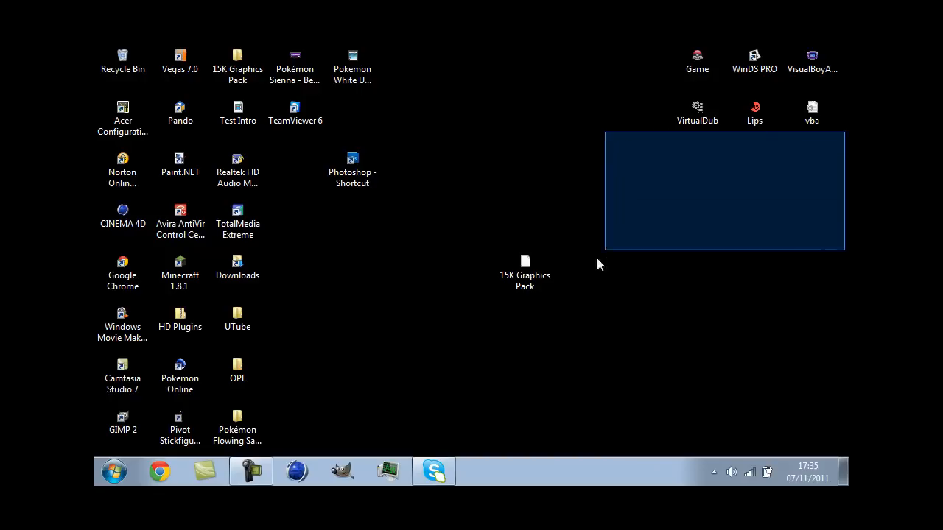
click(593, 165)
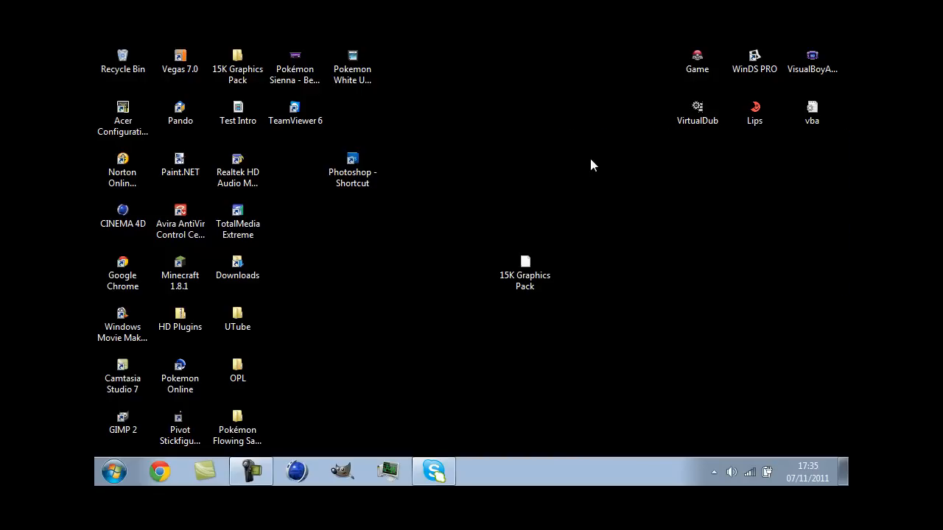
mouse_move(276, 212)
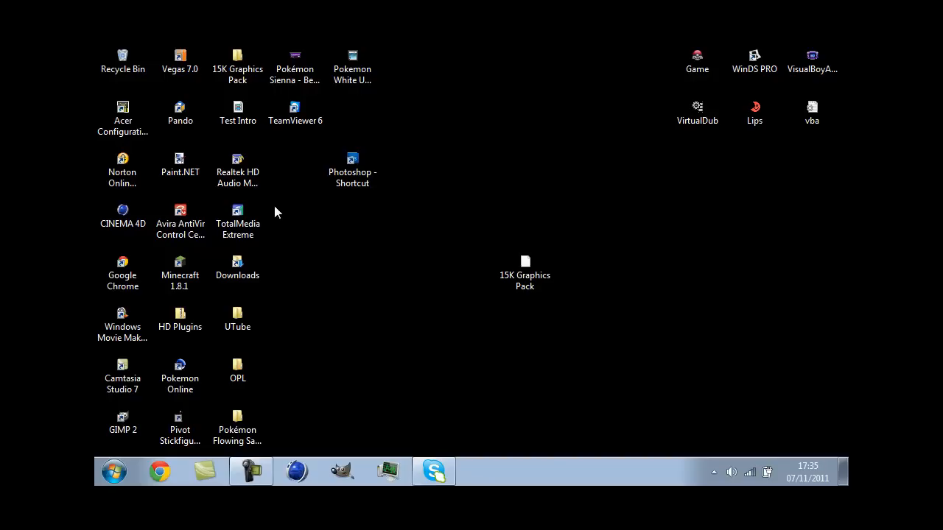
mouse_move(330, 334)
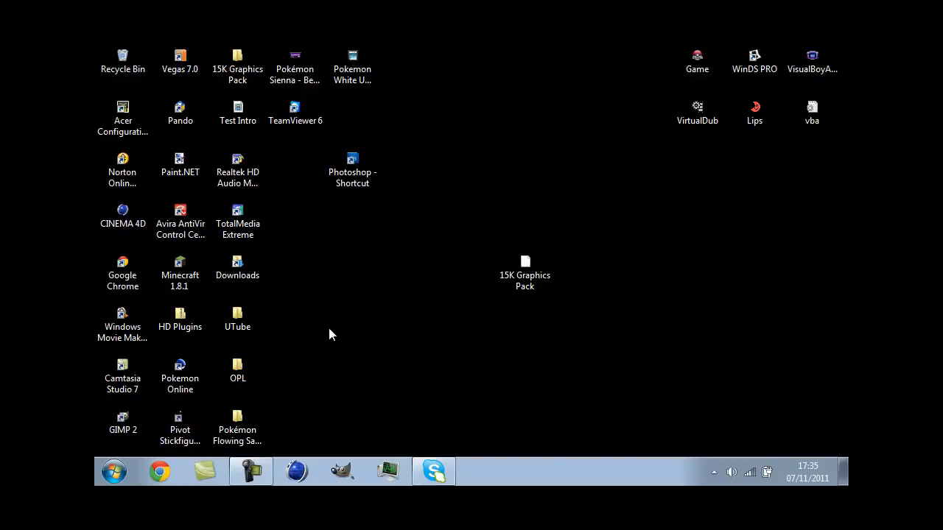
mouse_move(340, 400)
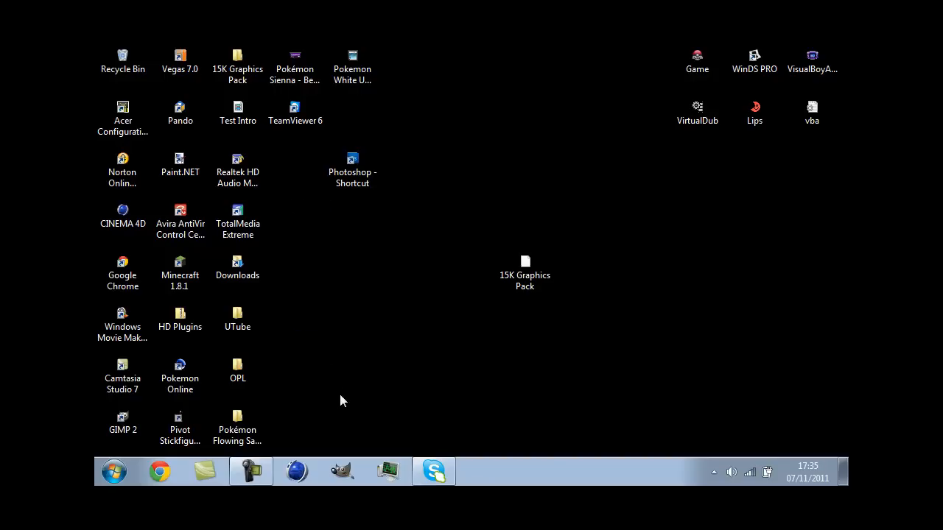
mouse_move(341, 472)
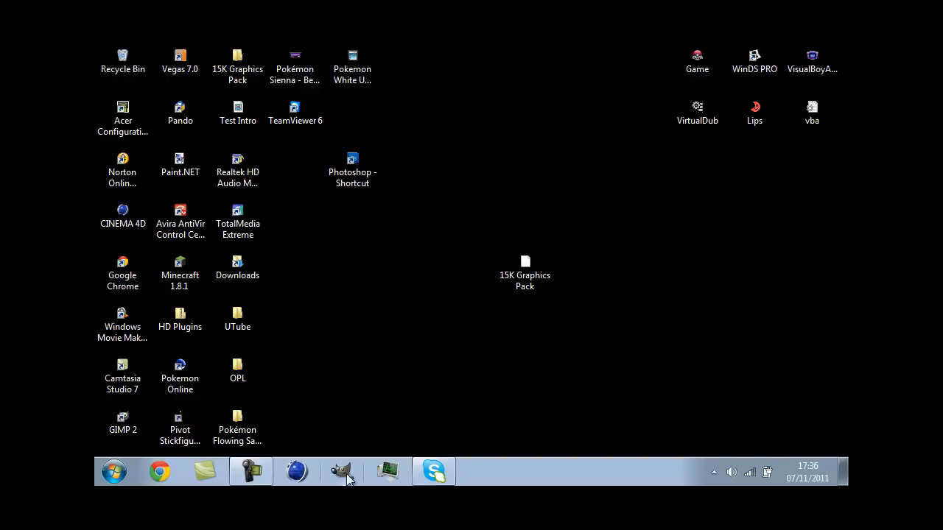
mouse_move(306, 176)
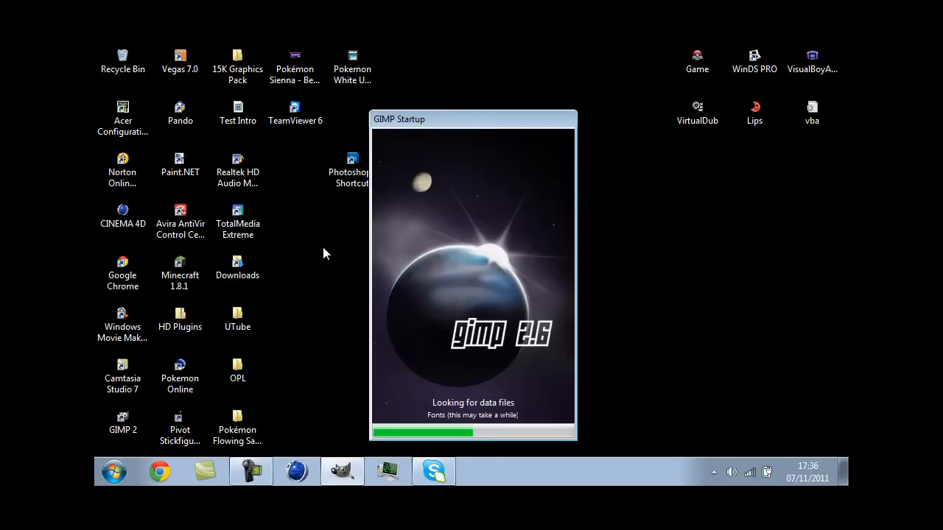
mouse_move(702, 259)
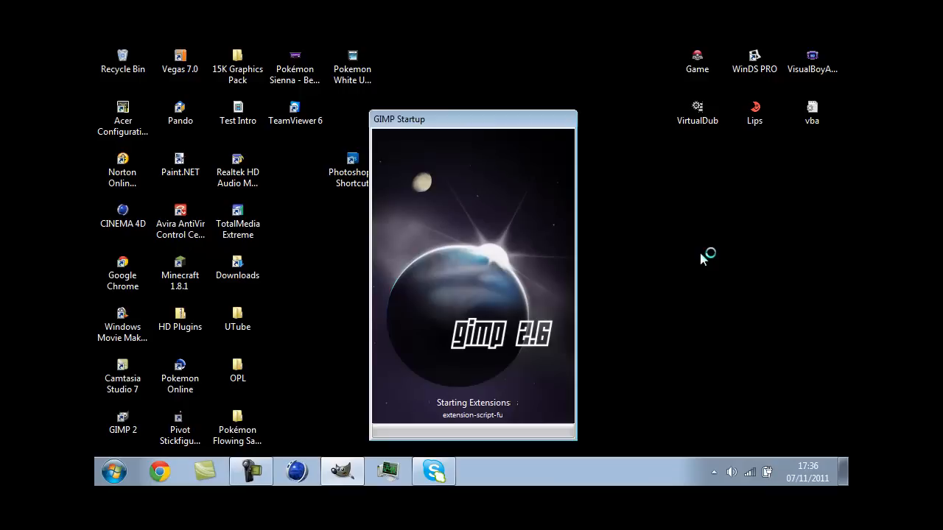
mouse_move(701, 259)
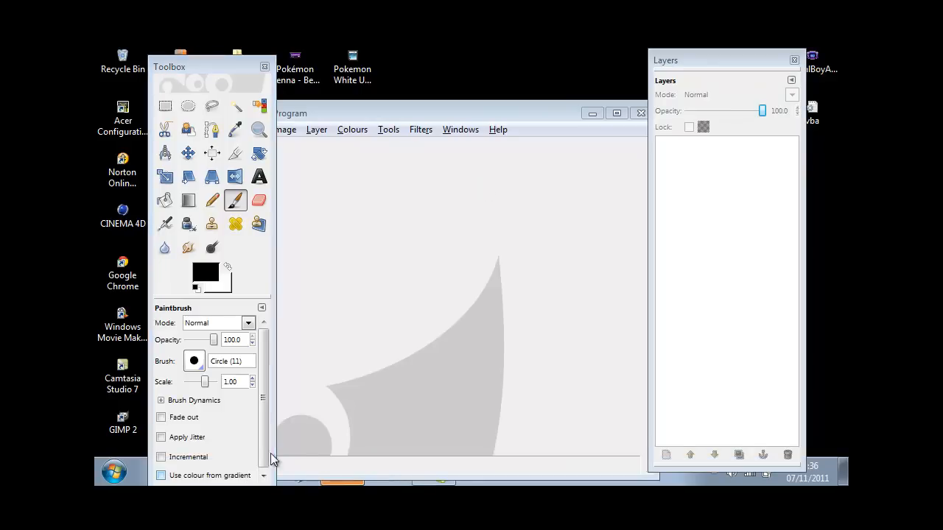
mouse_move(772, 408)
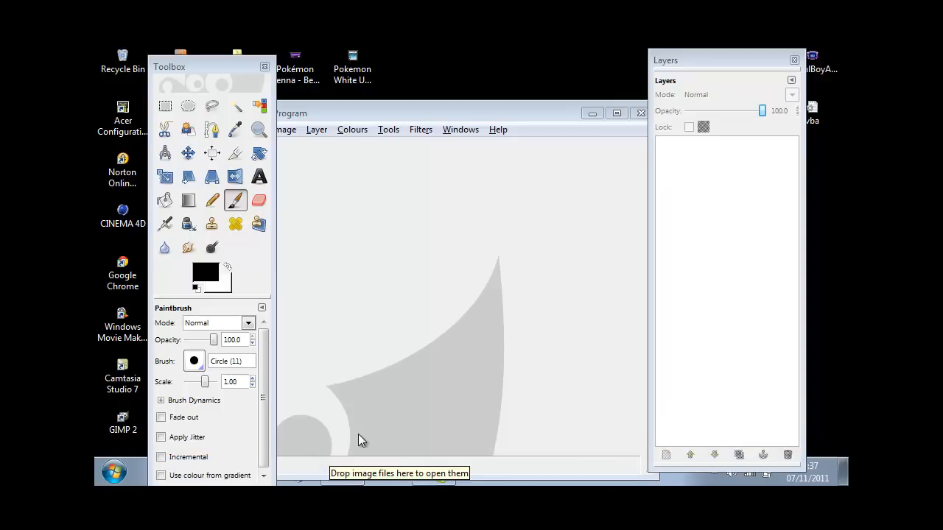
mouse_move(451, 366)
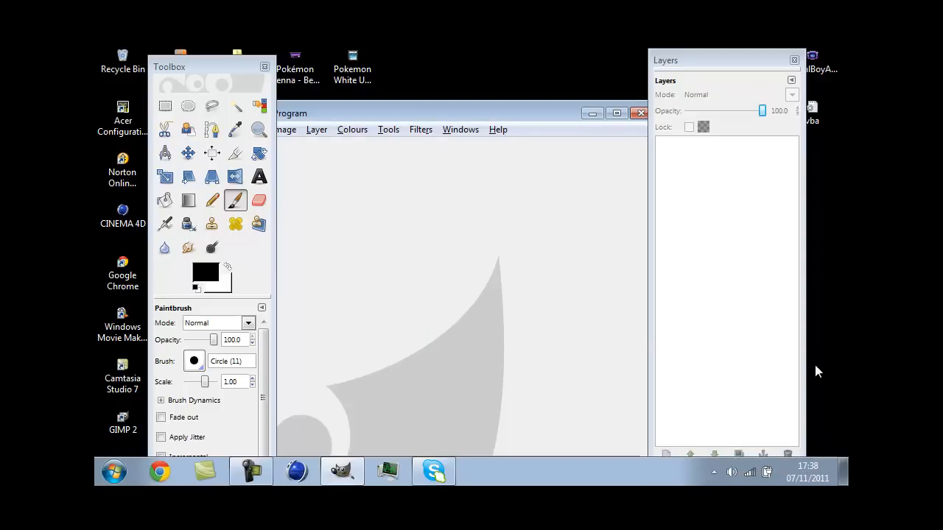
mouse_move(610, 73)
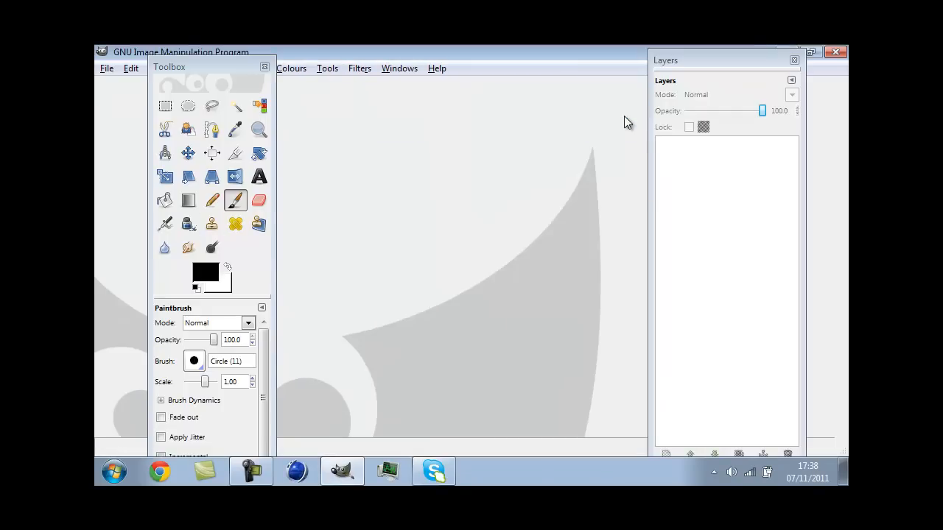
mouse_move(627, 121)
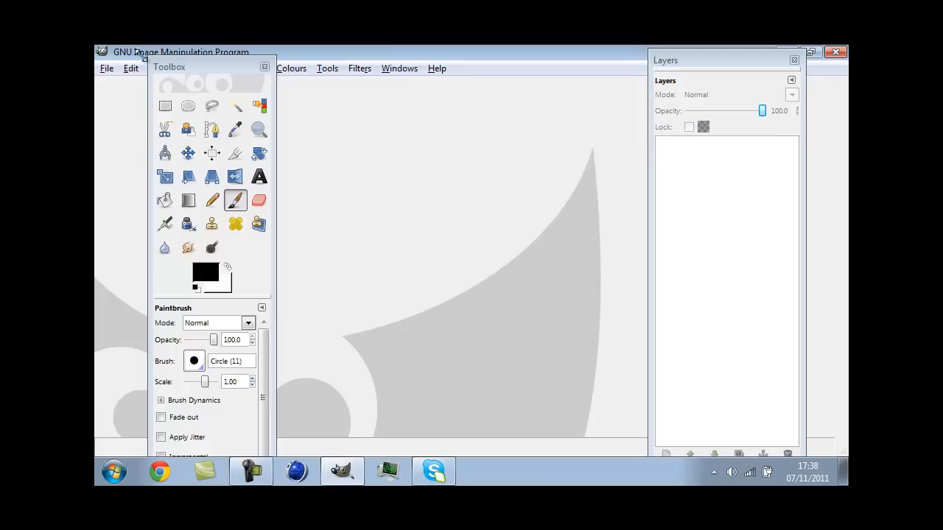
- Create a new image from the Layout template at 1024 × 768 pixels
click(106, 68)
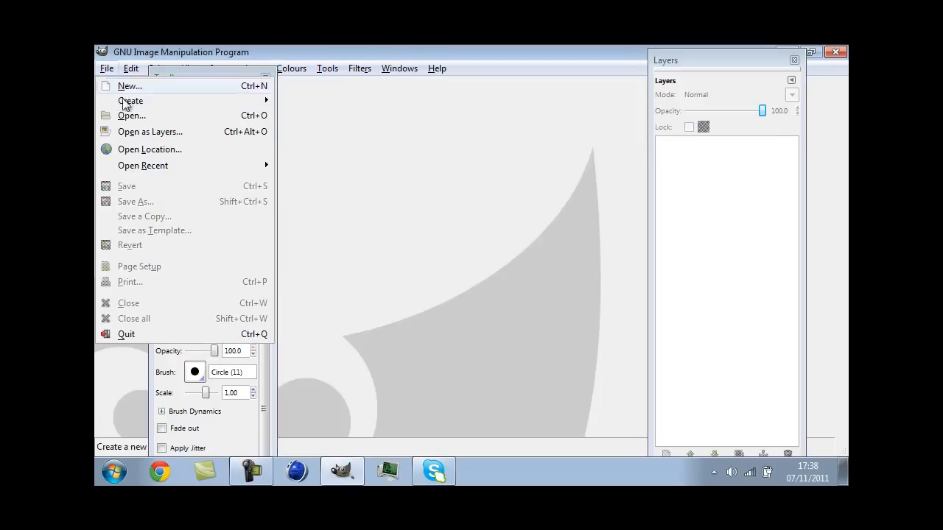
mouse_move(130, 86)
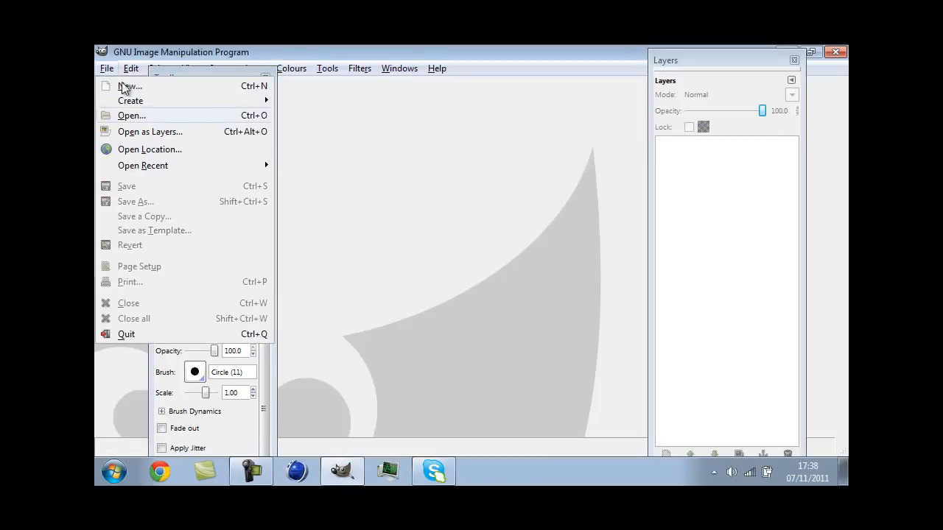
mouse_move(132, 115)
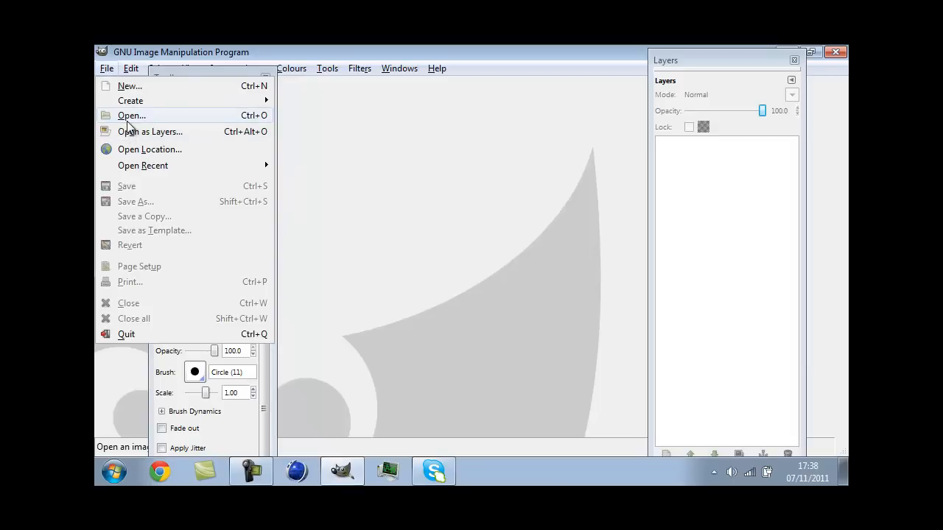
click(129, 86)
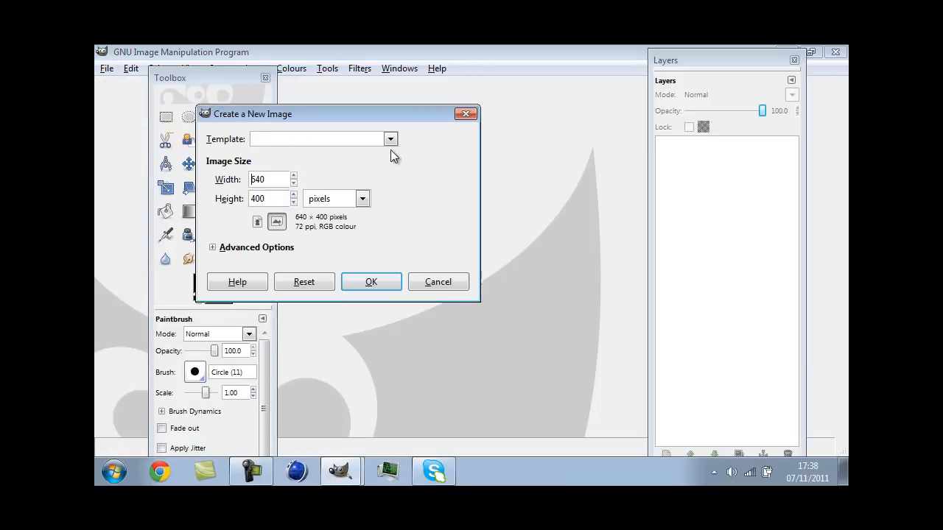
click(390, 138)
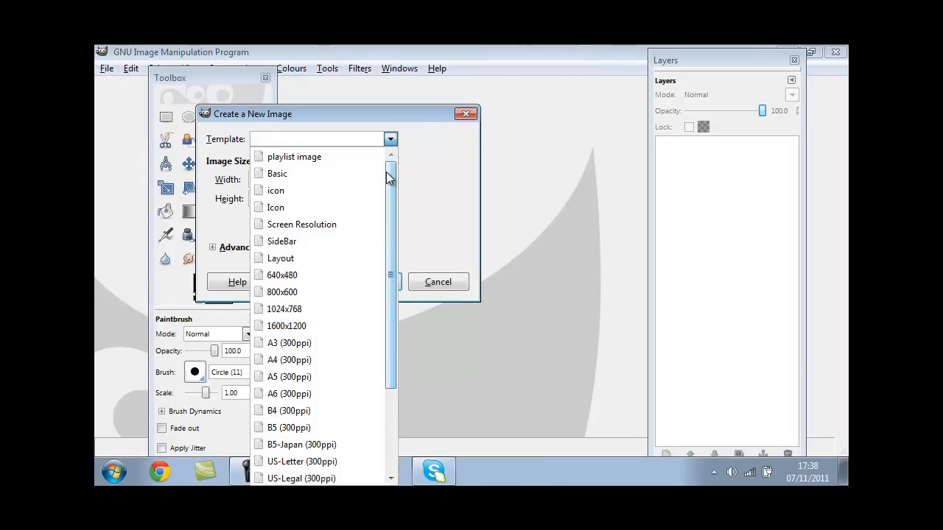
click(280, 258)
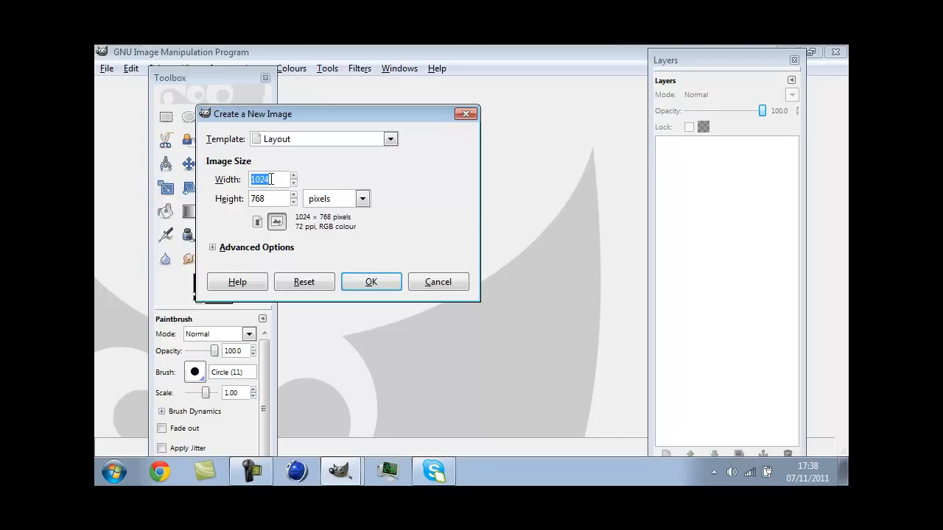
click(391, 138)
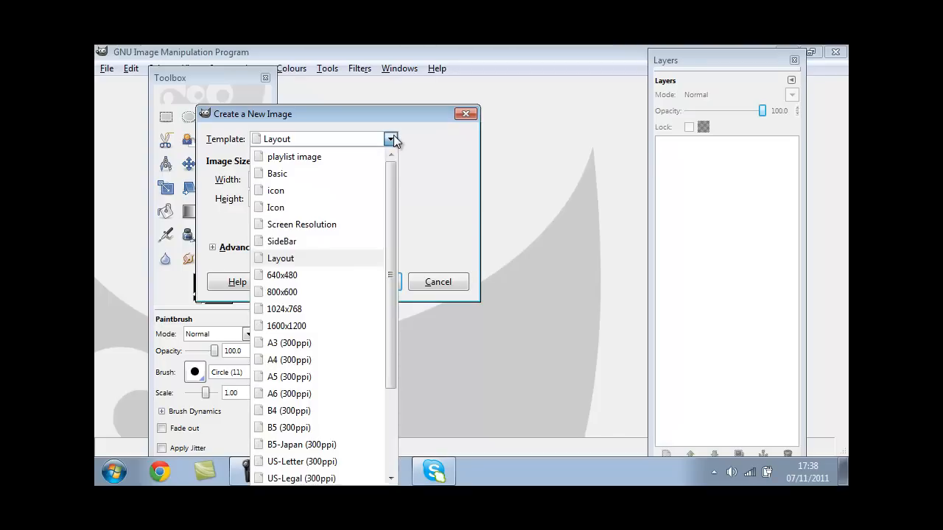
mouse_move(318, 250)
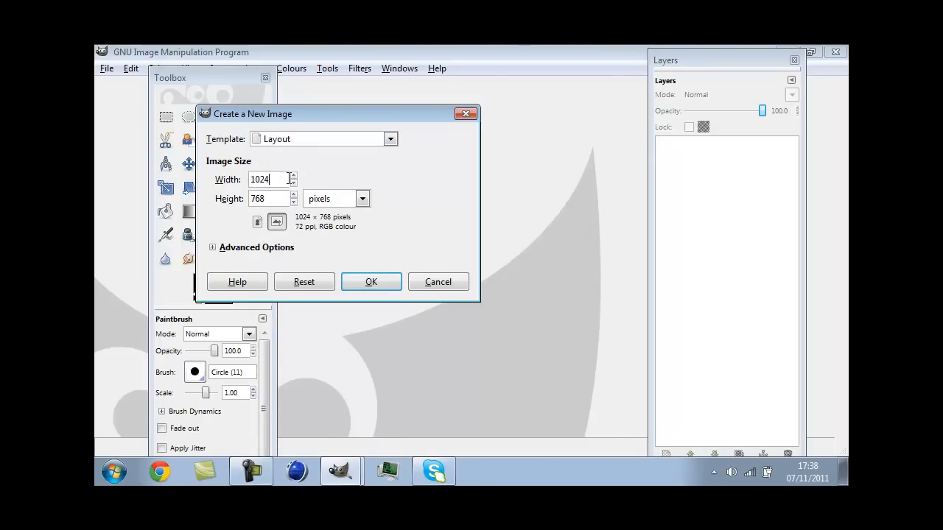
mouse_move(270, 200)
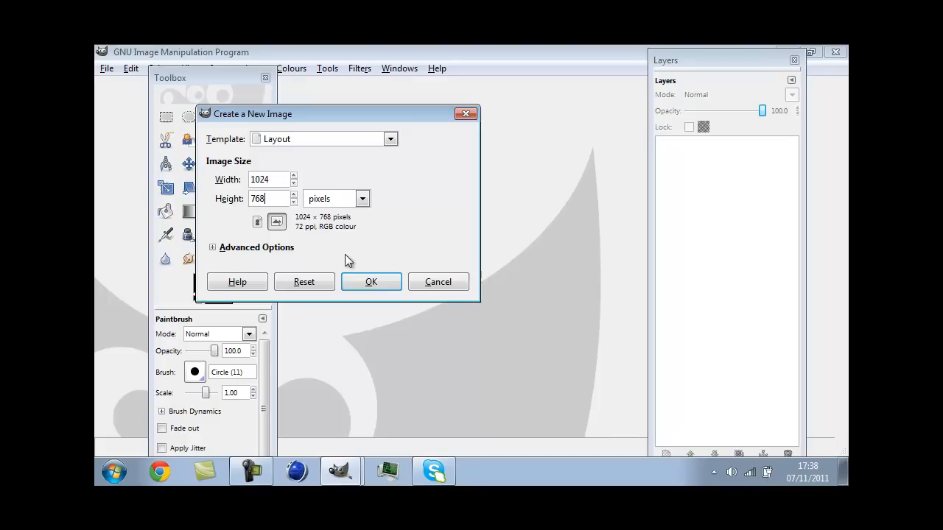
click(371, 282)
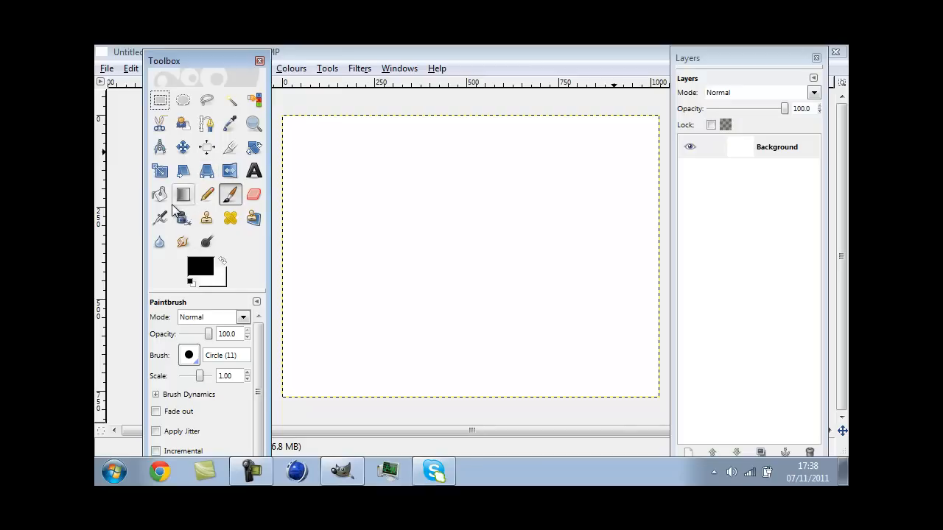
- Set purple as the foreground colour and black as the background colour
click(159, 194)
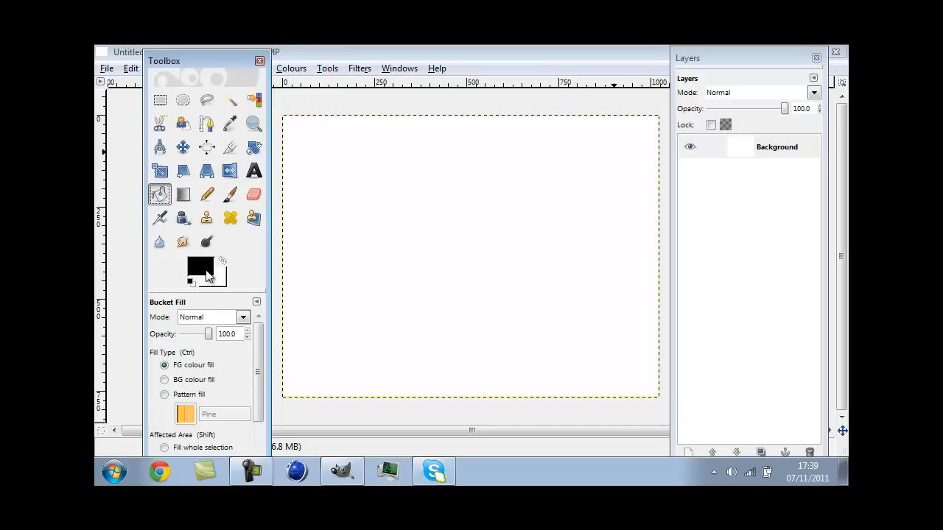
click(199, 270)
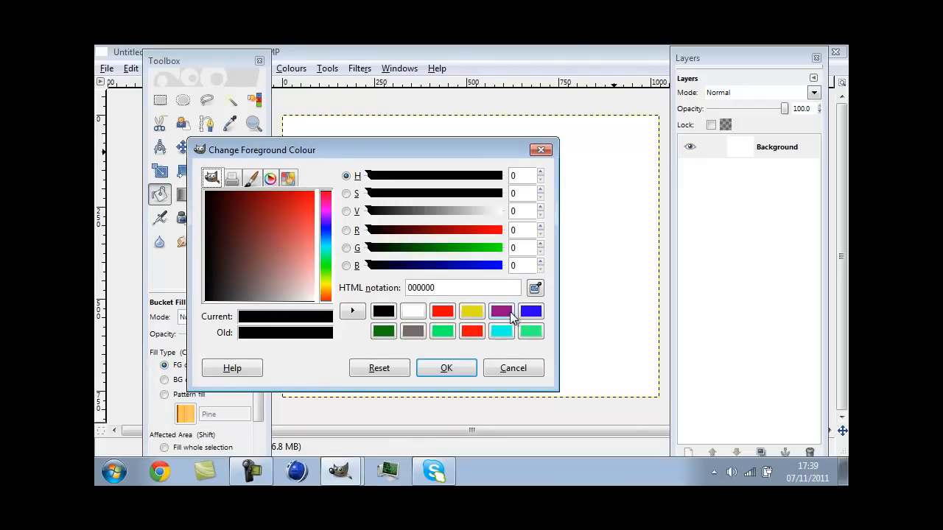
click(446, 368)
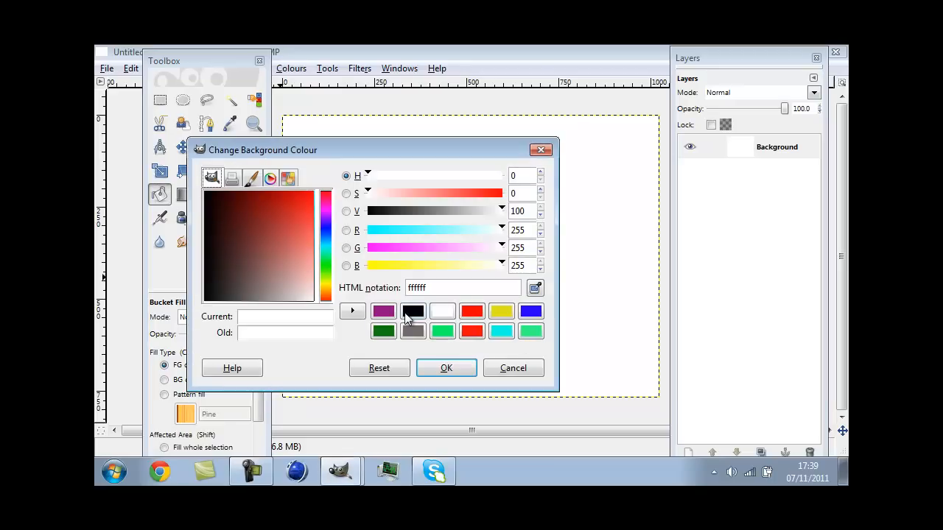
click(446, 368)
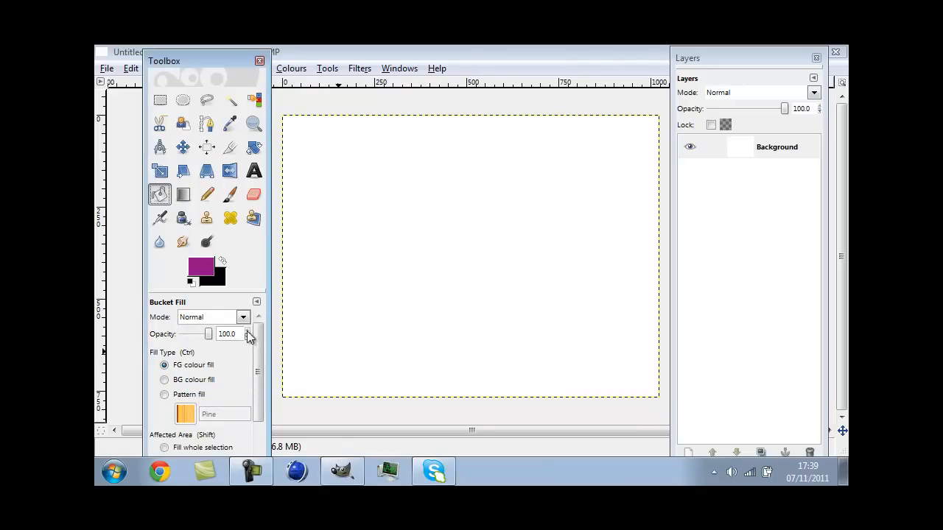
click(183, 194)
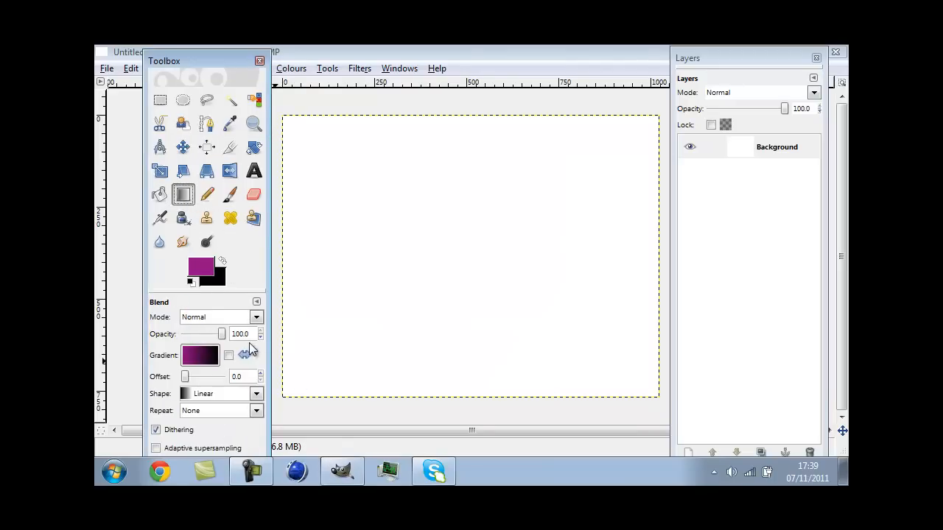
- Paint a radial Dissolve-mode gradient outward from the canvas centre
click(256, 317)
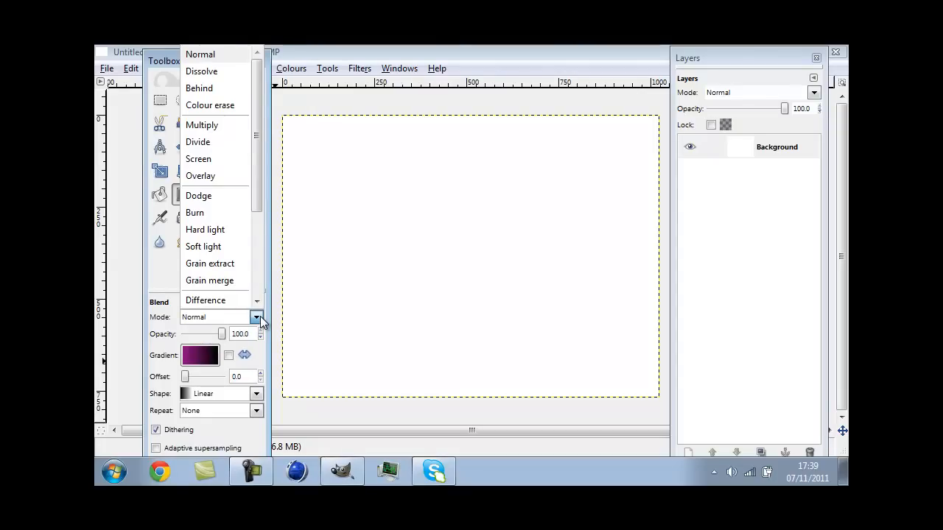
mouse_move(247, 99)
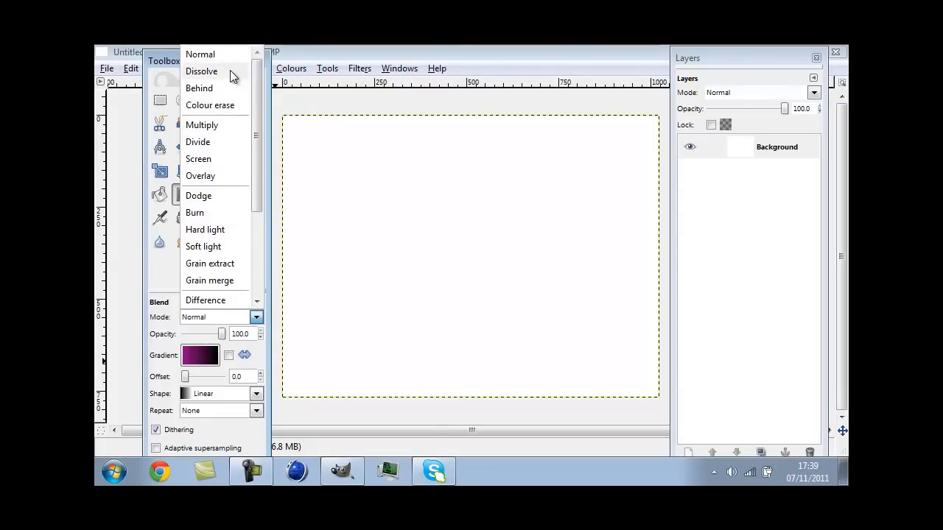
click(202, 72)
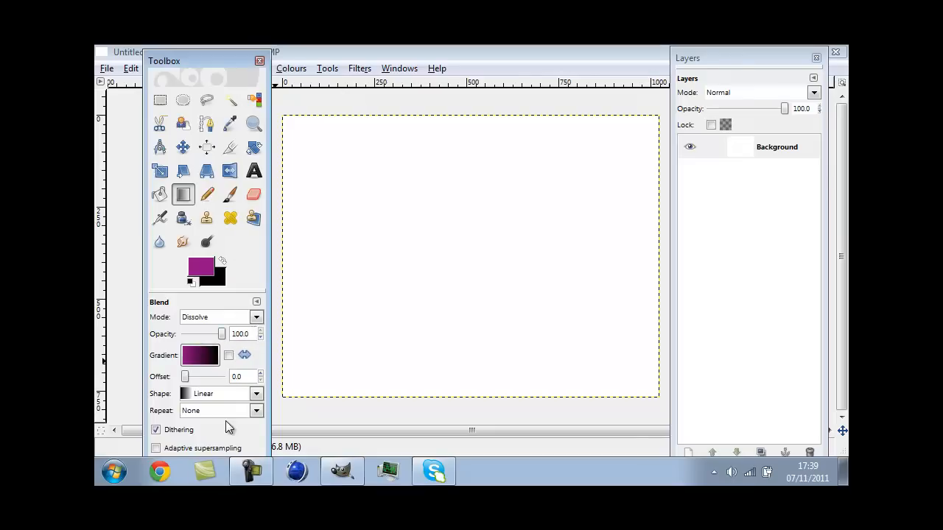
click(256, 393)
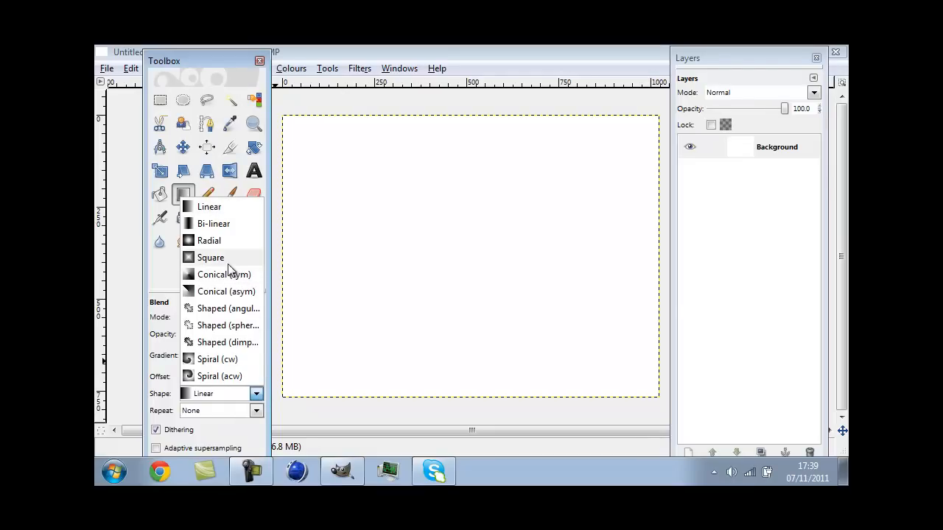
click(209, 240)
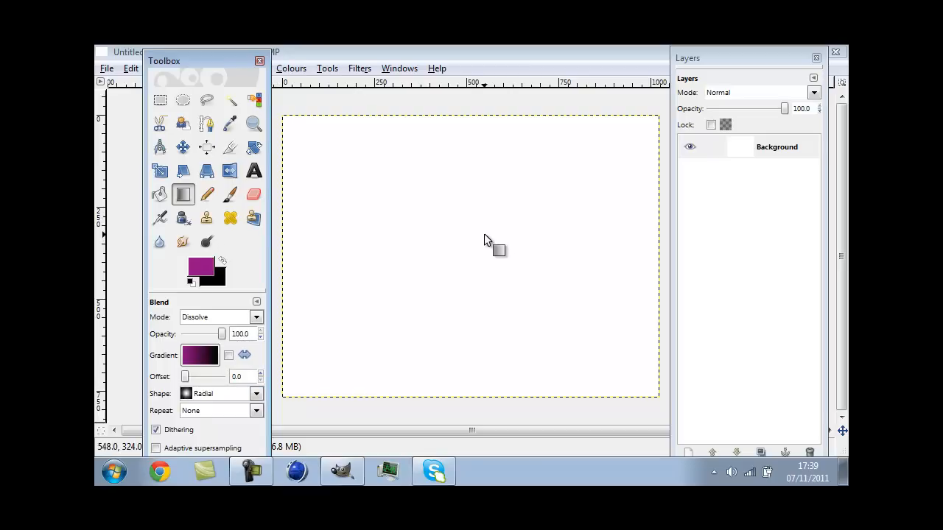
drag(486, 237, 280, 402)
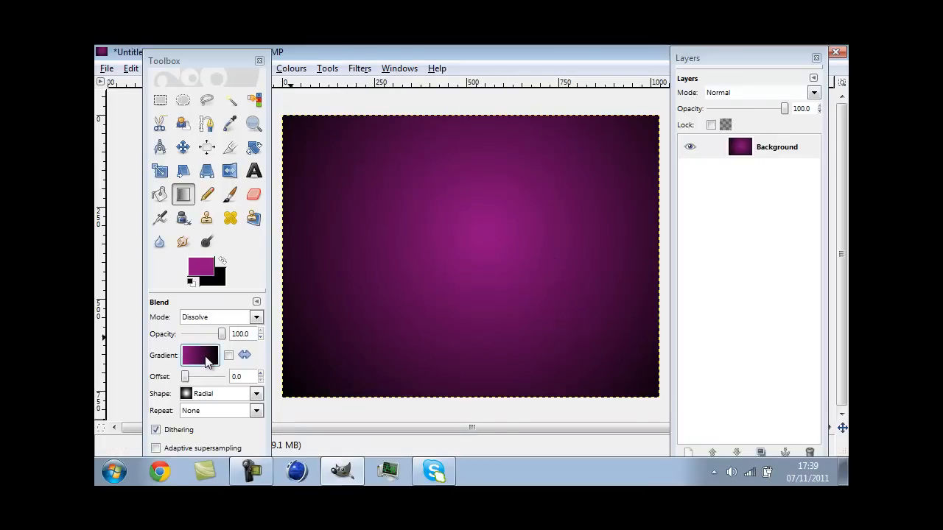
mouse_move(224, 288)
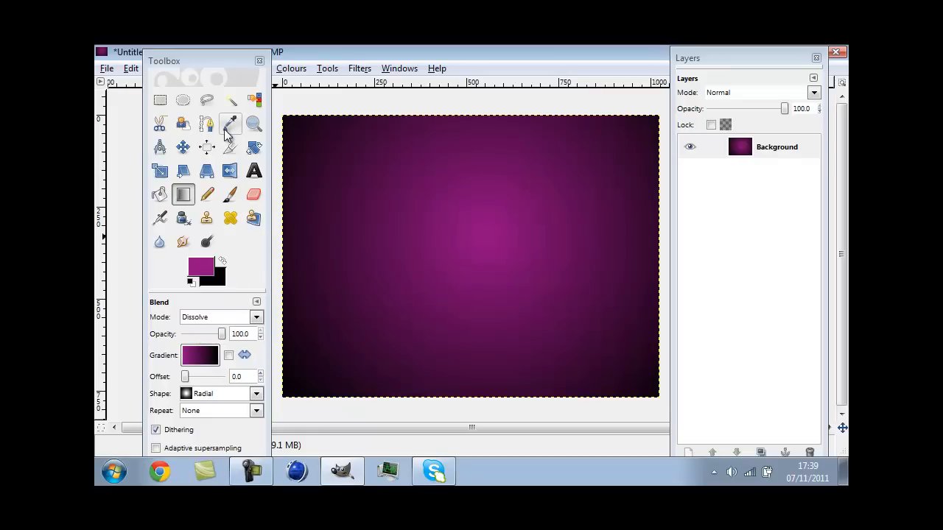
mouse_move(160, 100)
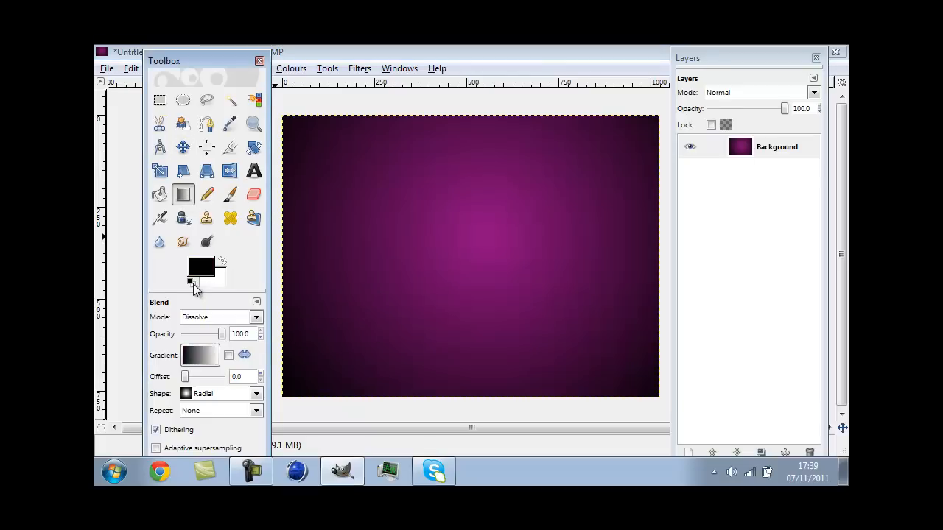
- Set the foreground colour to white (ffffff)
click(201, 267)
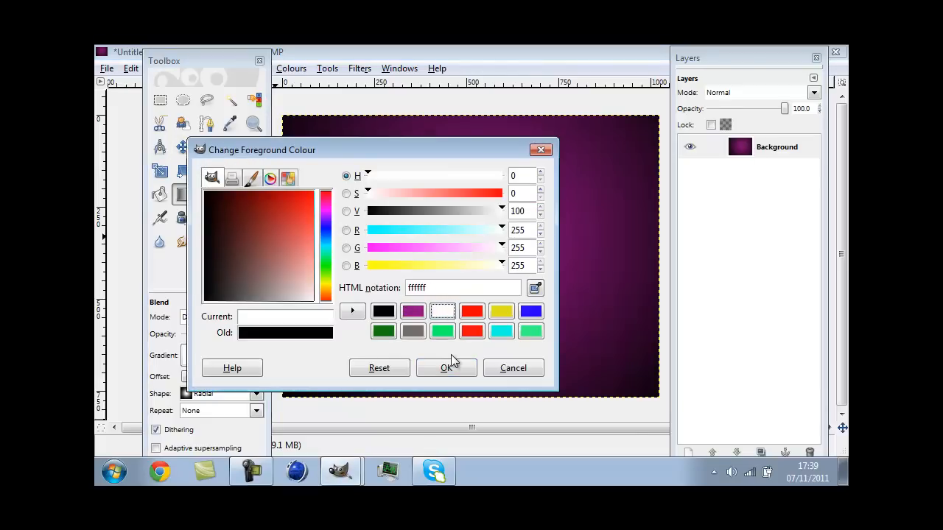
click(447, 367)
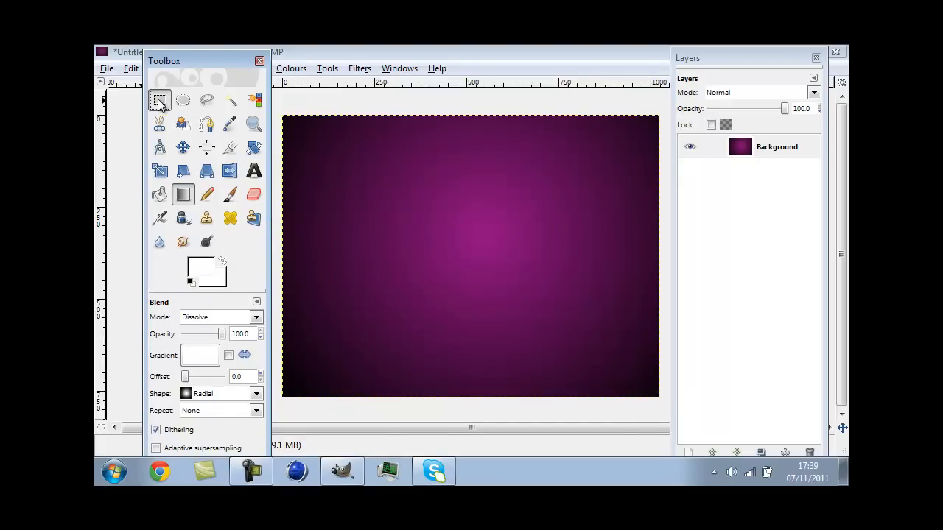
- Add a new transparent layer and rename it Screen
click(160, 100)
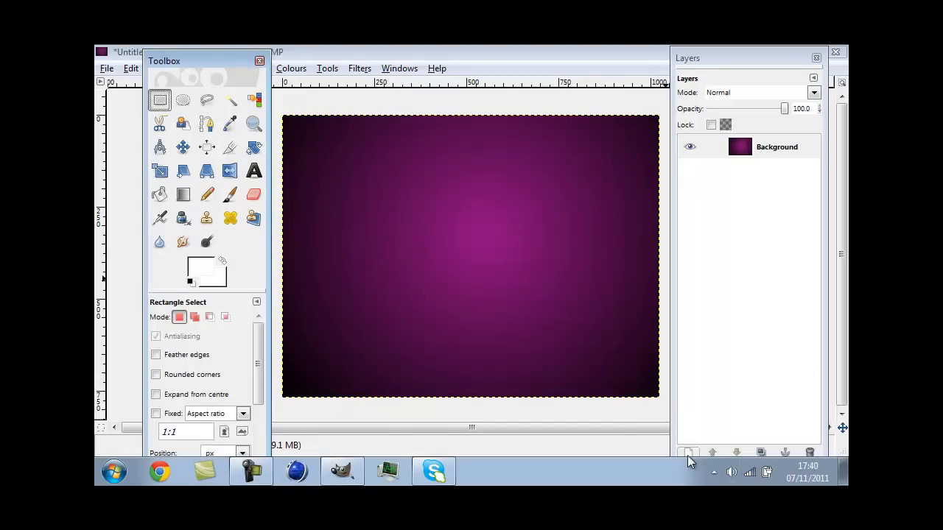
click(690, 452)
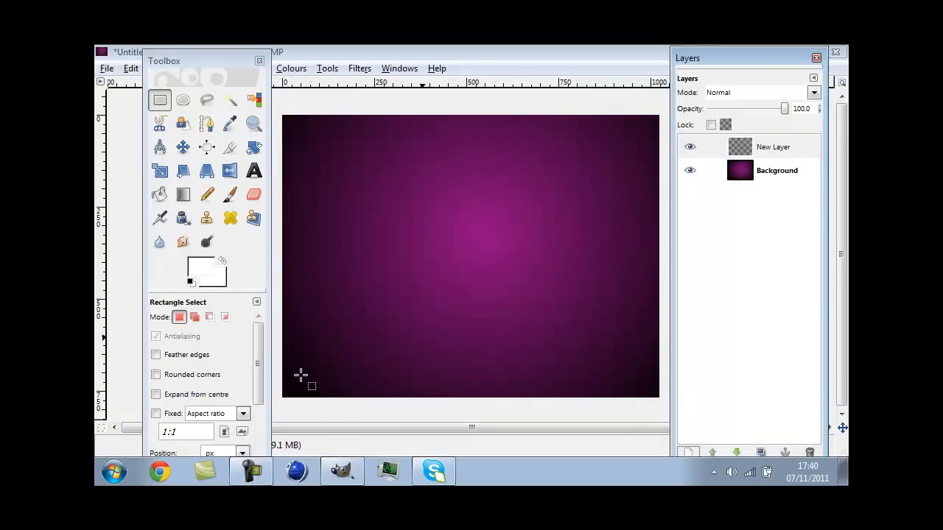
double_click(774, 147)
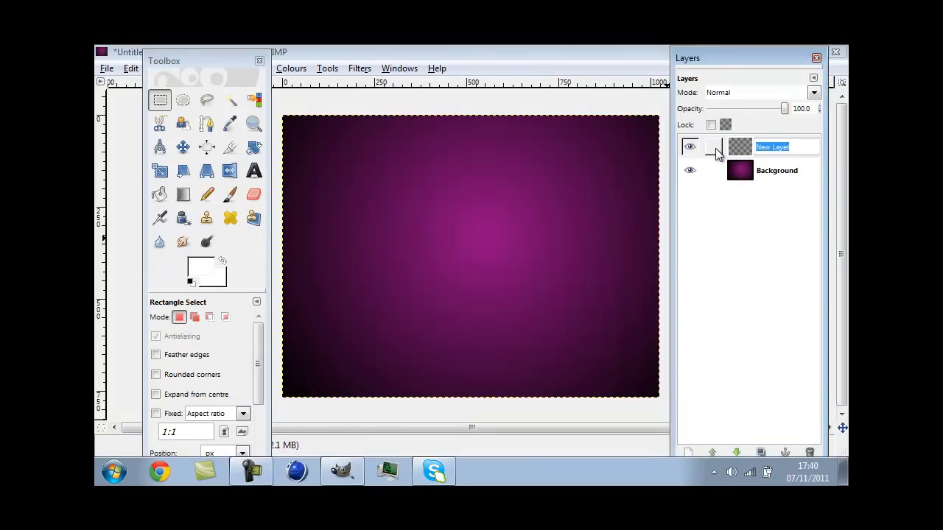
text(Screen)
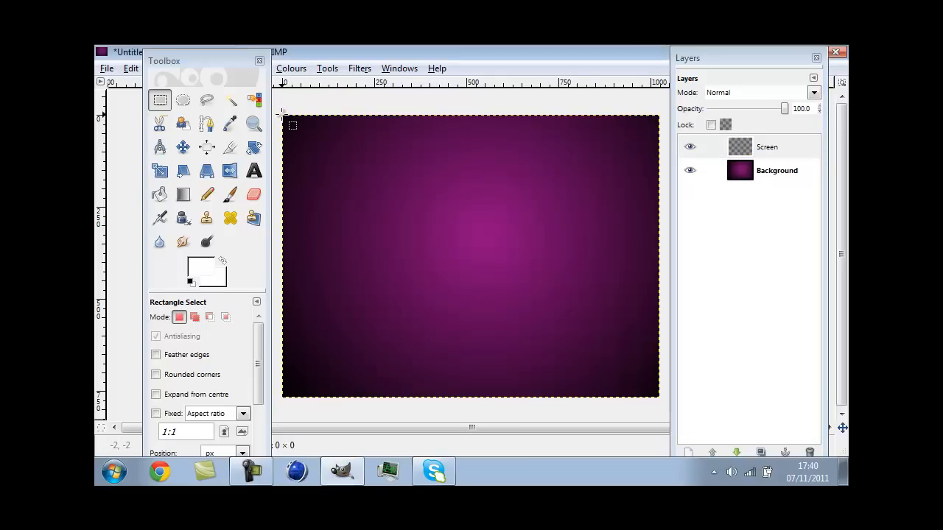
- Select a large rectangle covering the image's upper-left area
drag(283, 118, 556, 313)
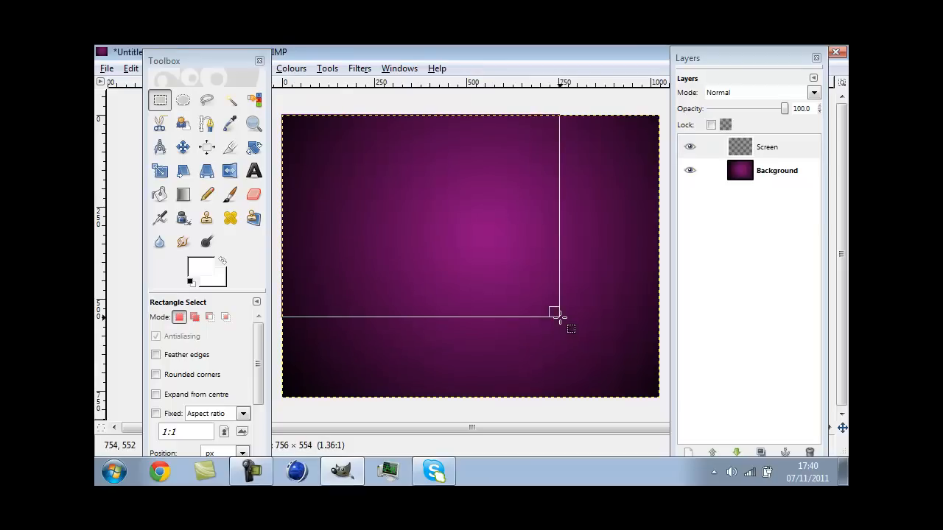
drag(556, 312, 490, 263)
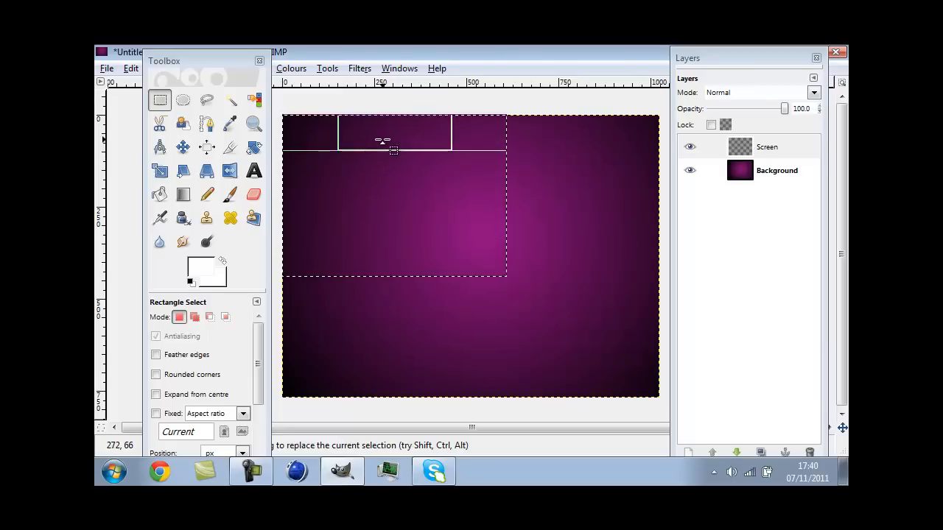
drag(393, 151, 518, 216)
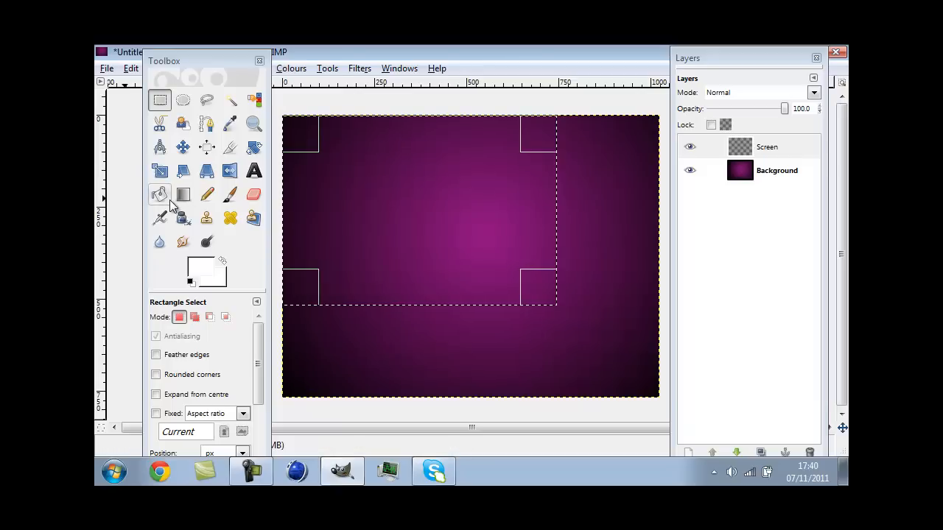
- Fill the rectangle with white and shrink the selection inward for an outline
click(159, 194)
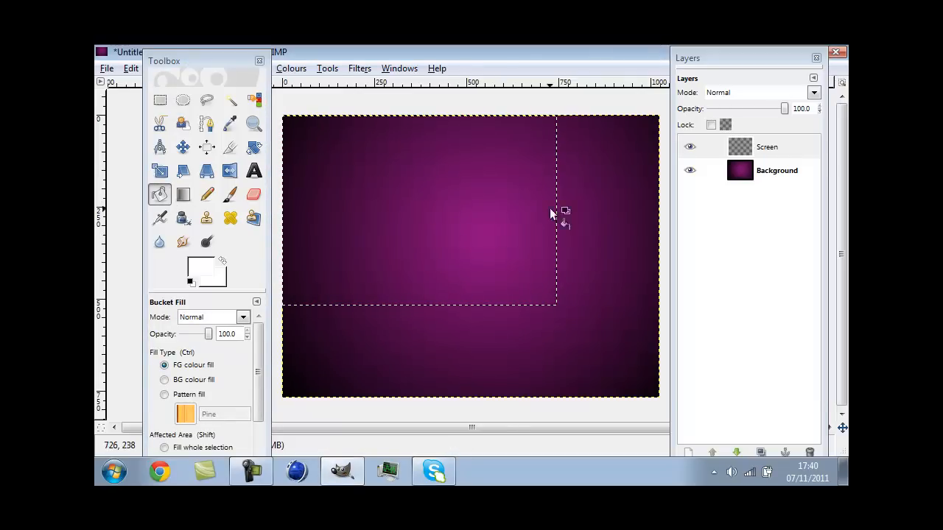
click(417, 210)
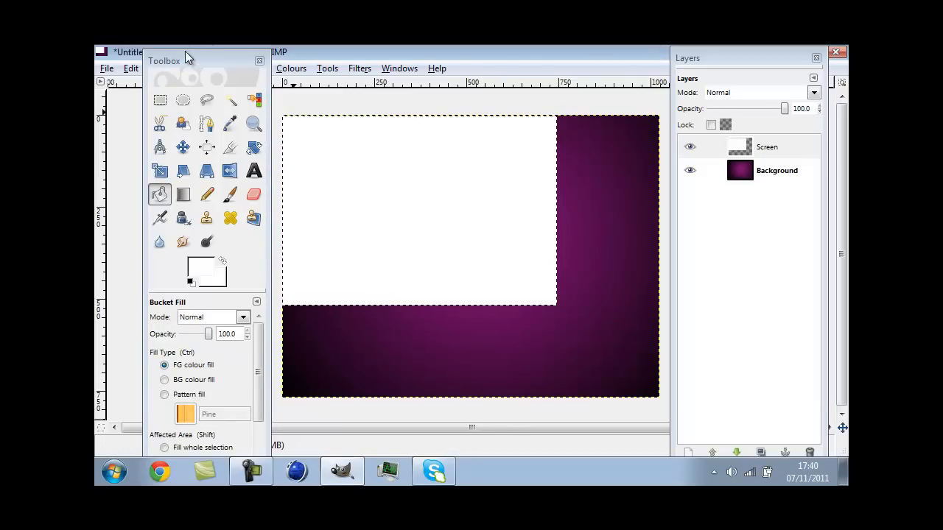
click(159, 68)
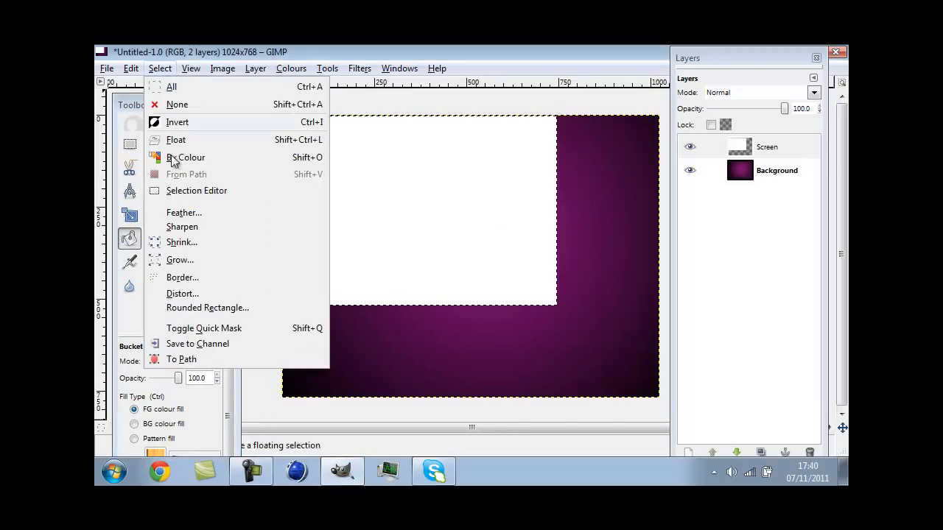
click(182, 242)
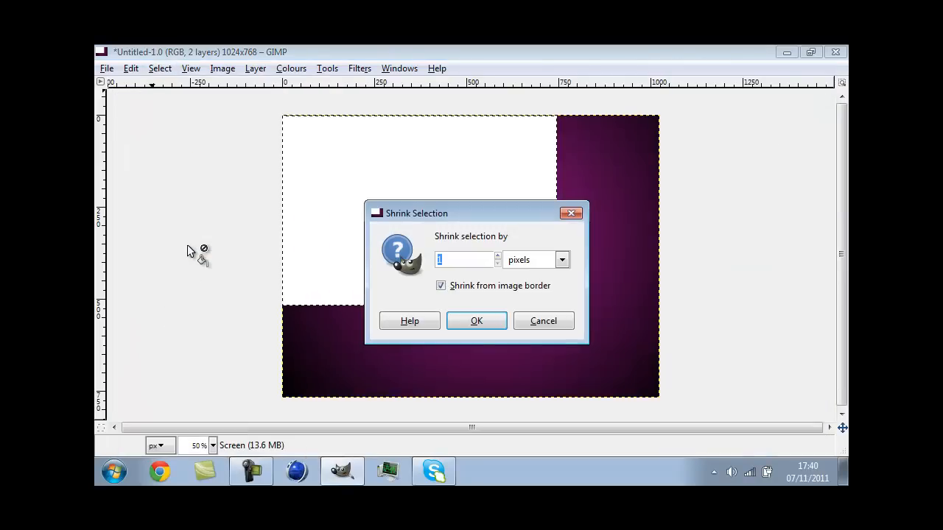
click(476, 320)
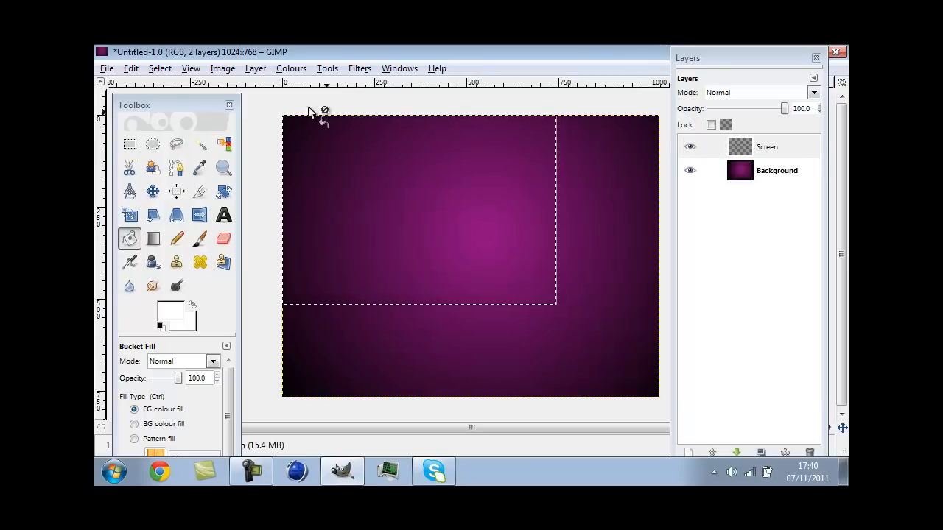
- Crop the Screen layer to its content and make it the active layer again
click(254, 68)
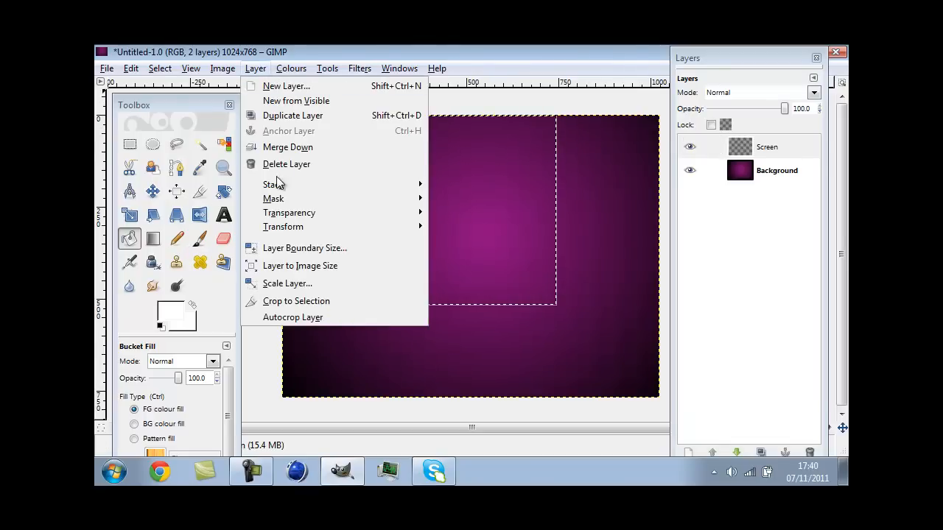
mouse_move(292, 318)
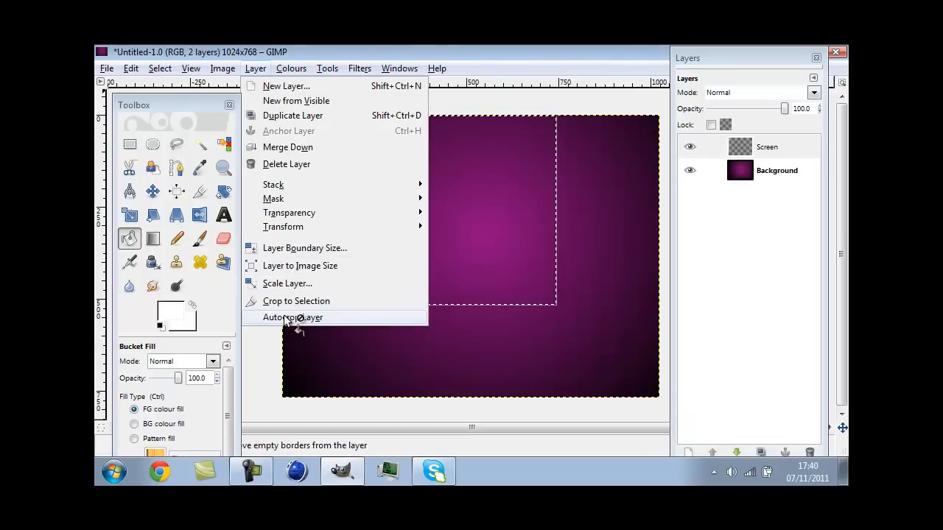
click(292, 317)
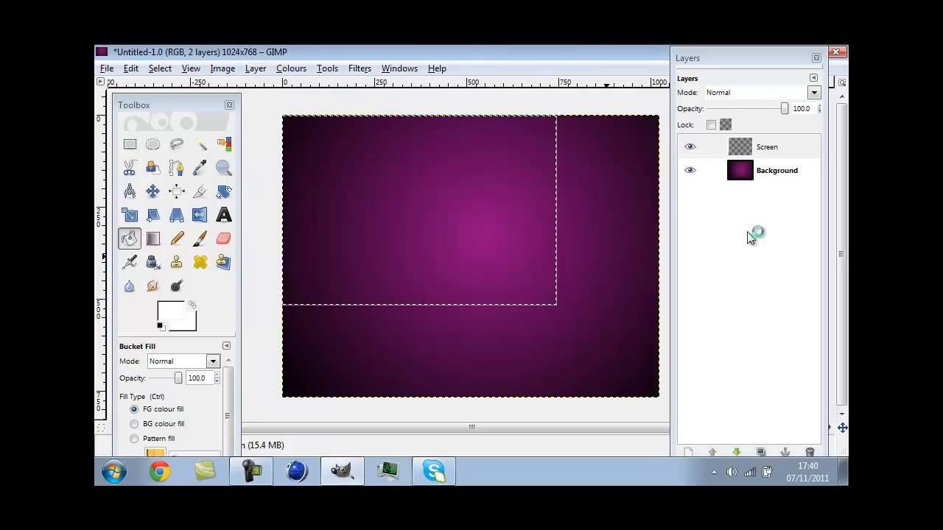
click(776, 170)
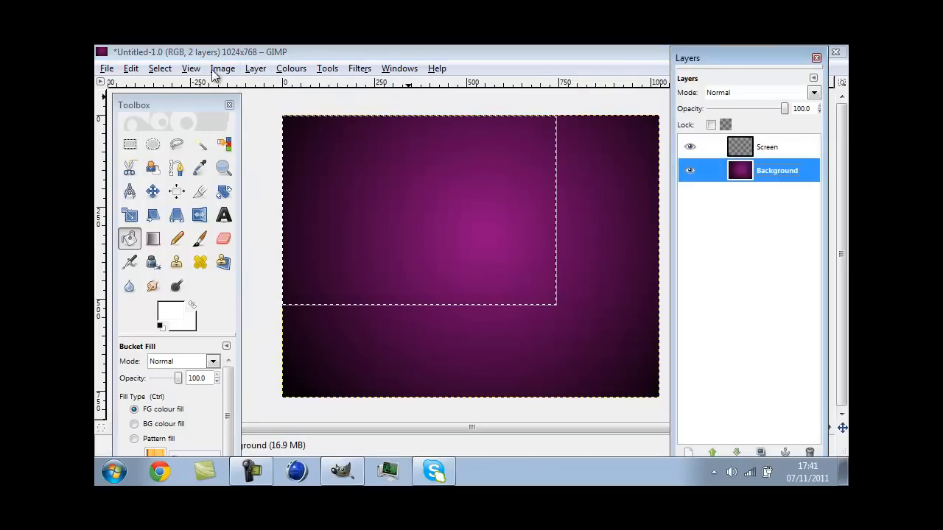
click(131, 68)
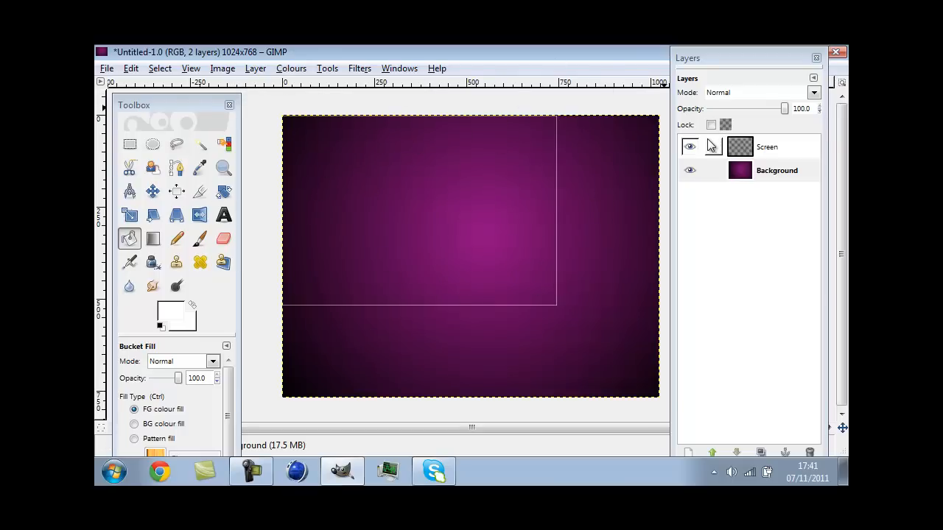
click(767, 146)
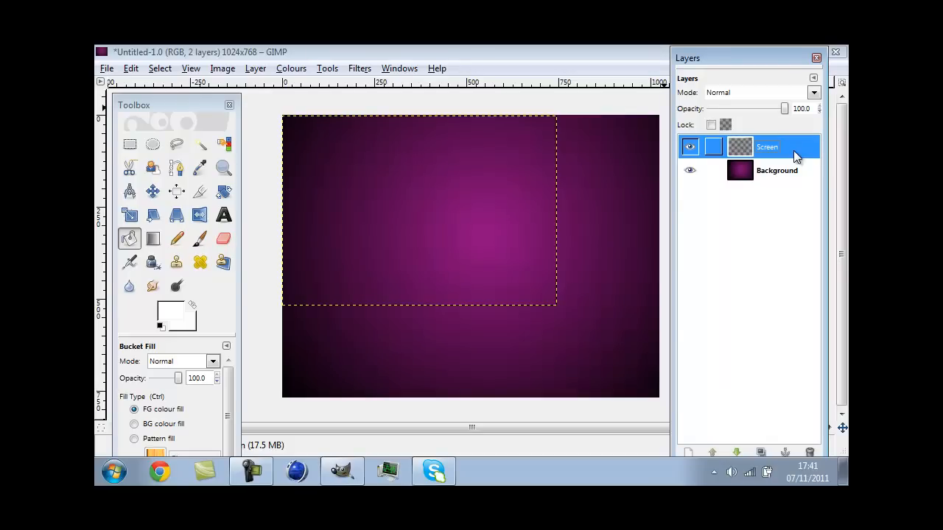
click(690, 147)
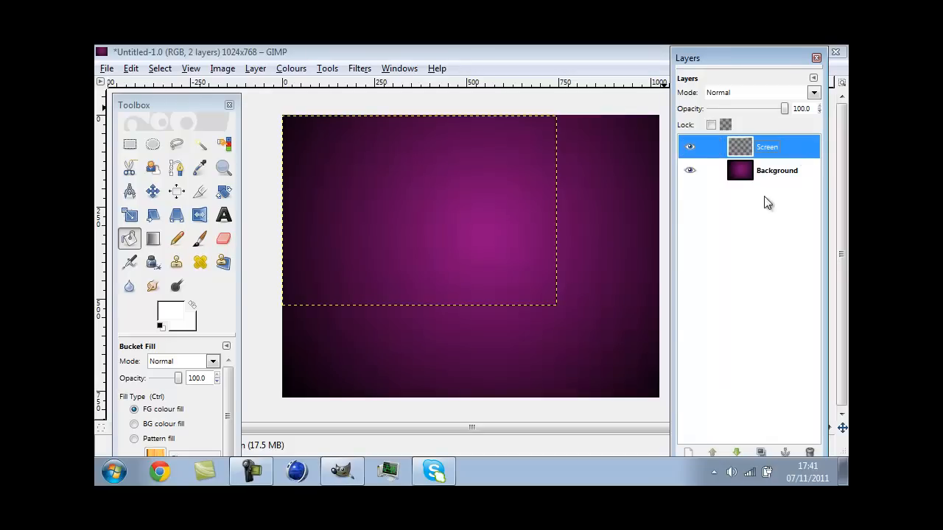
mouse_move(690, 453)
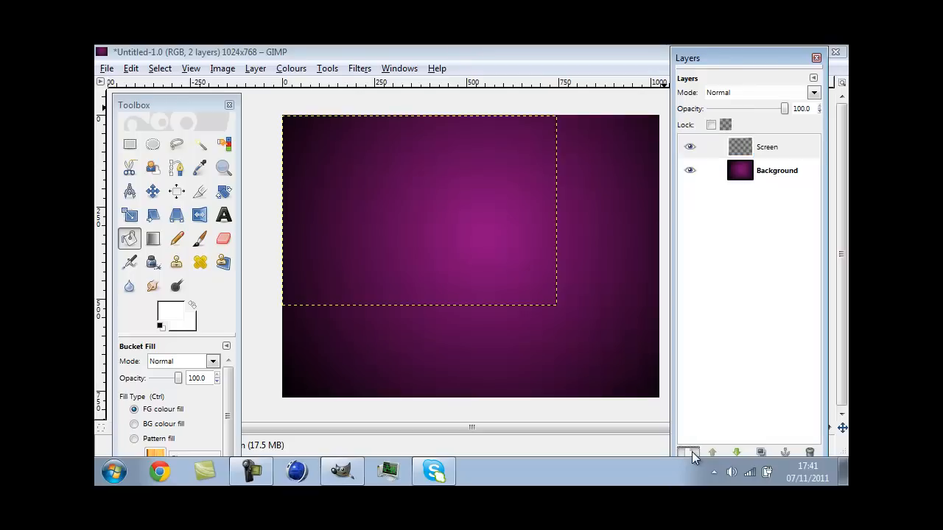
- Add a new transparent layer named Badges
click(688, 452)
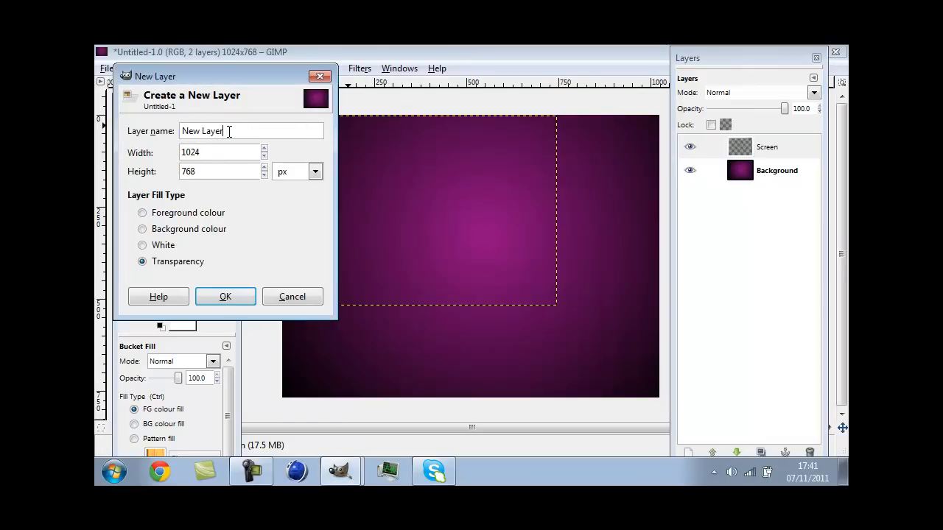
text(B)
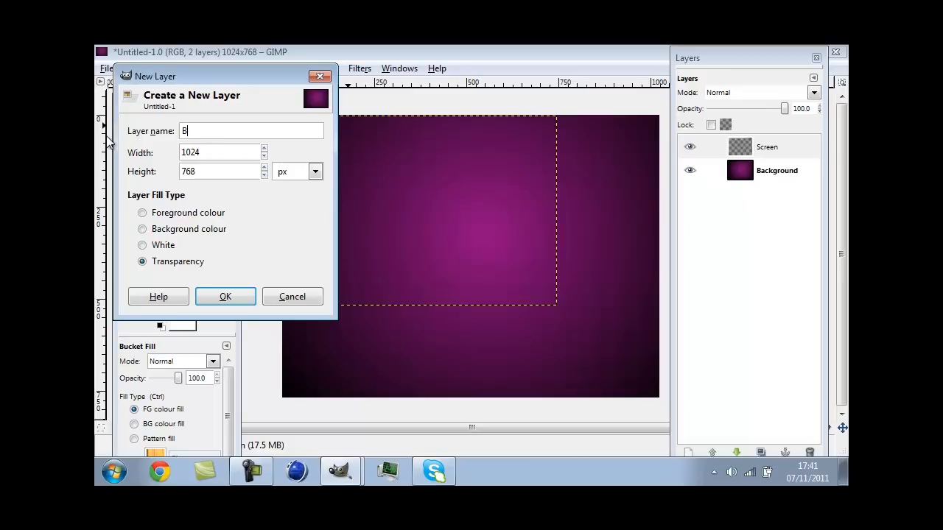
text(adges)
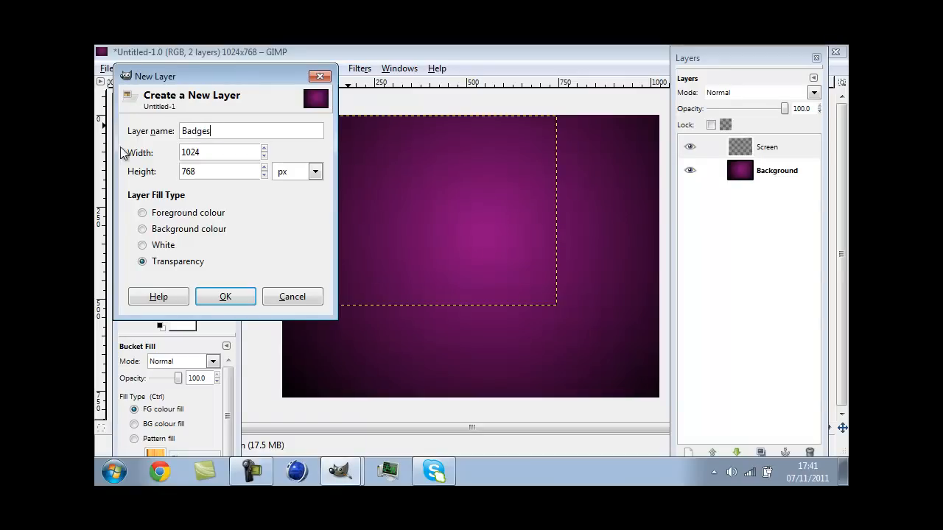
click(225, 296)
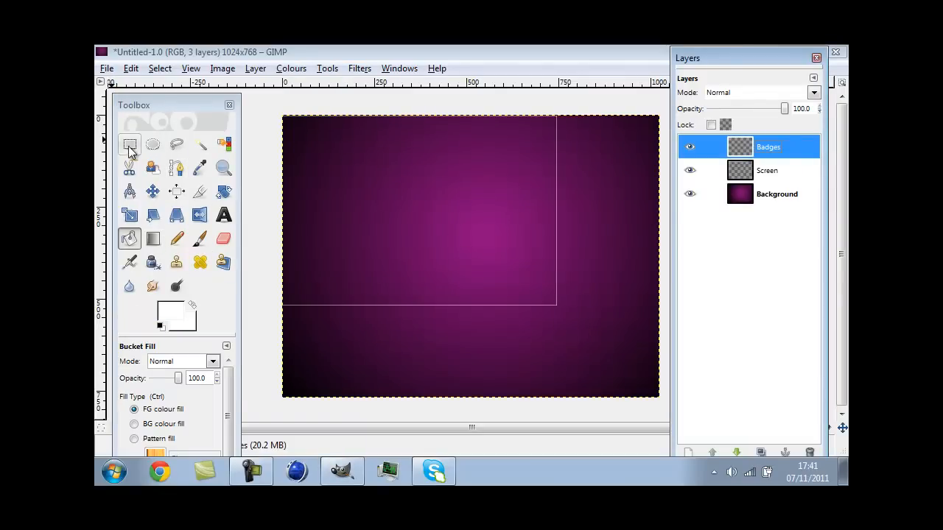
- Mark out a rounded-corner rectangle for the badge box at the upper right
click(130, 145)
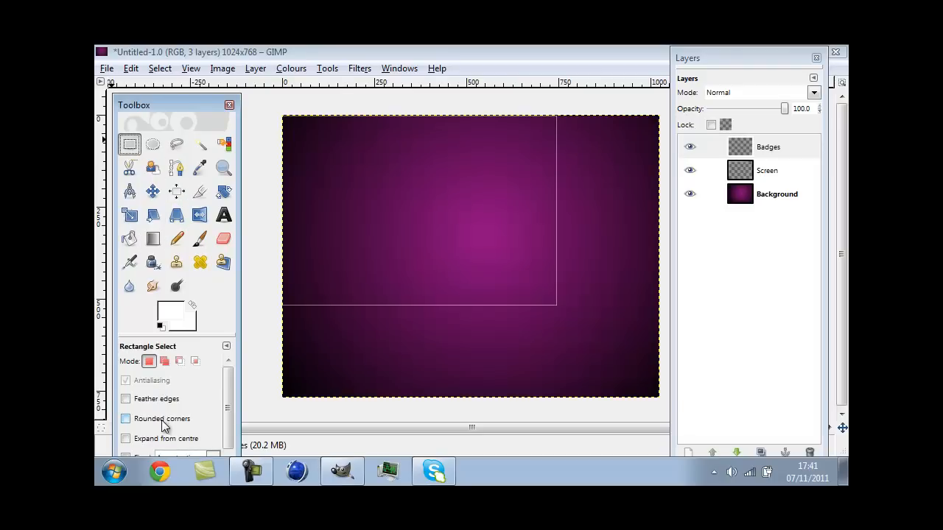
click(125, 419)
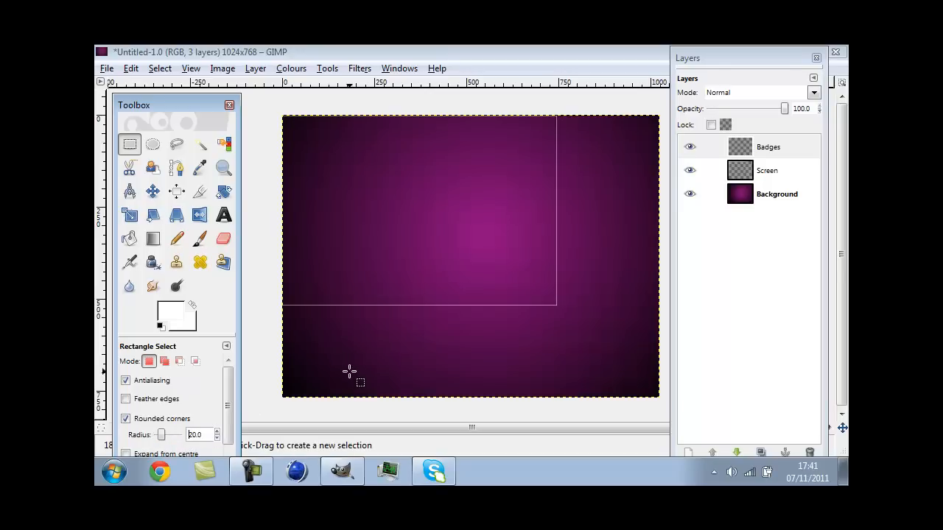
mouse_move(570, 145)
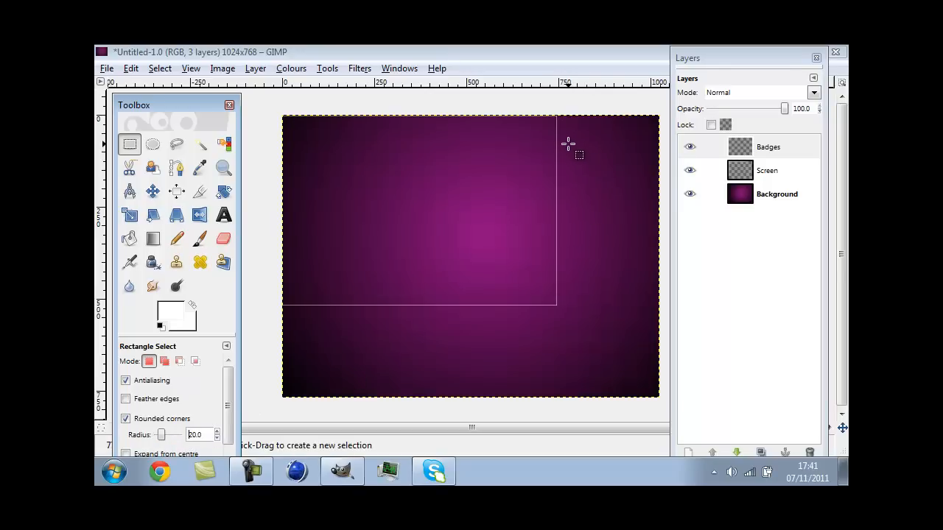
drag(569, 142, 652, 199)
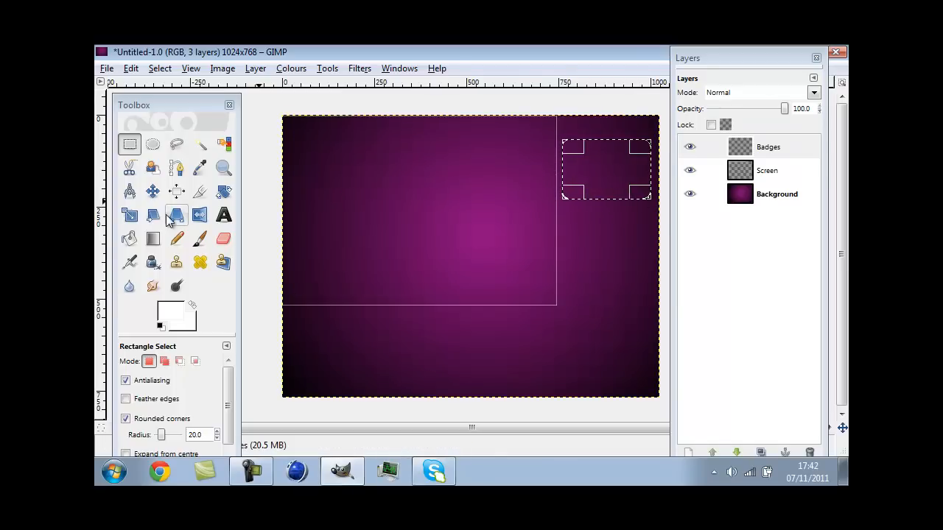
- Fill the rounded box white, shrink and clear it to leave a thin white outline
click(129, 238)
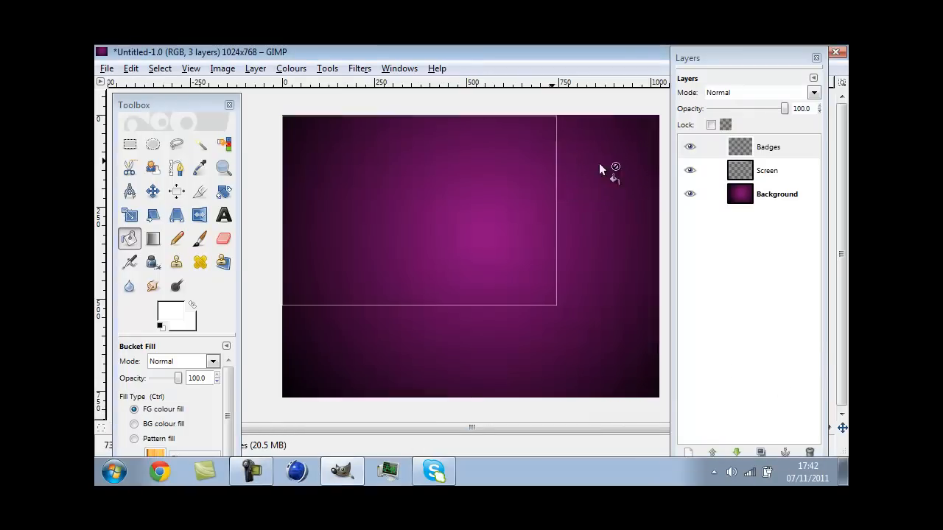
click(159, 67)
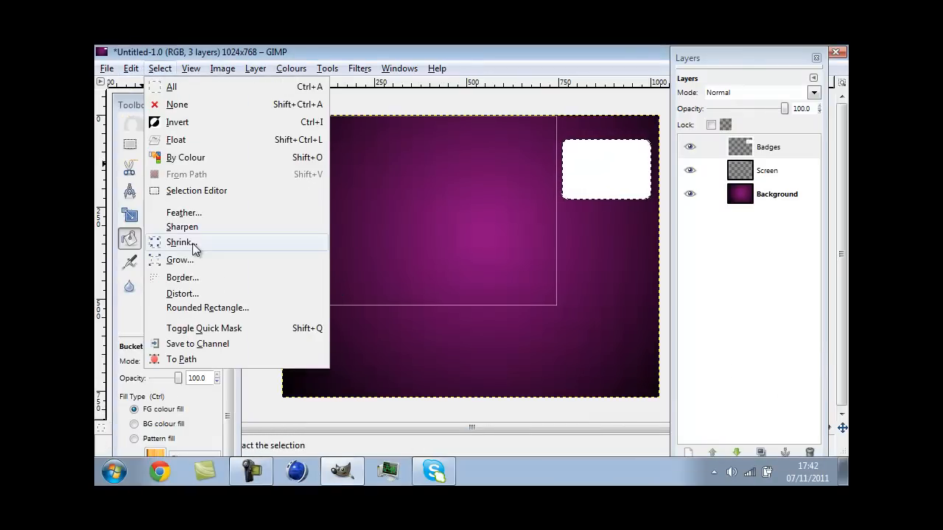
click(254, 68)
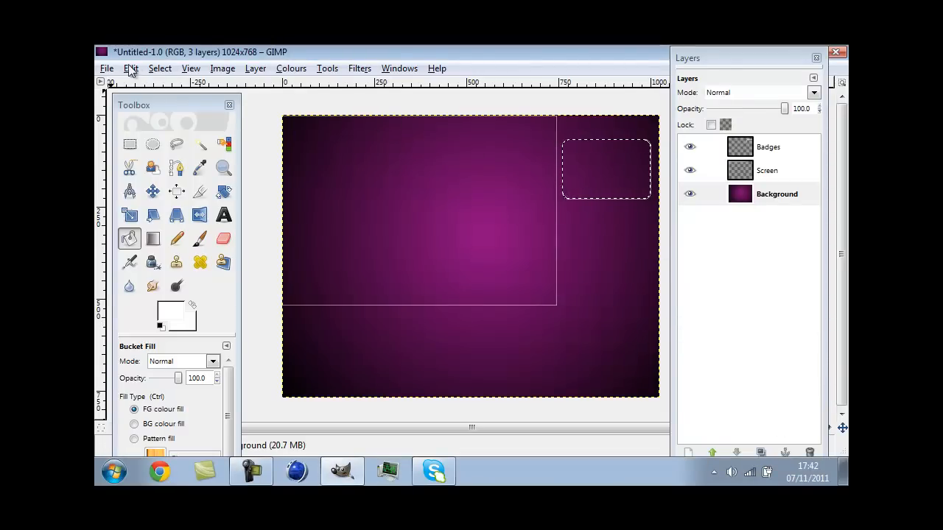
click(160, 68)
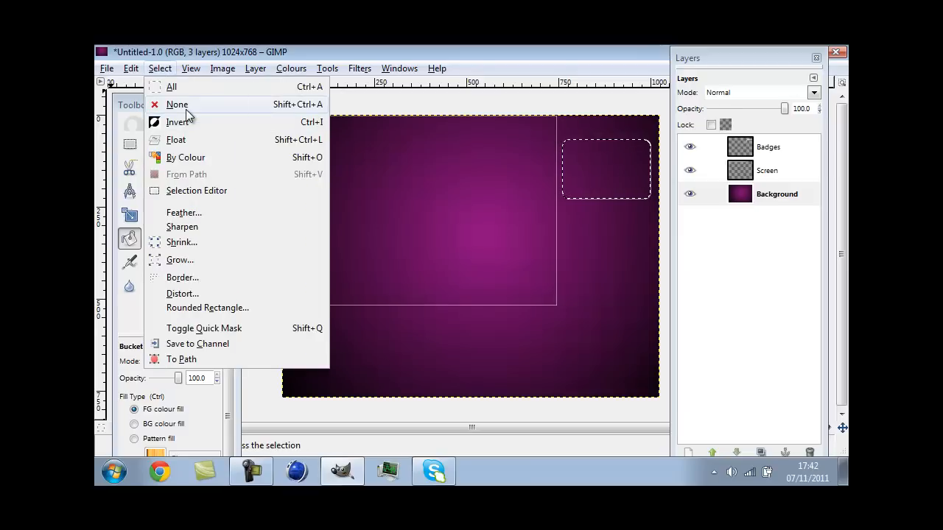
click(176, 104)
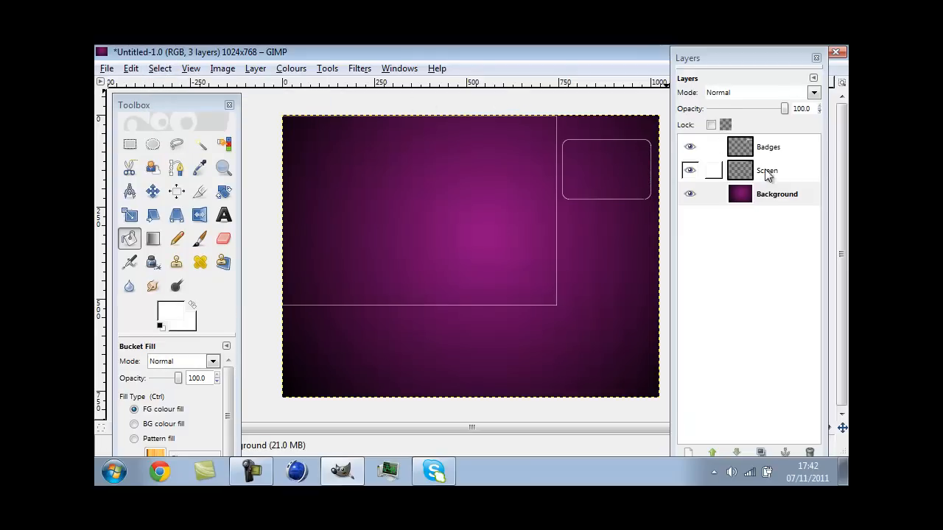
mouse_move(770, 171)
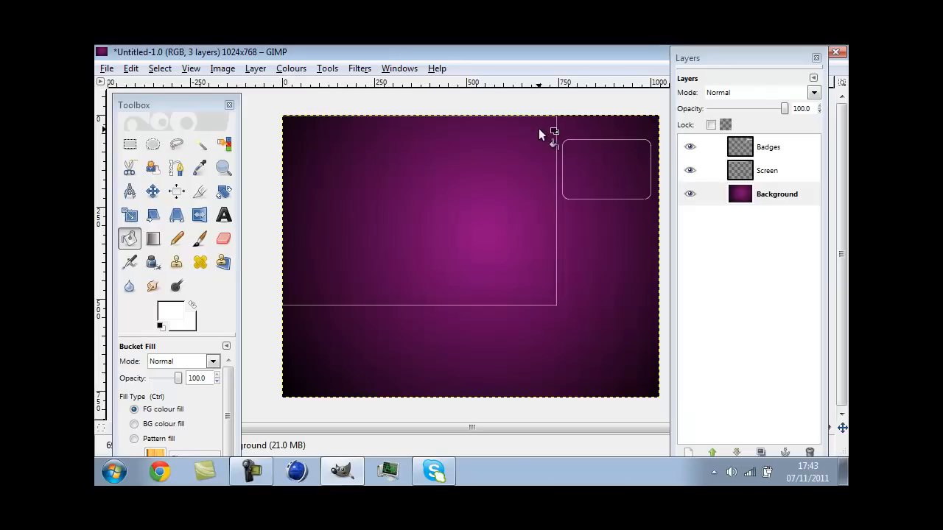
click(768, 146)
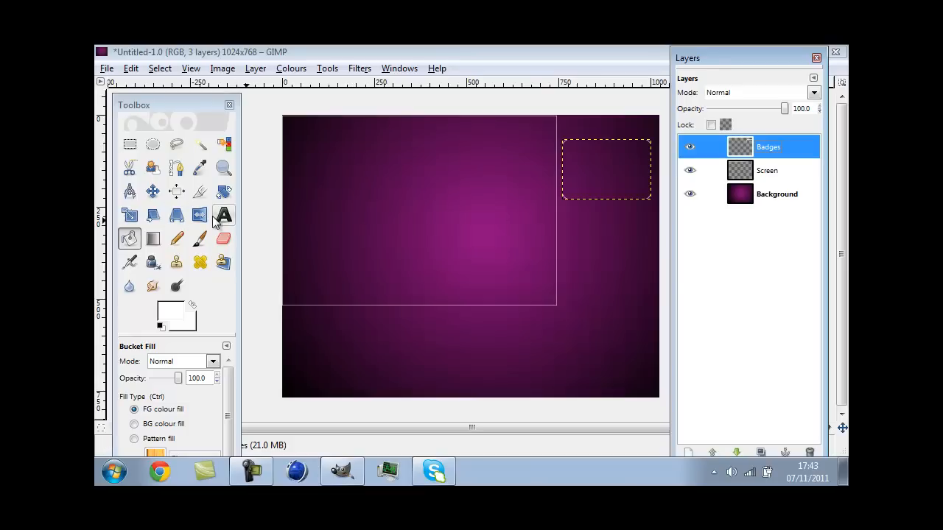
- Add a white Badges title in the Ethnocentric font above the badge box
click(223, 214)
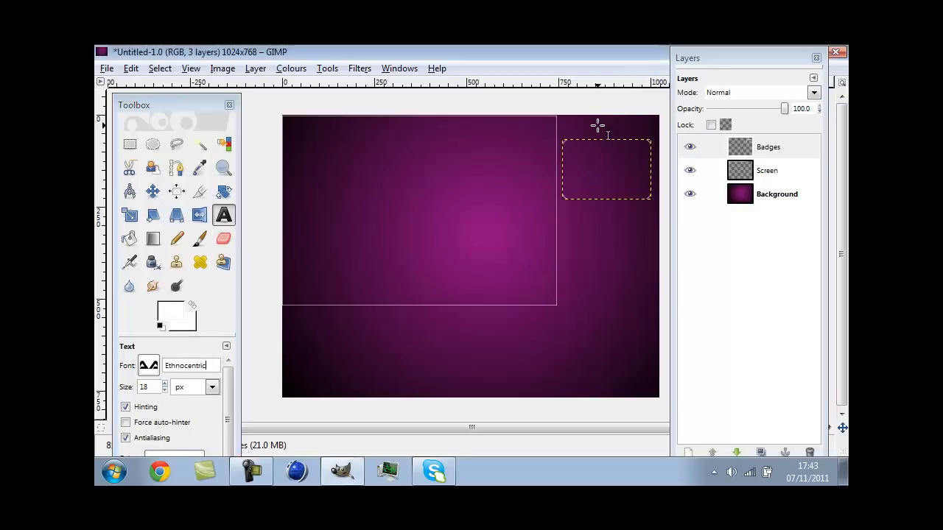
text(B)
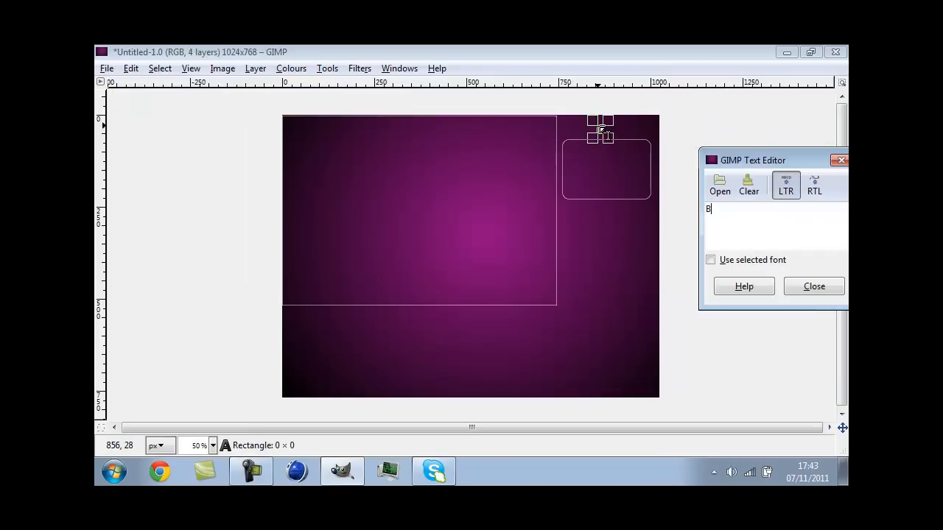
text(adg)
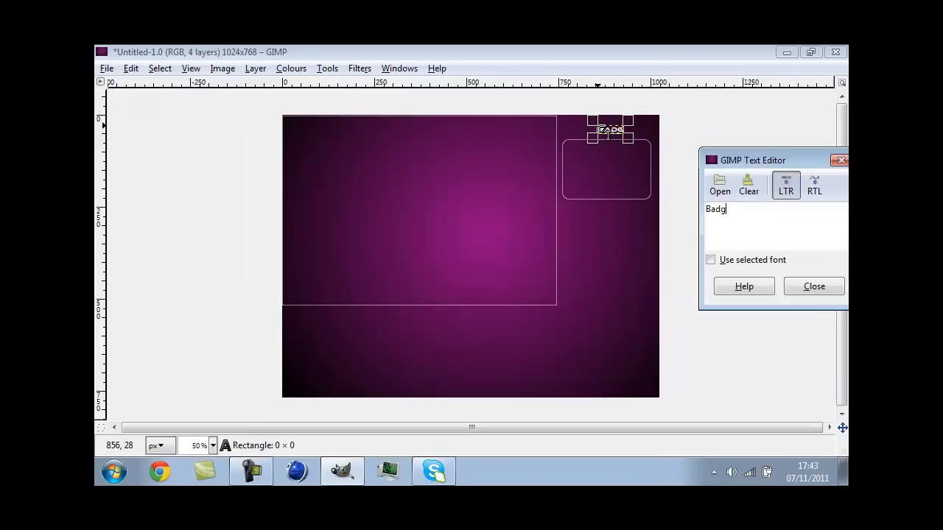
text(es)
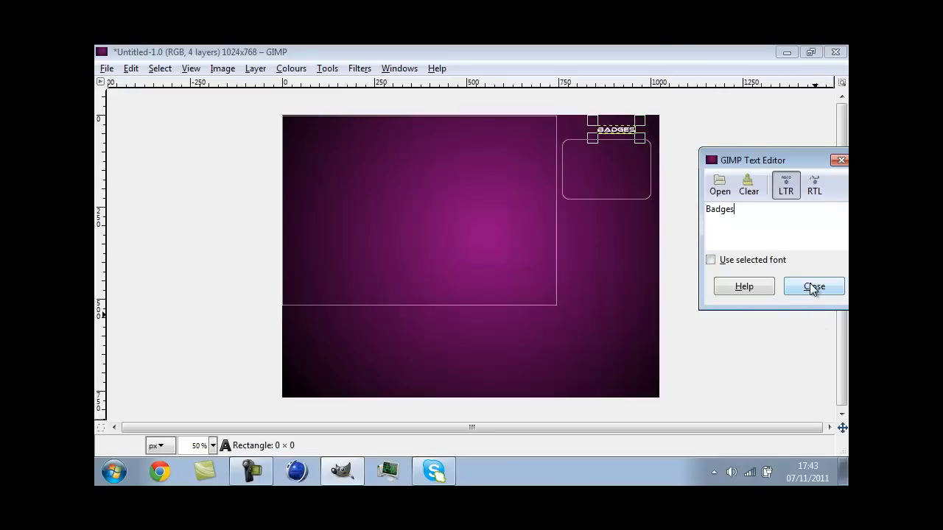
click(814, 286)
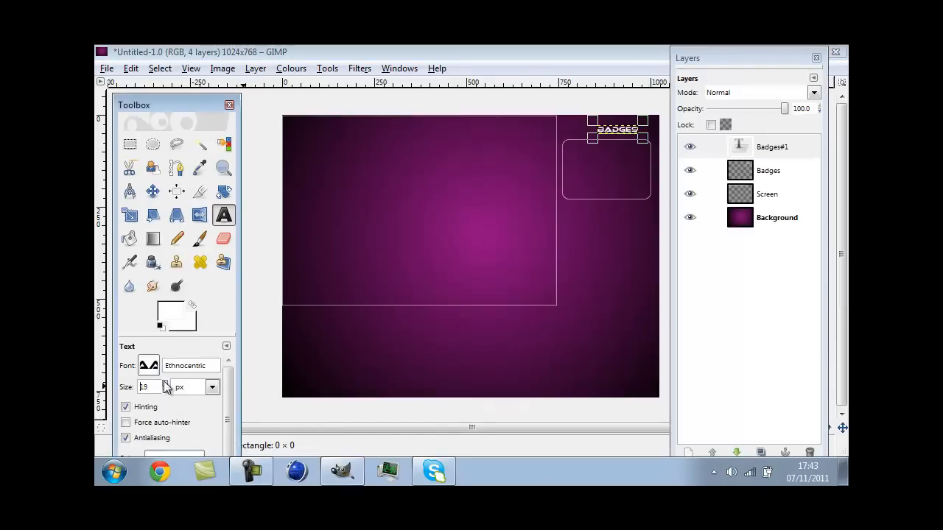
- Raise the title's font size to 34 and close the Text Editor
text(28)
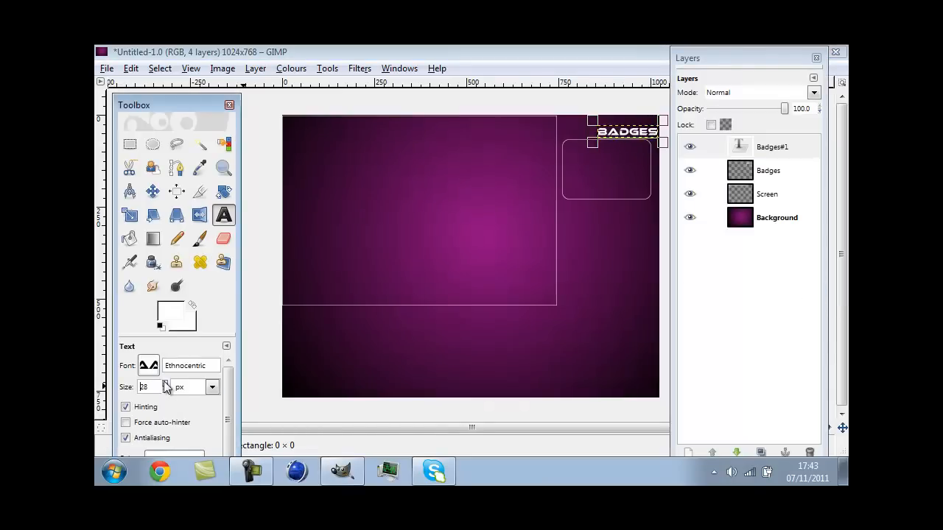
text(34)
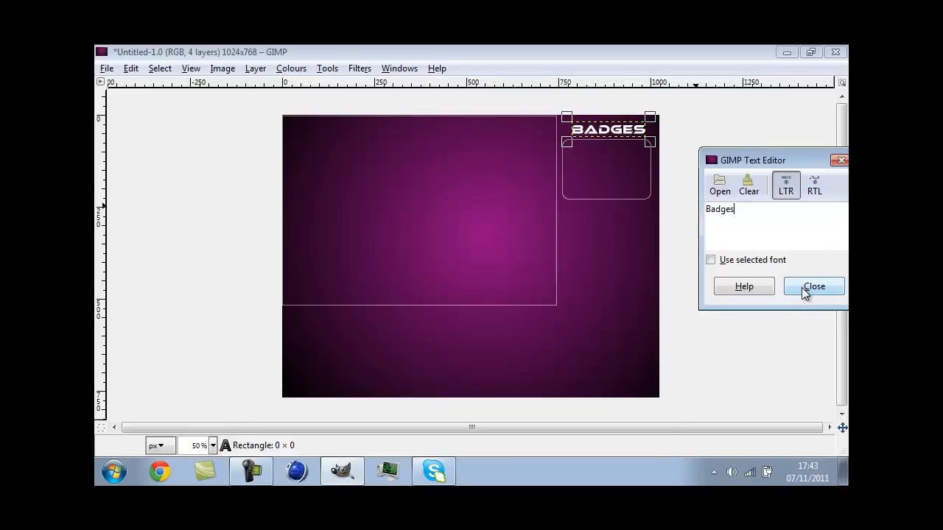
click(813, 287)
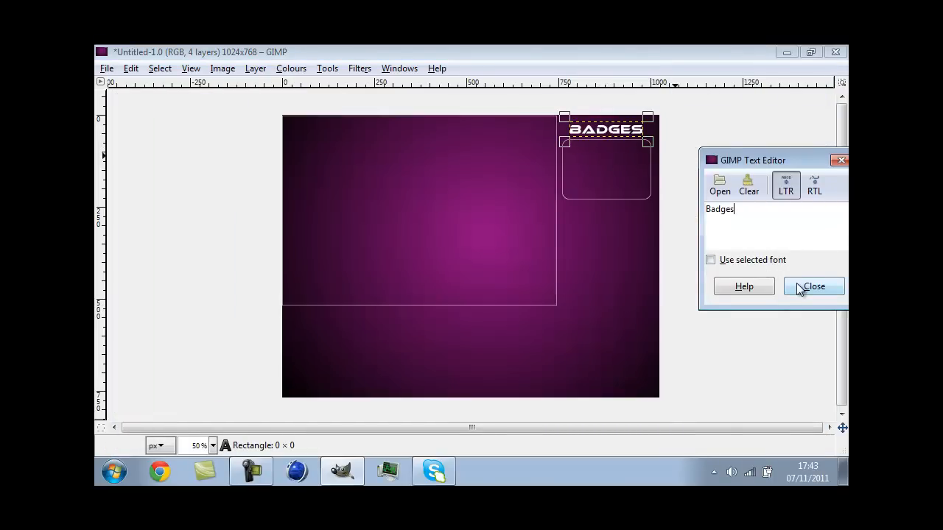
click(813, 287)
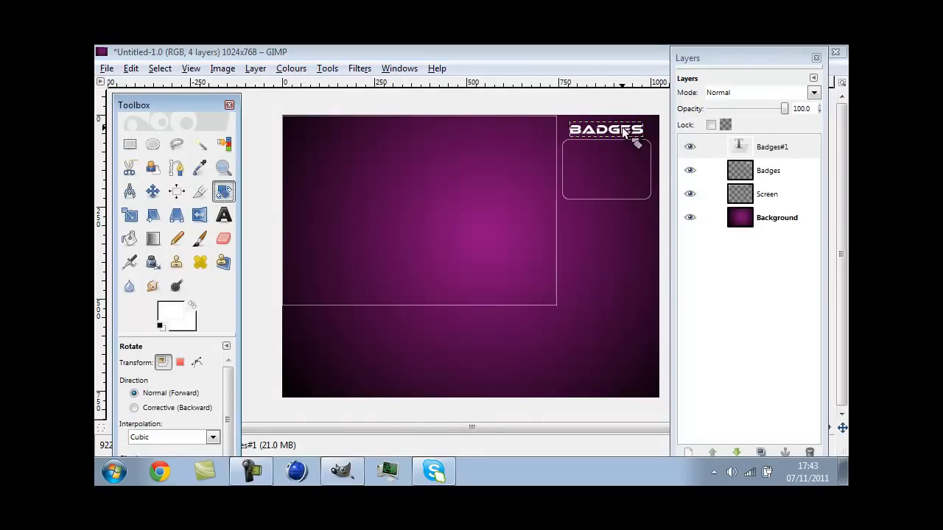
click(607, 129)
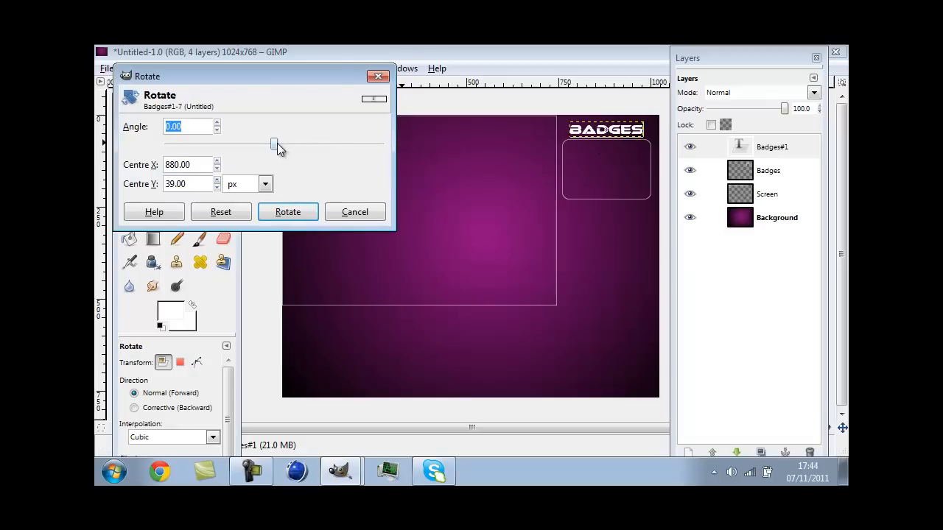
drag(274, 144, 276, 143)
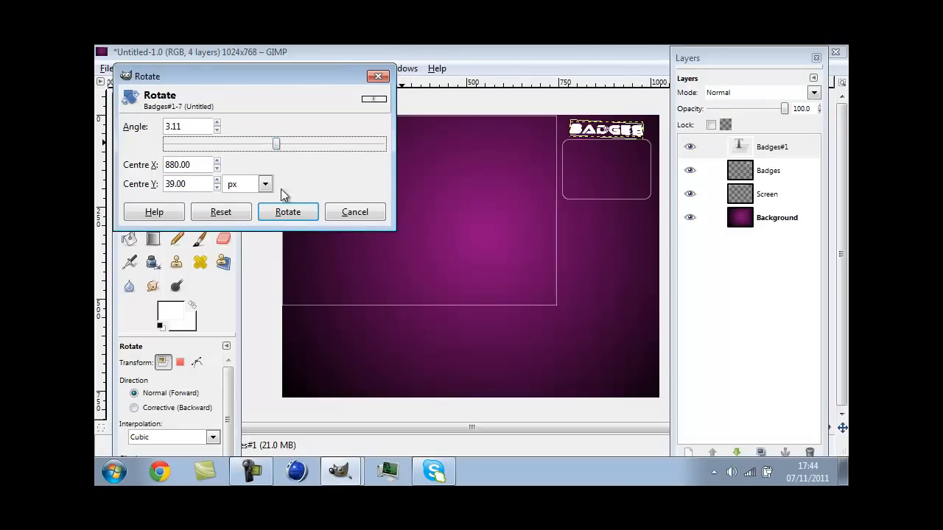
click(354, 211)
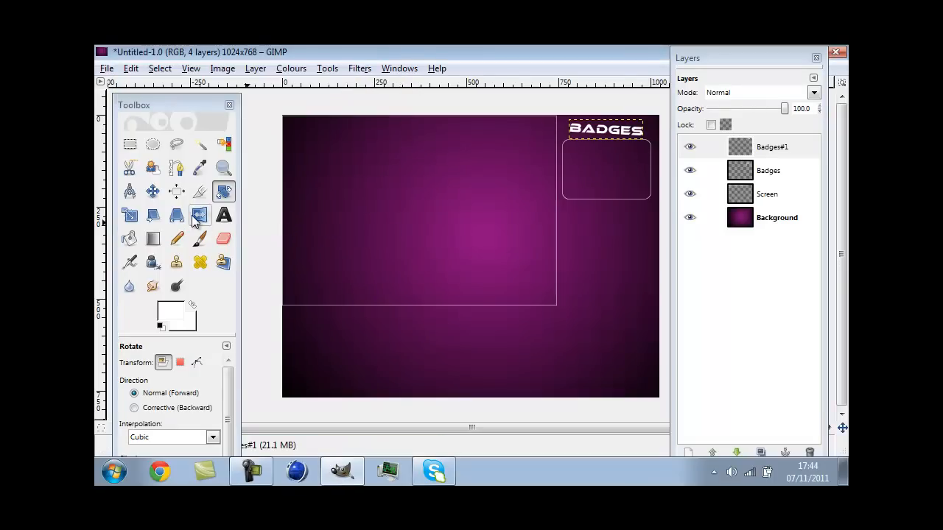
click(152, 192)
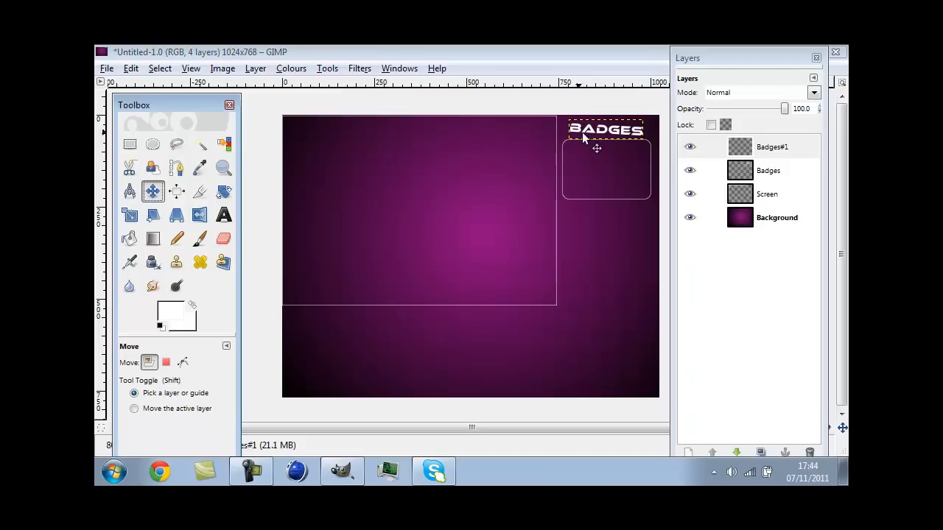
drag(605, 139, 606, 131)
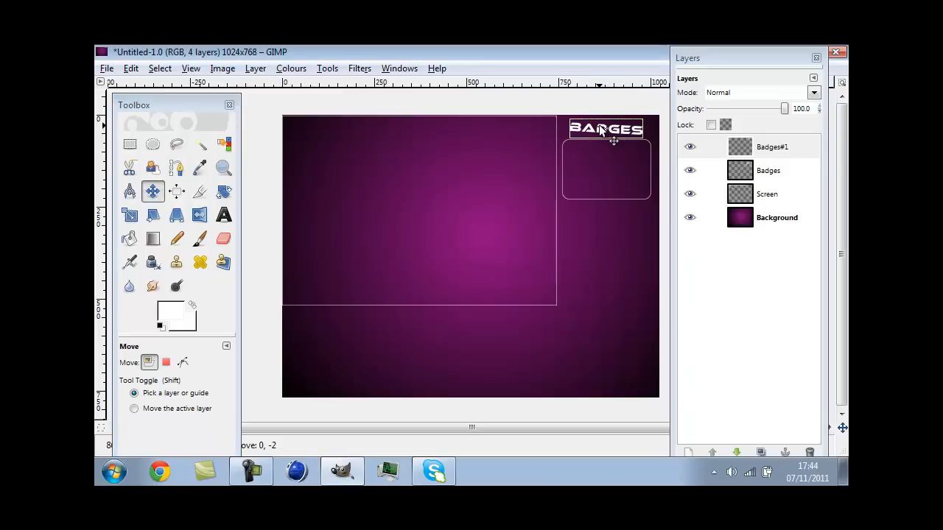
click(776, 218)
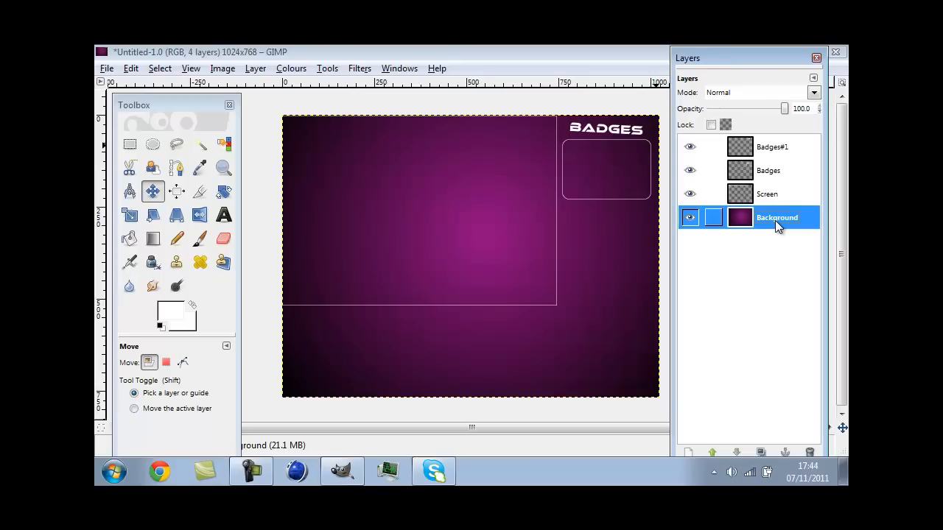
click(767, 193)
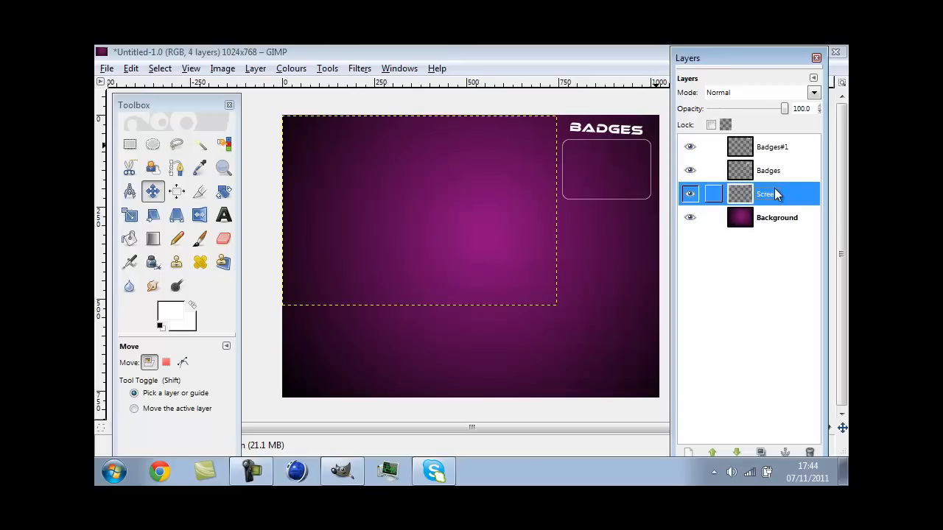
click(176, 191)
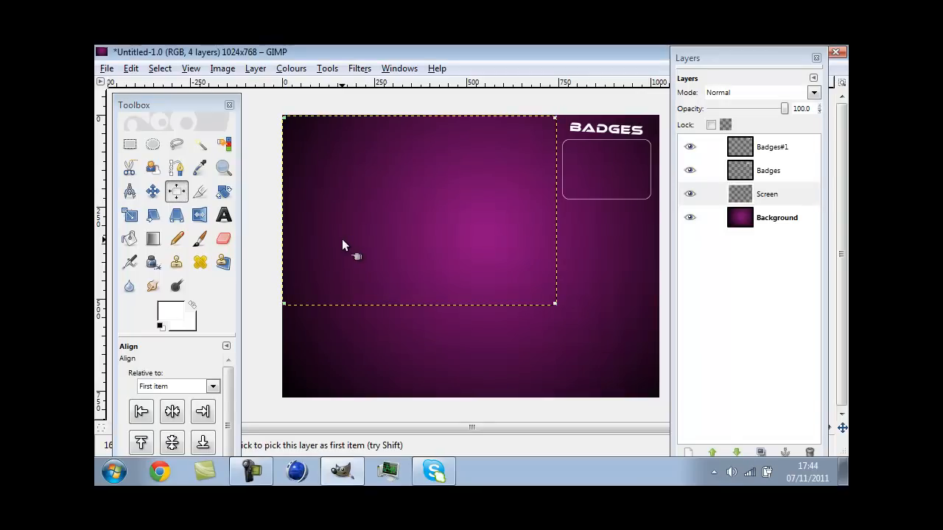
click(141, 411)
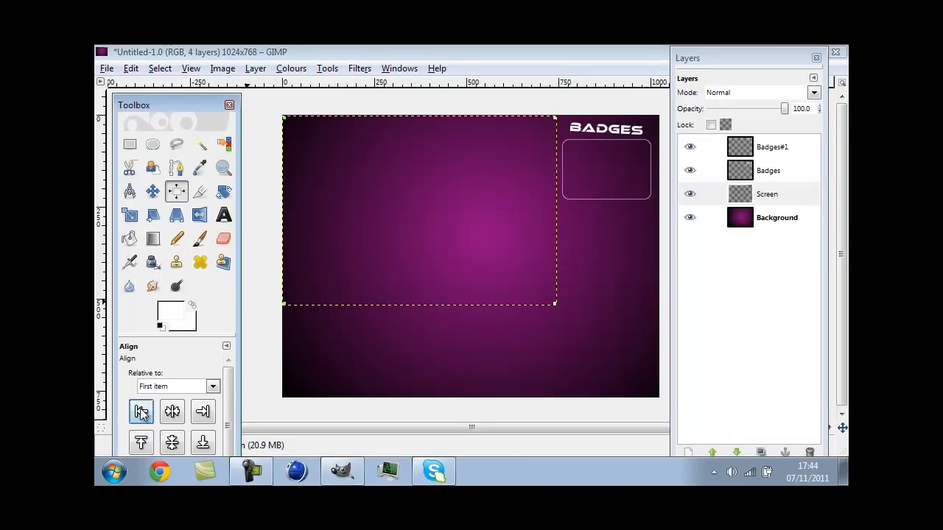
click(141, 443)
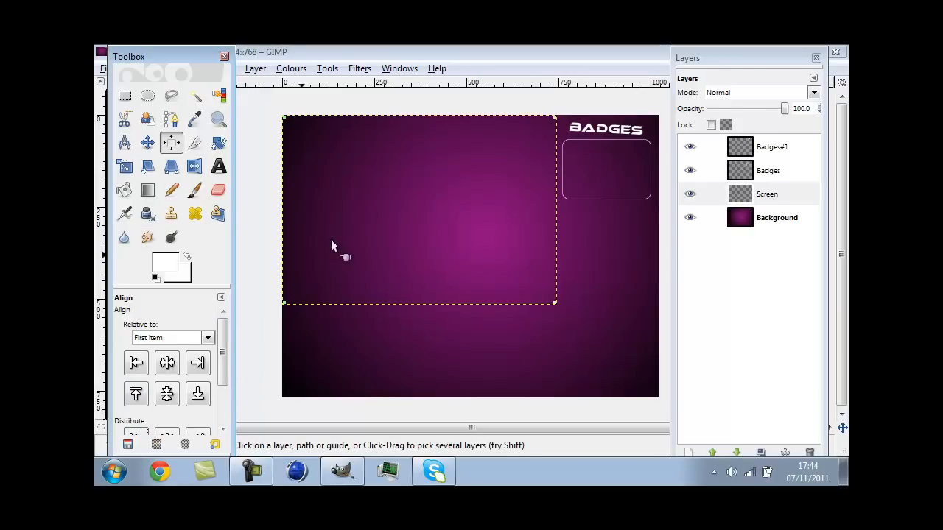
click(689, 170)
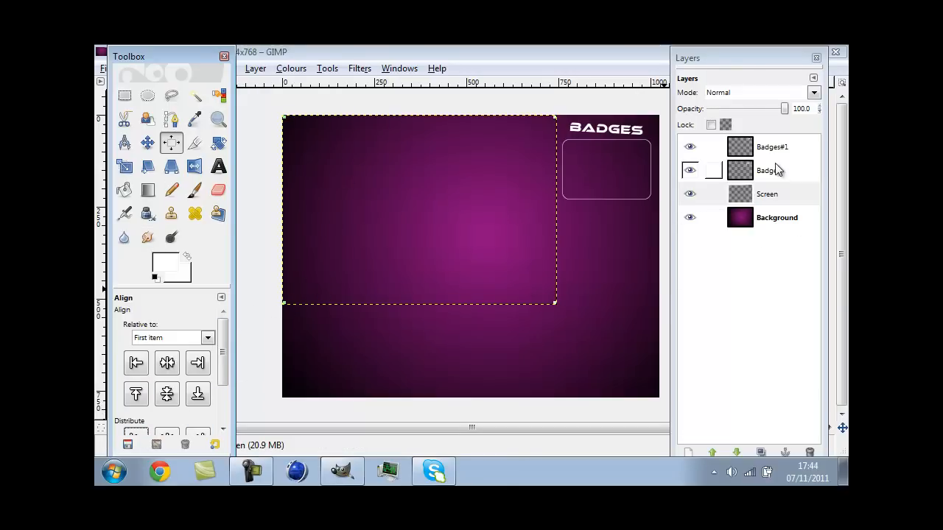
click(776, 218)
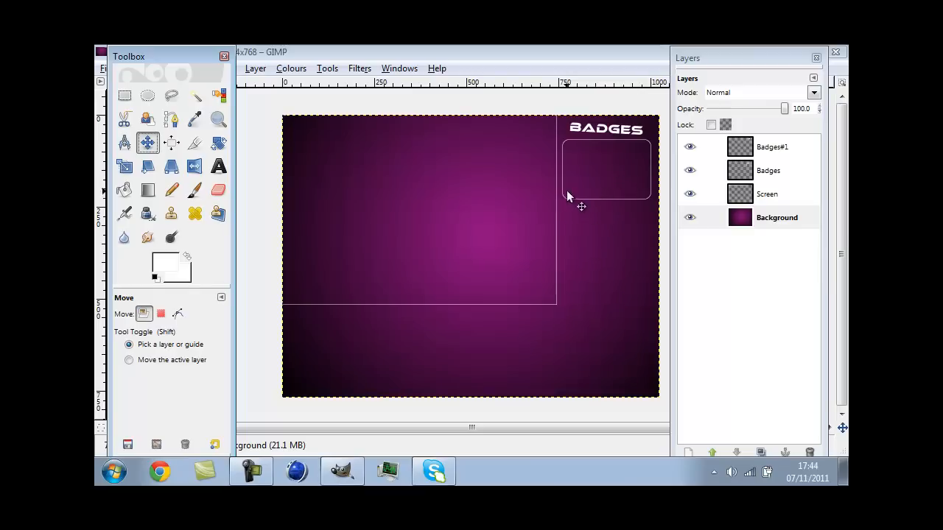
mouse_move(571, 143)
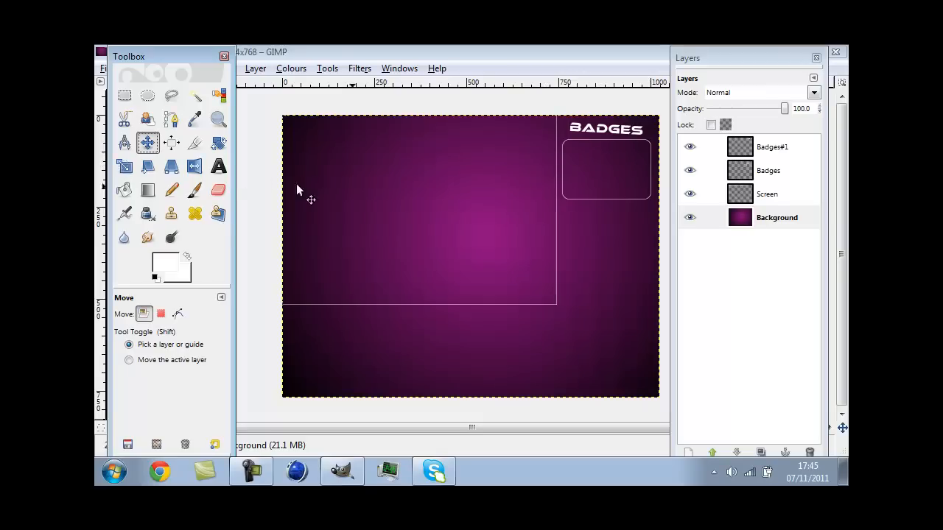
mouse_move(171, 214)
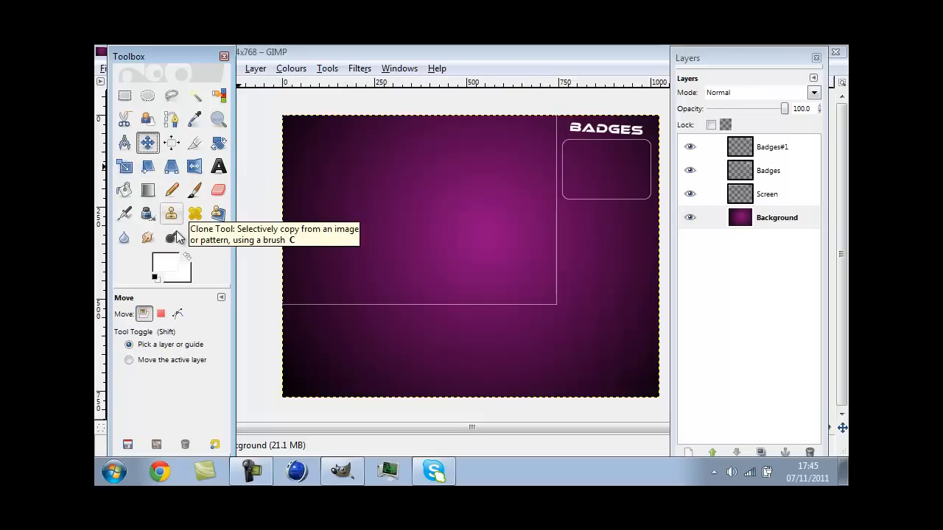
mouse_move(165, 261)
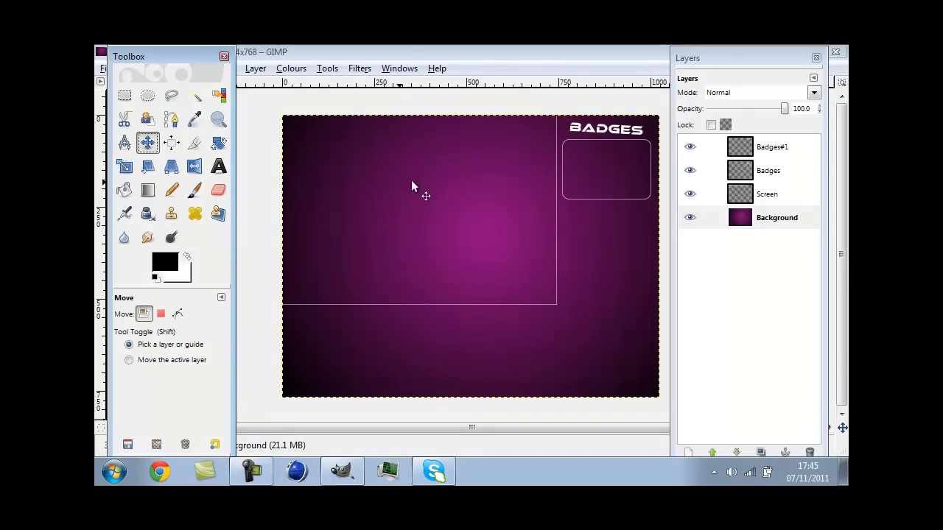
- Fill the background's dark edges with black and merge the title into Badges
click(124, 190)
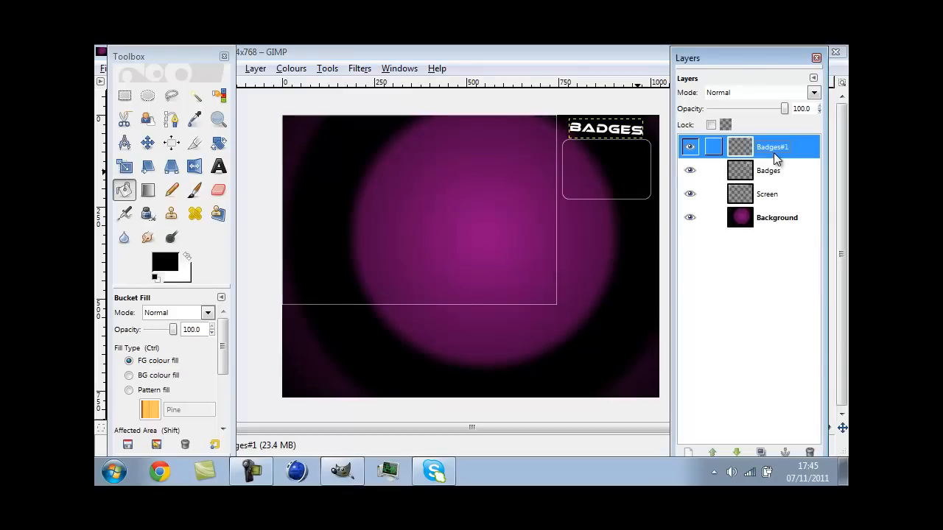
mouse_move(766, 161)
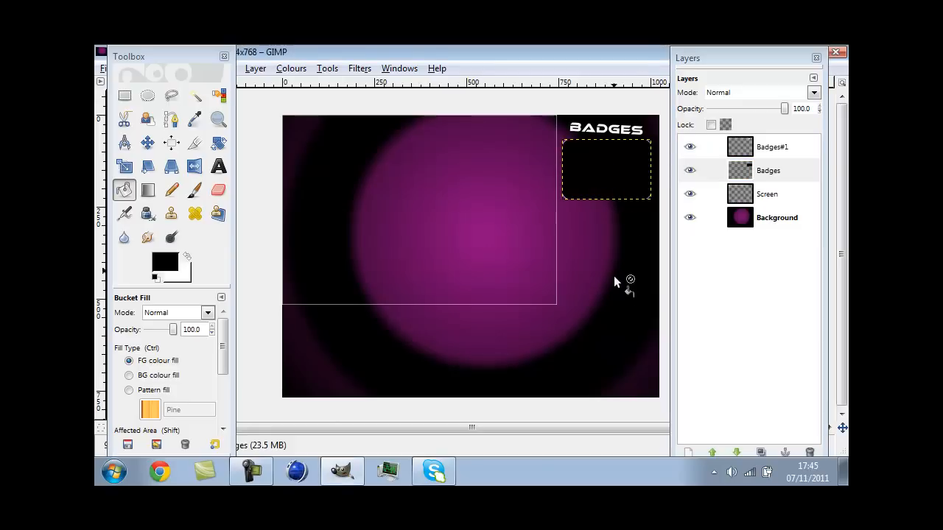
click(772, 147)
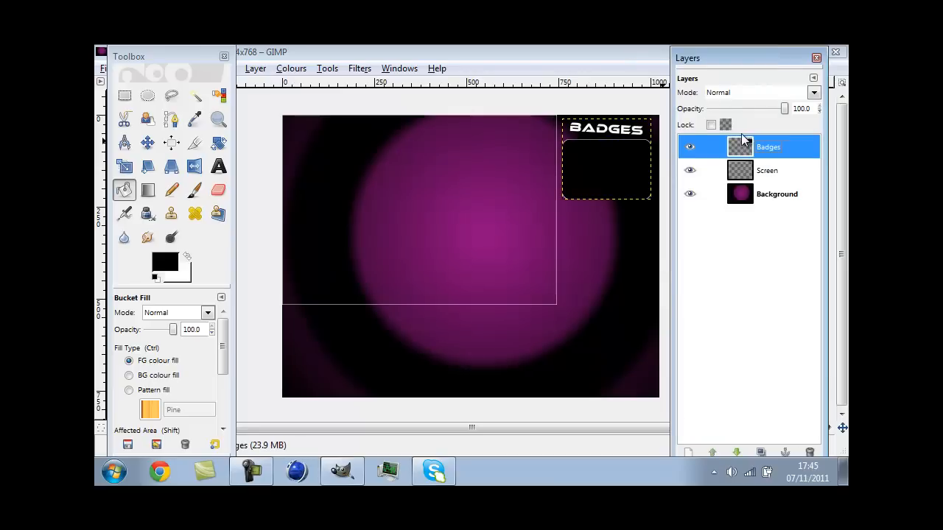
mouse_move(766, 248)
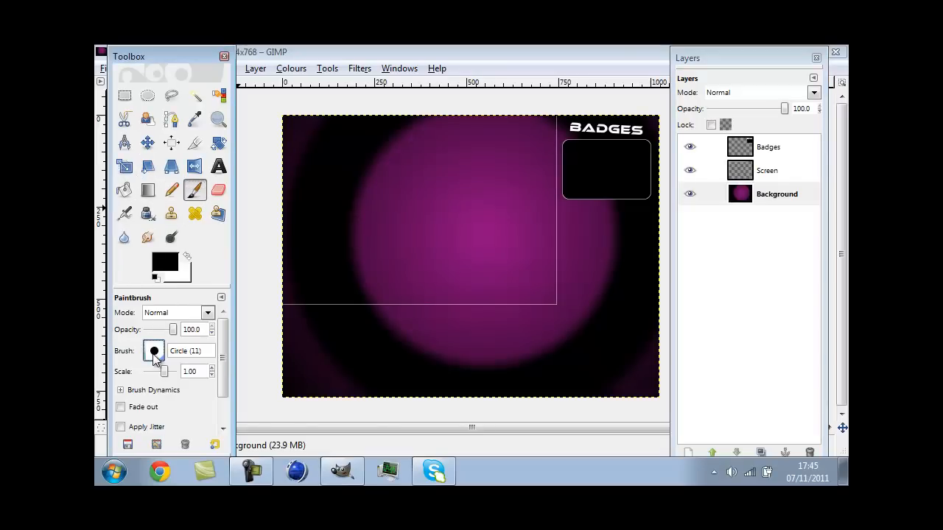
- Stamp the Electrivire brush at opacity 50 and scale 2.00 bottom-left, then restore opacity to 100
click(153, 351)
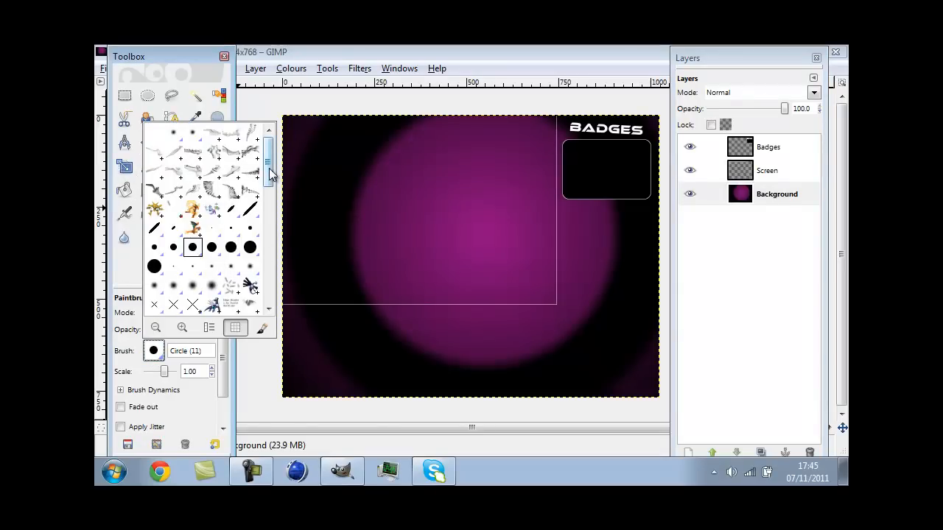
scroll(down, 3)
text(3)
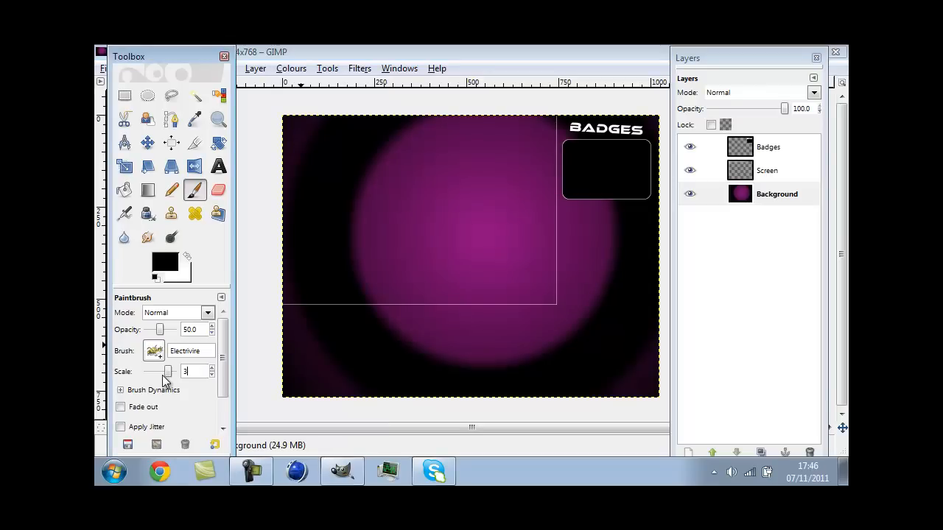
text(2.00)
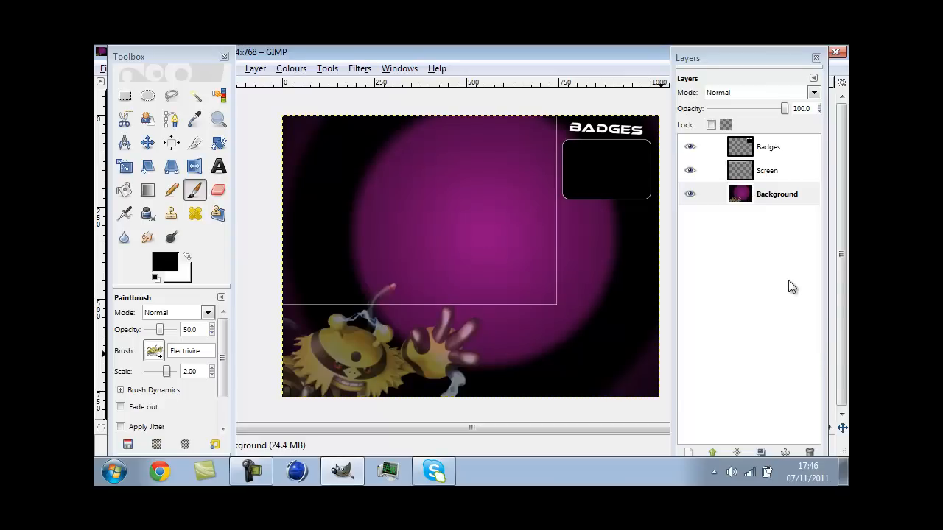
click(691, 170)
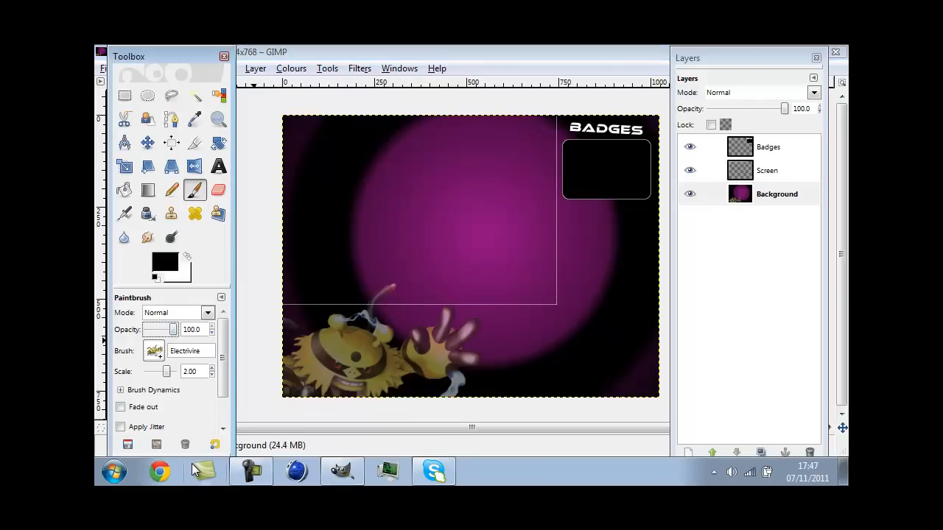
- Browse to My Pictures in Explorer and search for pokeball
click(113, 472)
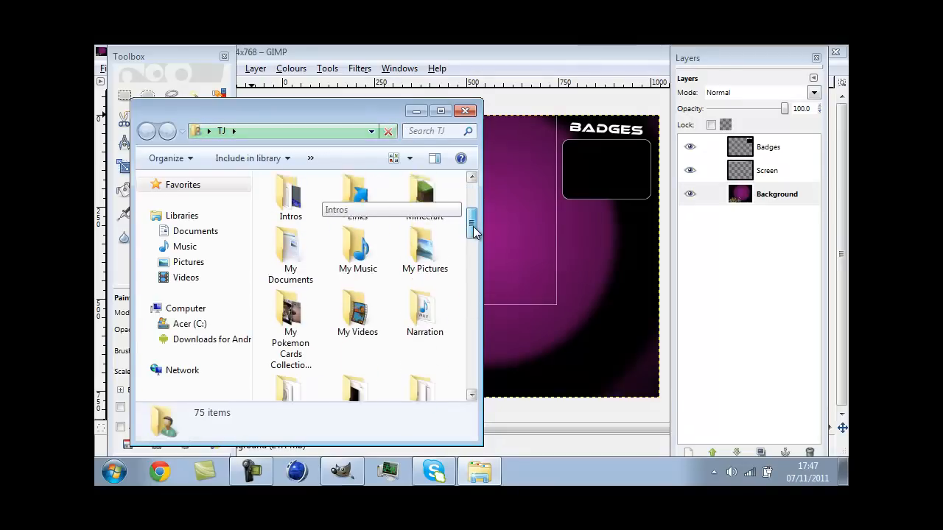
click(424, 243)
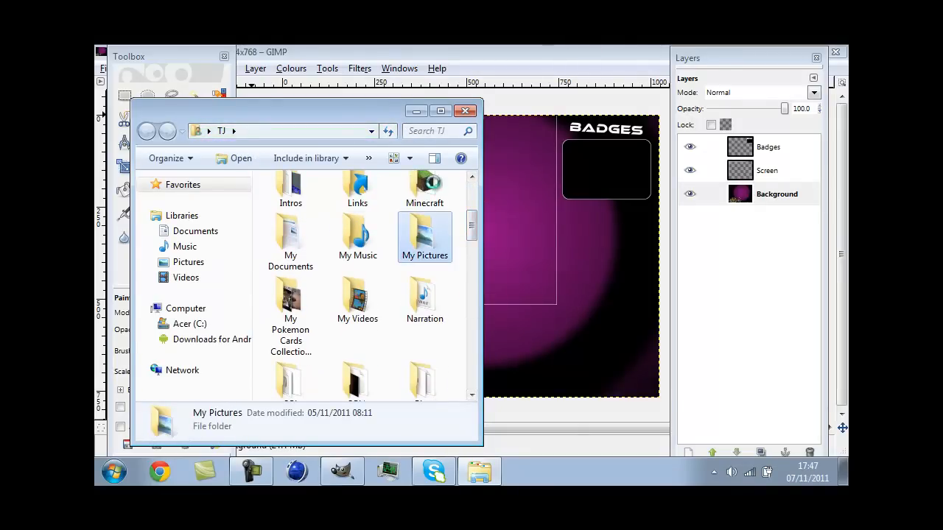
double_click(424, 235)
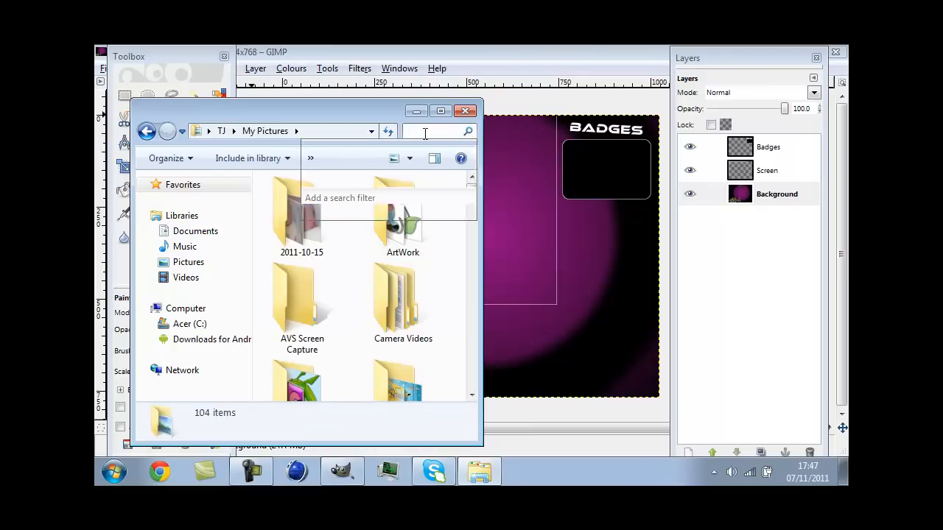
click(431, 131)
text(pokeball)
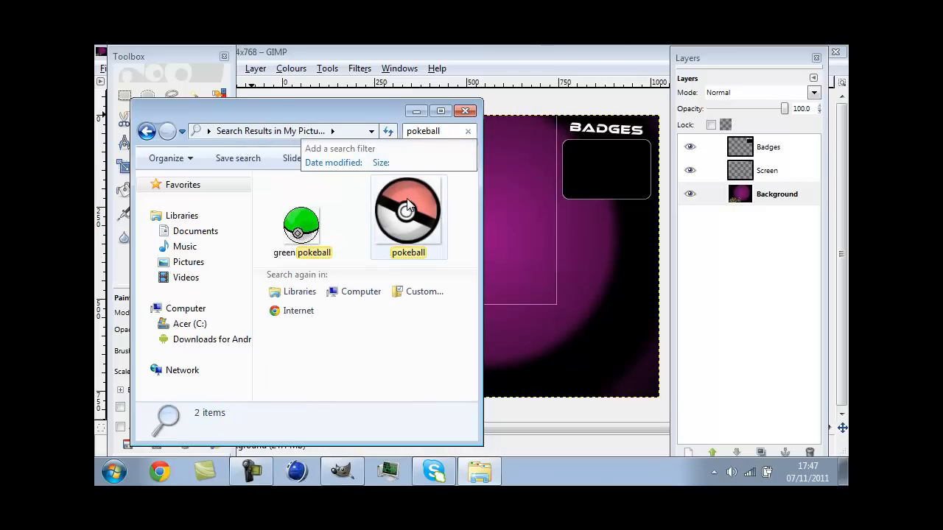
- Bring pokeball.png from the search results into the GIMP layout
click(408, 214)
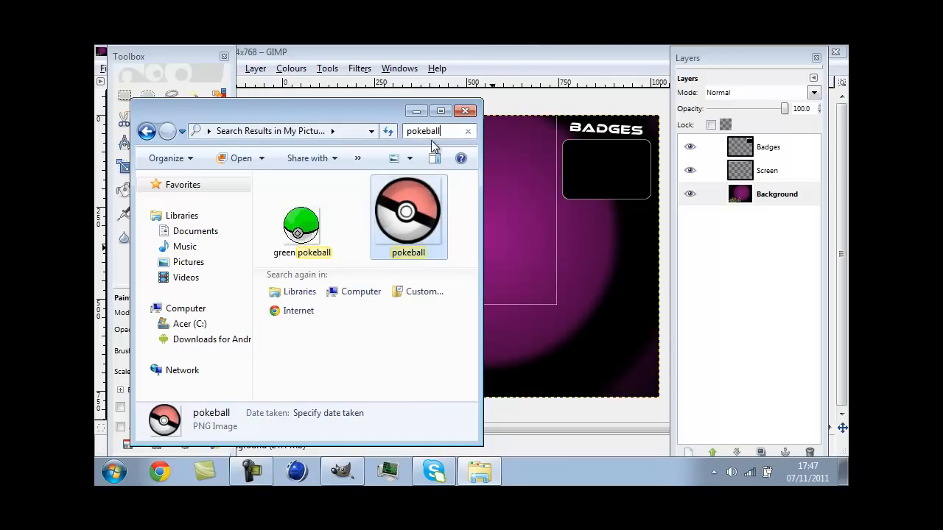
mouse_move(416, 110)
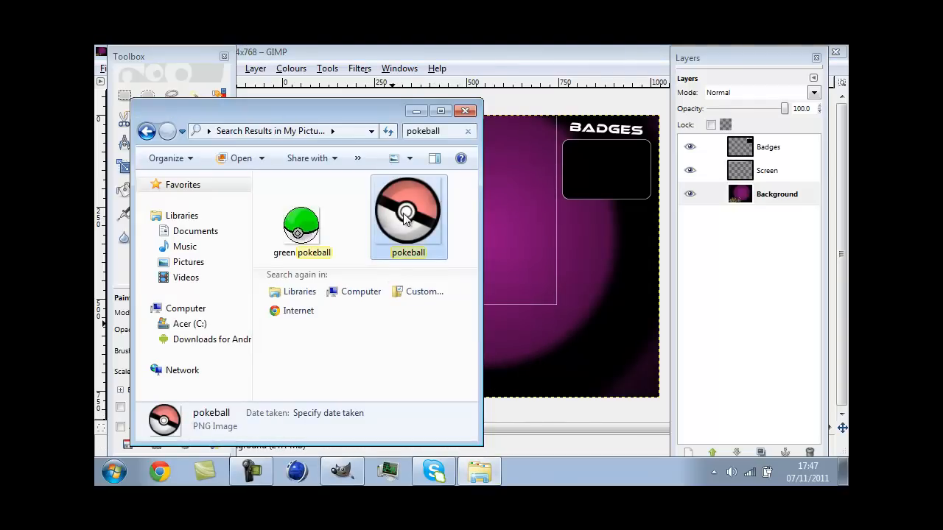
click(438, 131)
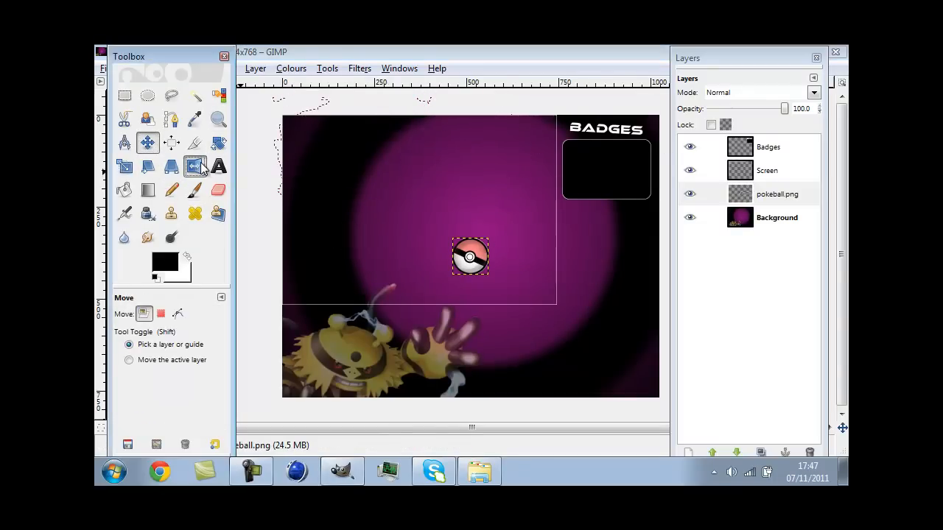
- Move the pokeball layer down to the bottom-left corner
click(194, 166)
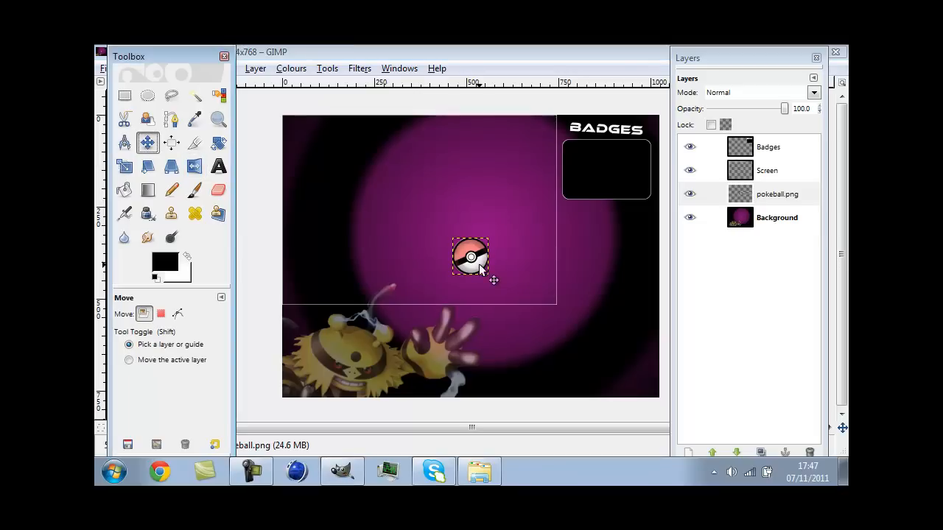
drag(470, 256, 308, 352)
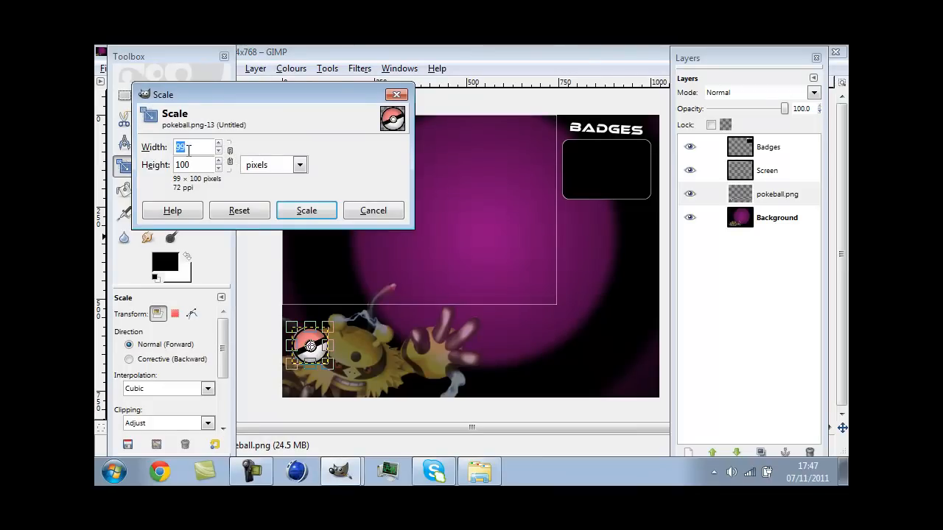
- Scale the pokeball layer to 200 × 200 pixels over the Electivire stamp
text(200)
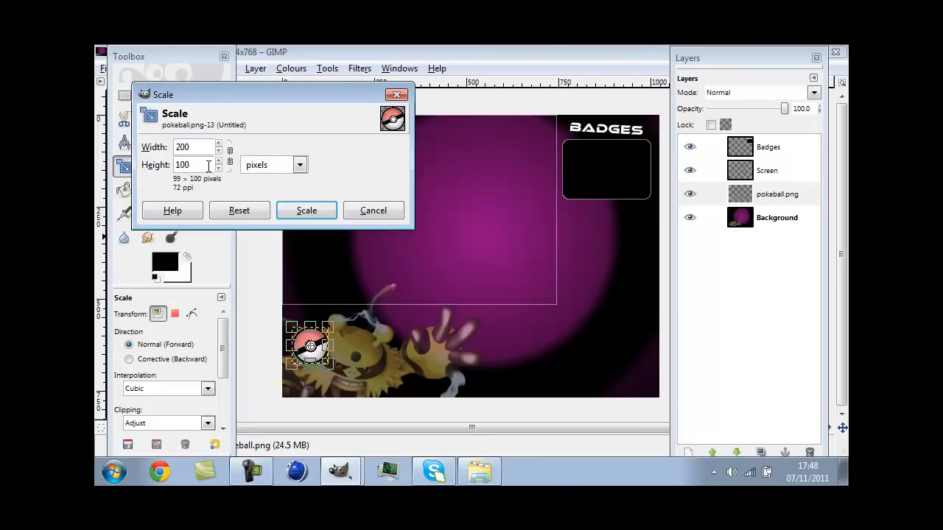
text(200)
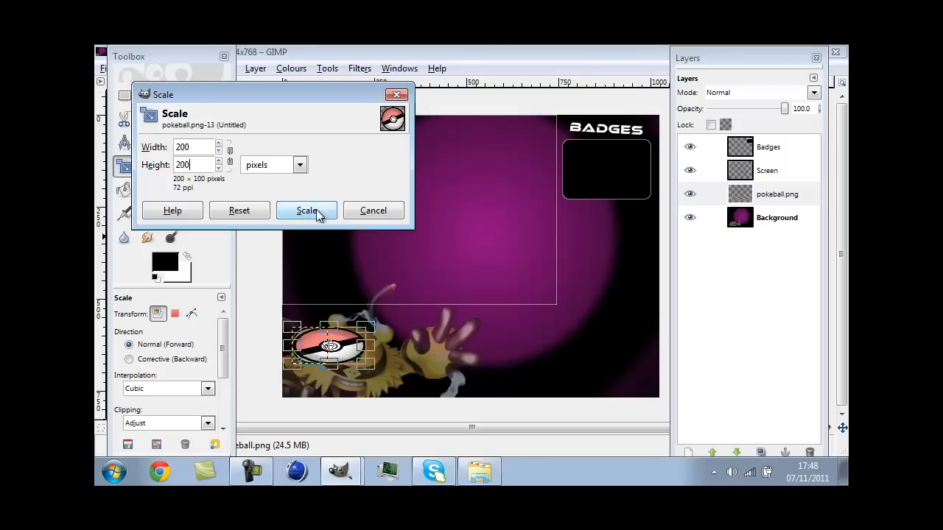
click(306, 210)
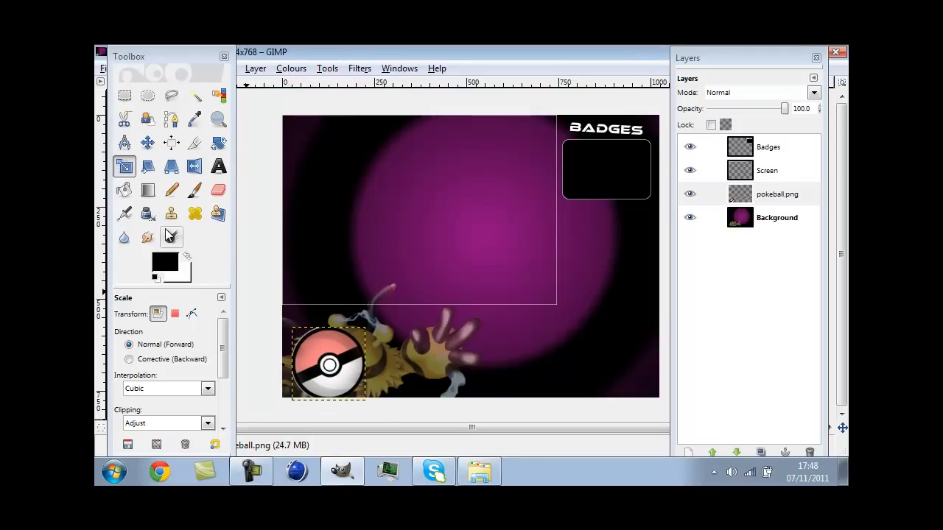
click(147, 142)
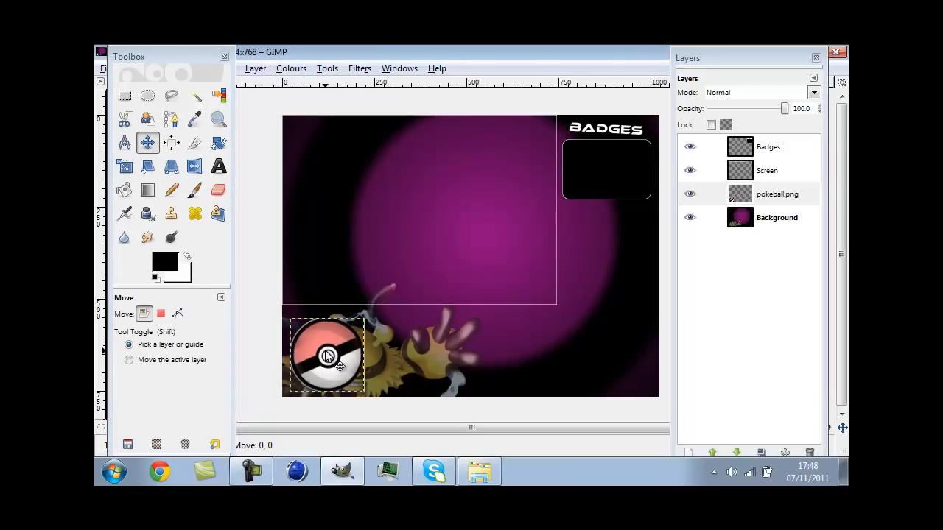
- Tuck the pokeball flush into the corner, set its layer to 90% opacity and raise it to the top
drag(339, 356, 326, 357)
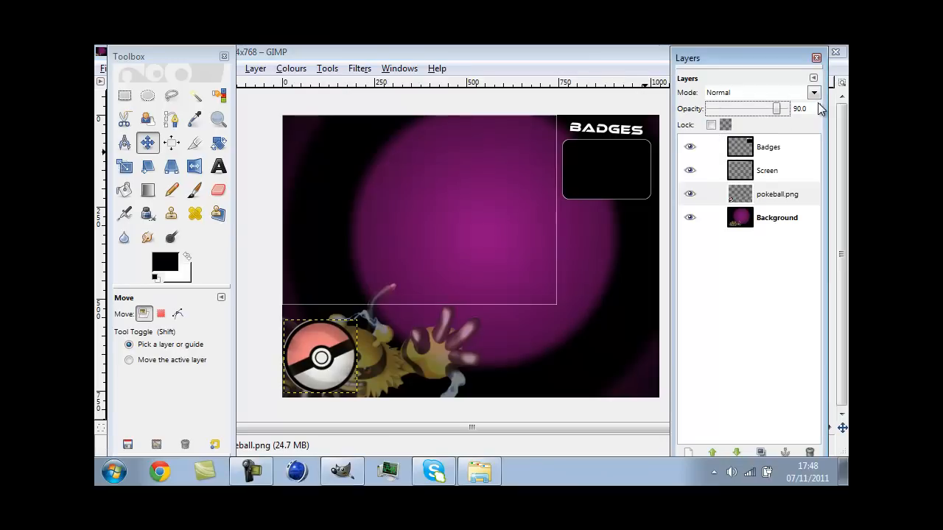
click(690, 146)
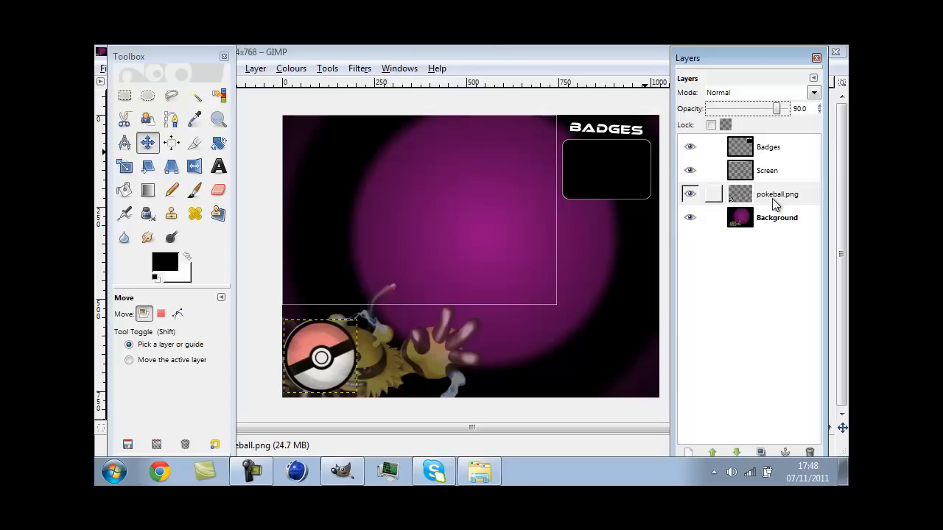
click(712, 452)
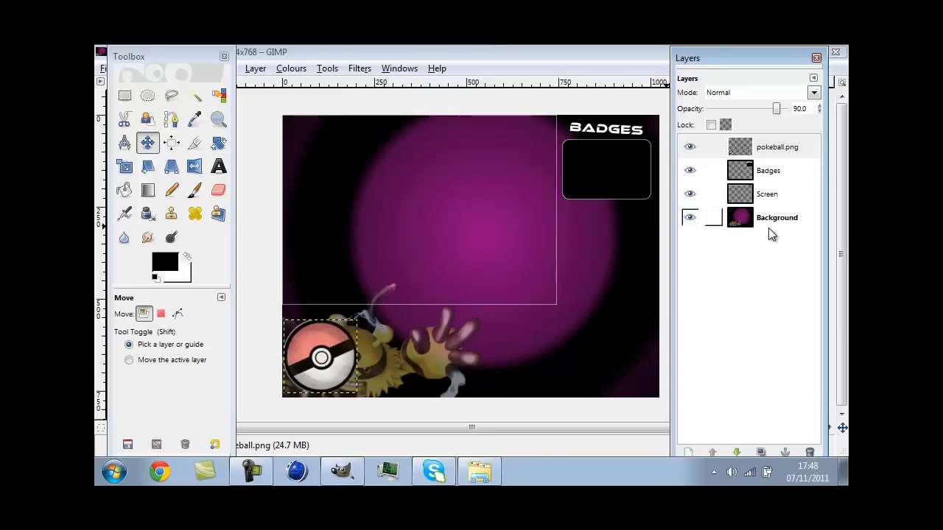
click(690, 218)
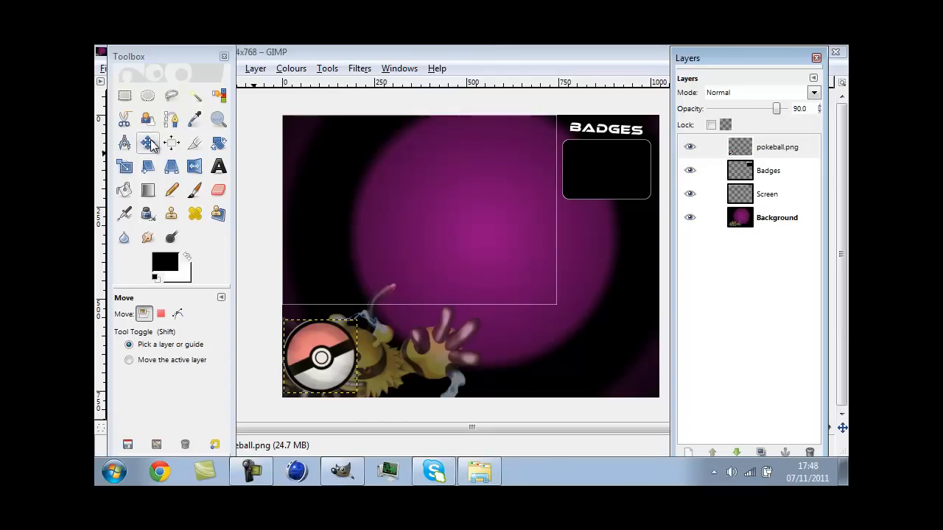
mouse_move(147, 237)
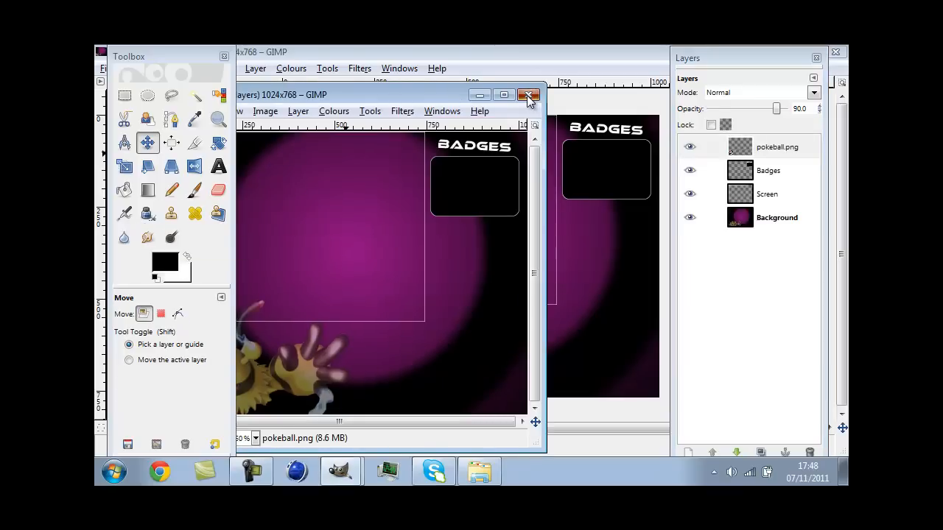
click(529, 94)
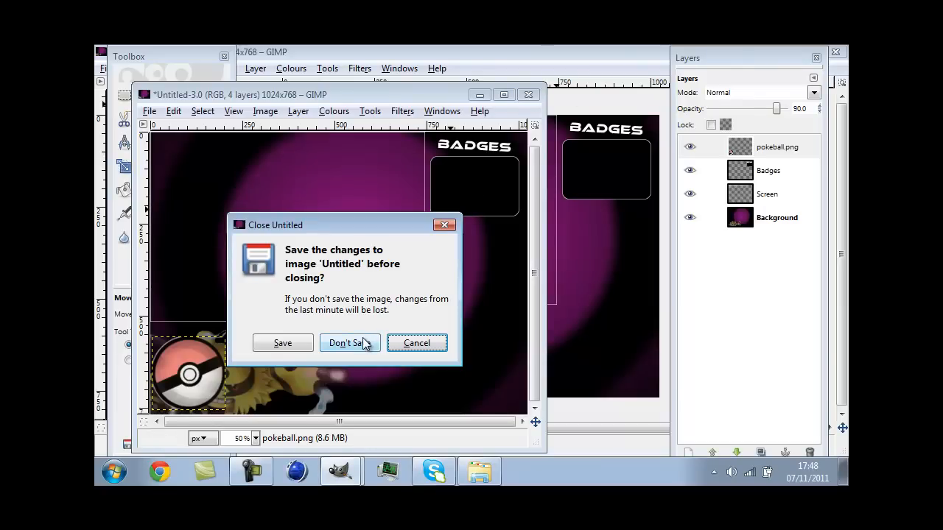
click(349, 343)
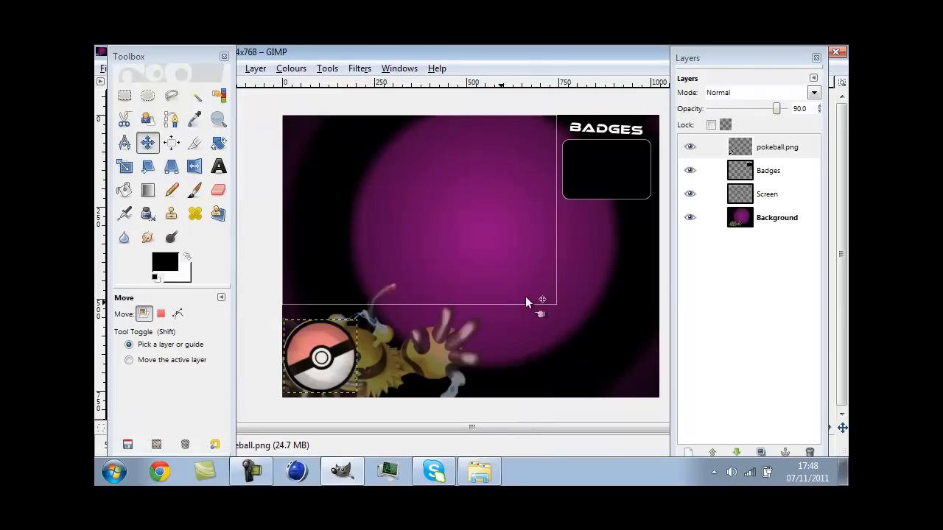
double_click(777, 146)
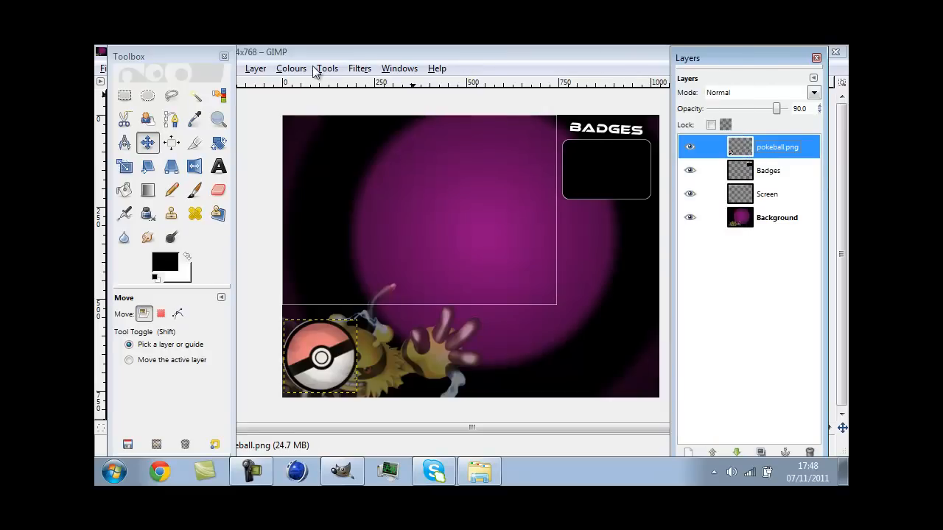
- Close and discard the extra image window opened by mistake
click(254, 68)
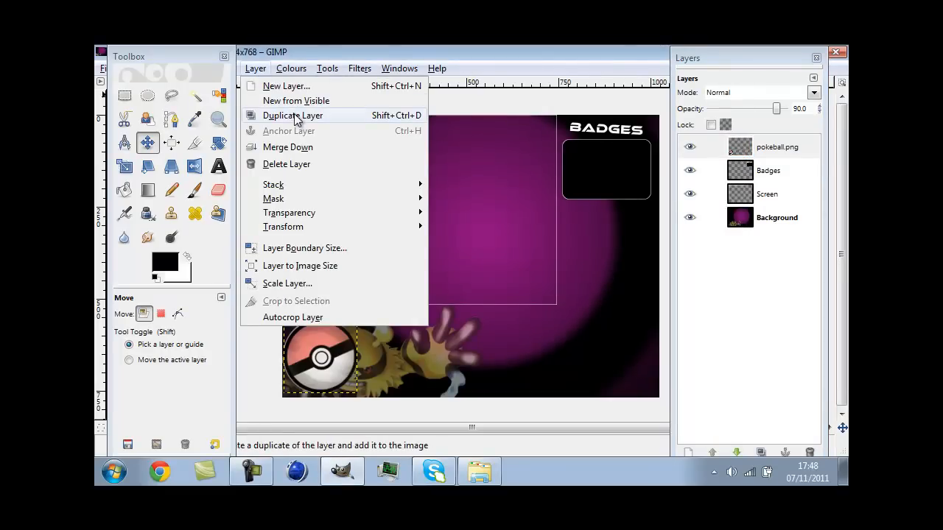
mouse_move(433, 81)
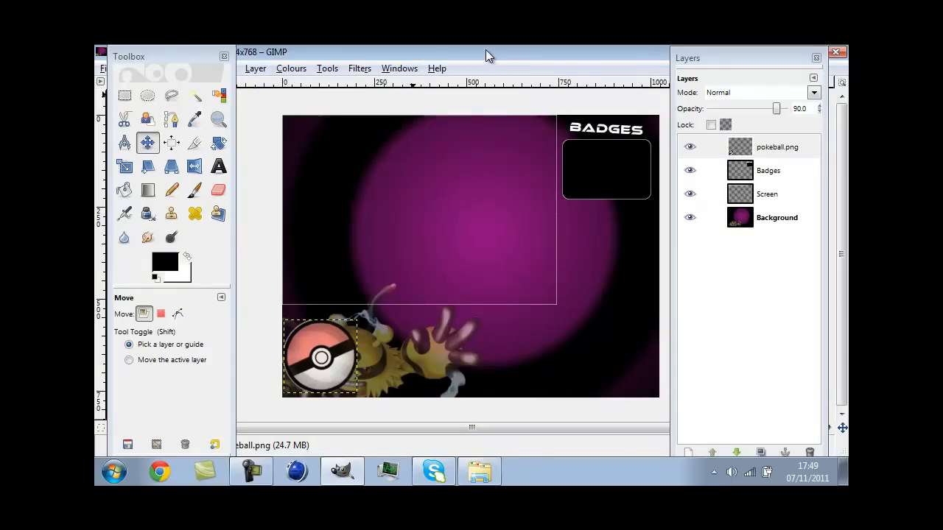
click(171, 237)
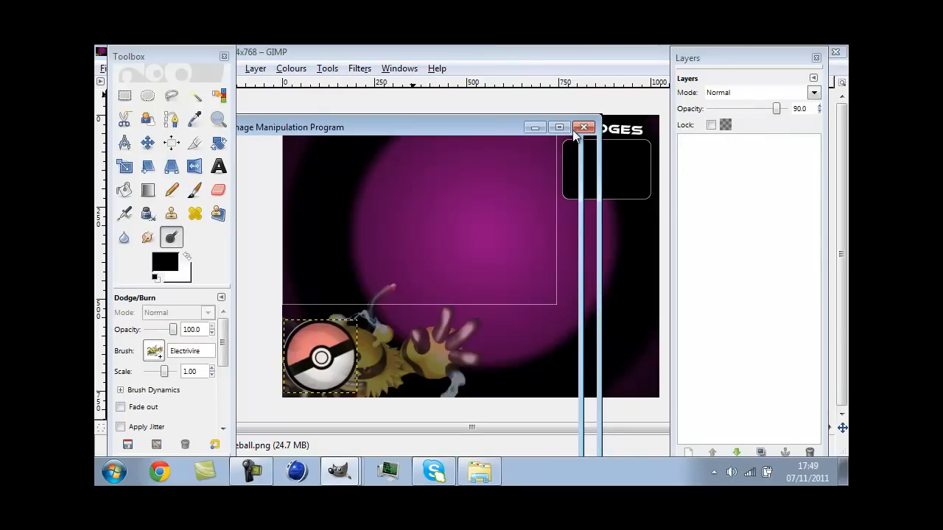
click(585, 126)
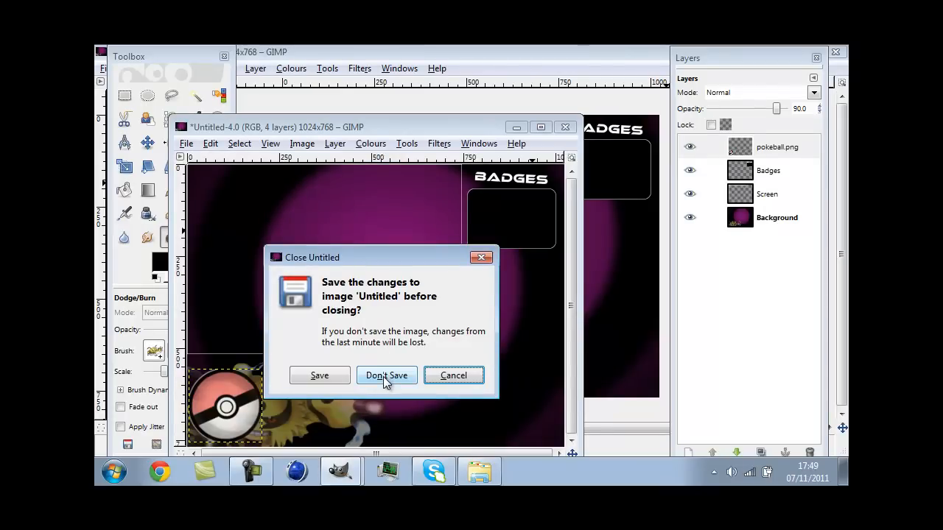
click(386, 375)
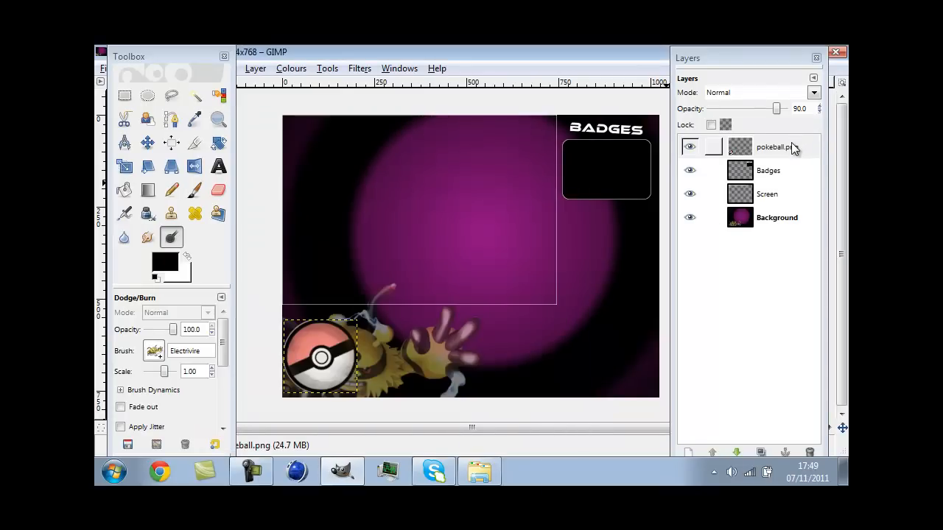
- Duplicate the pokeball layer and move the copy right of the original
right_click(773, 146)
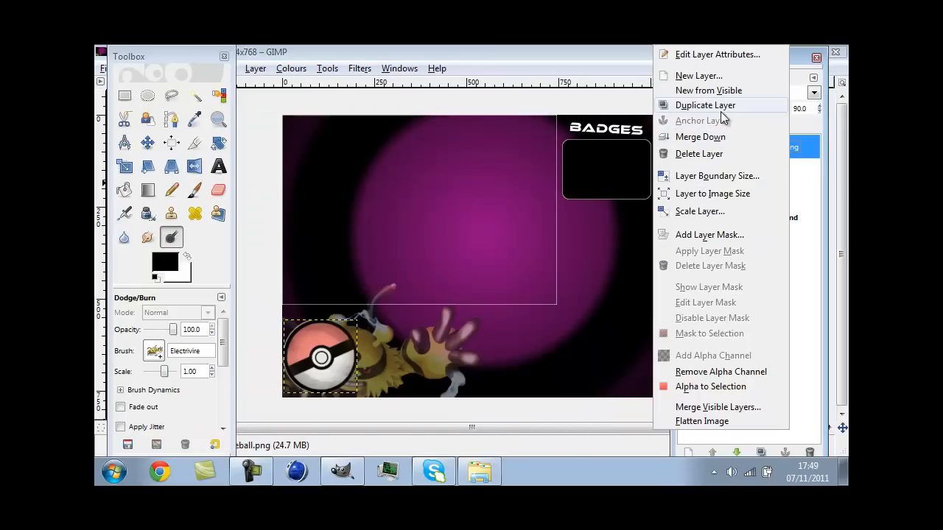
click(704, 105)
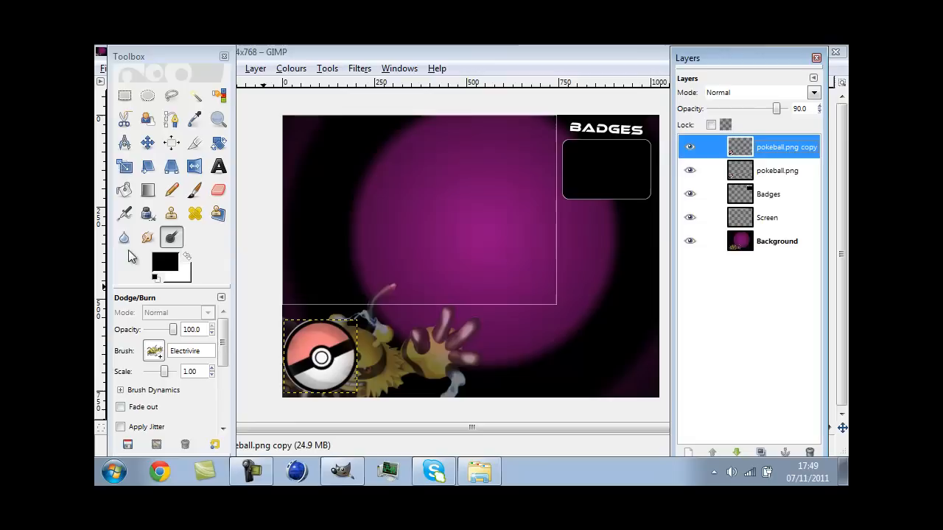
click(147, 142)
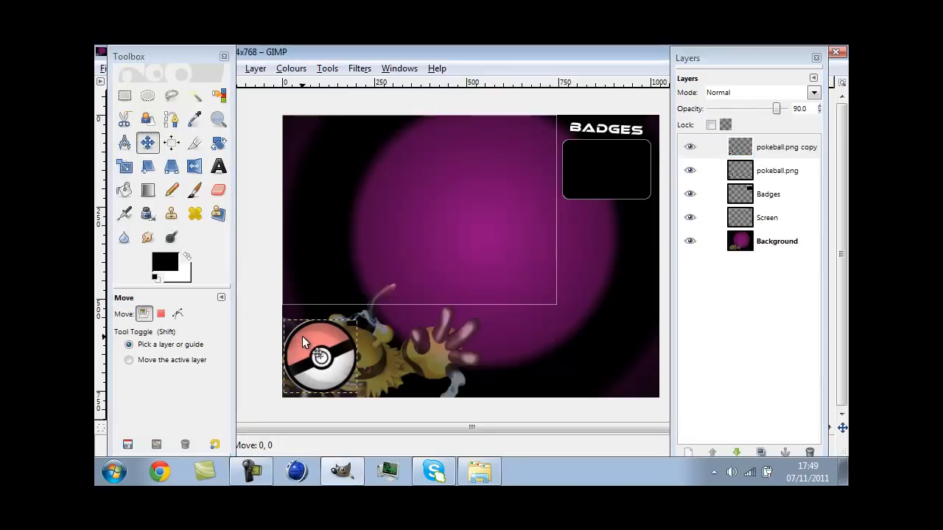
drag(321, 357, 361, 357)
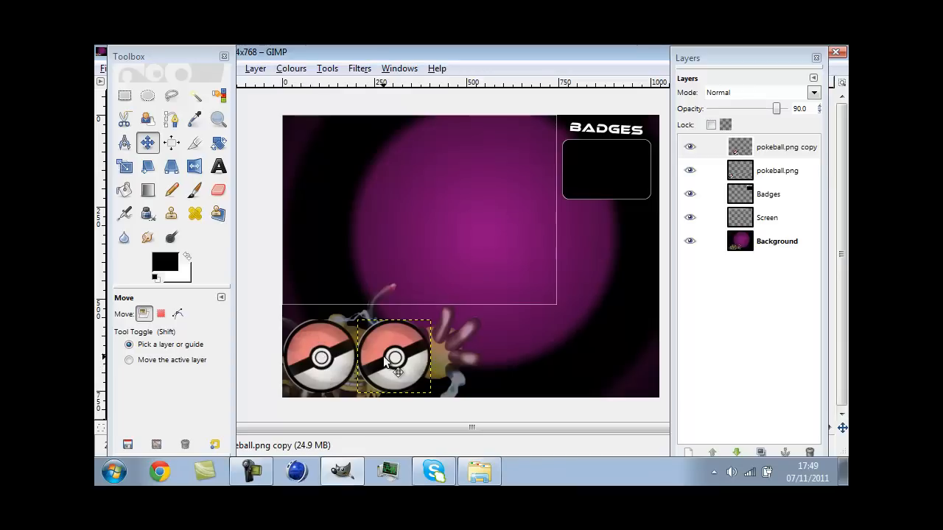
mouse_move(483, 322)
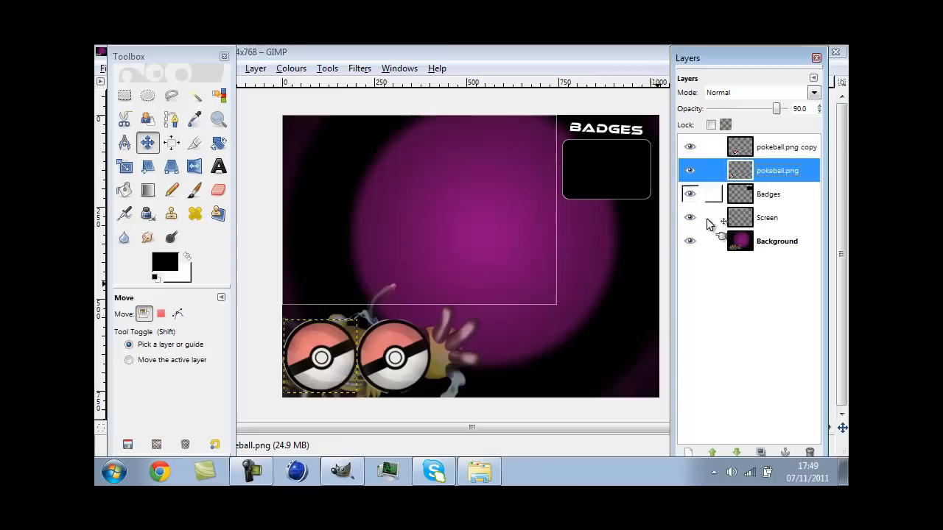
- Scale the first pokeball layer to 140 × 140 pixels
click(123, 166)
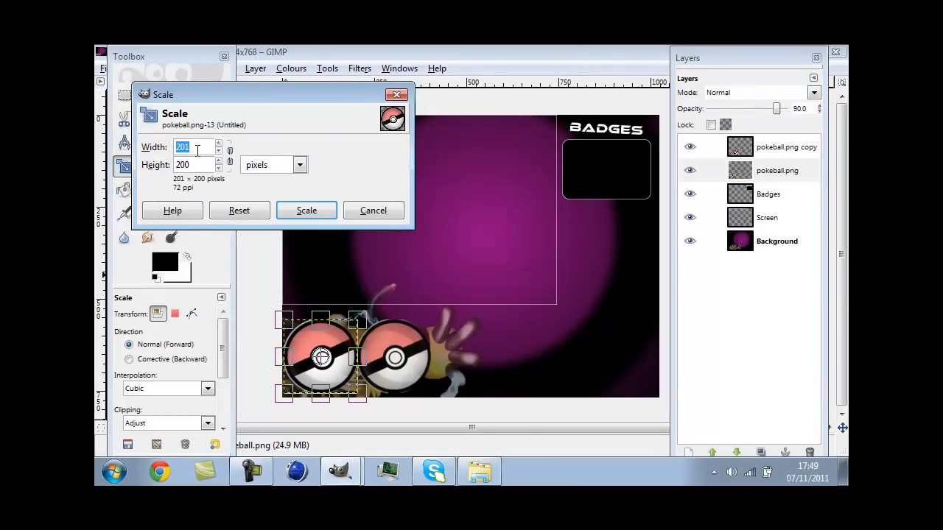
text(140)
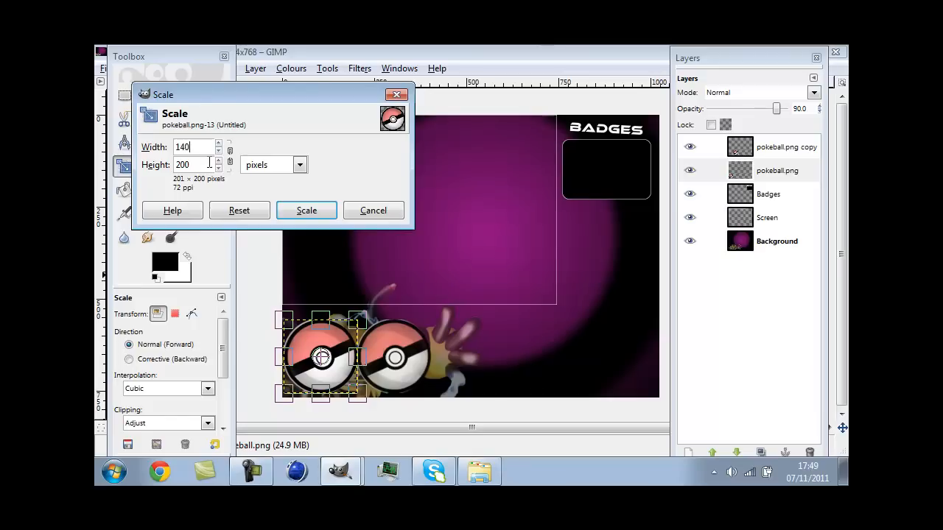
triple_click(193, 165)
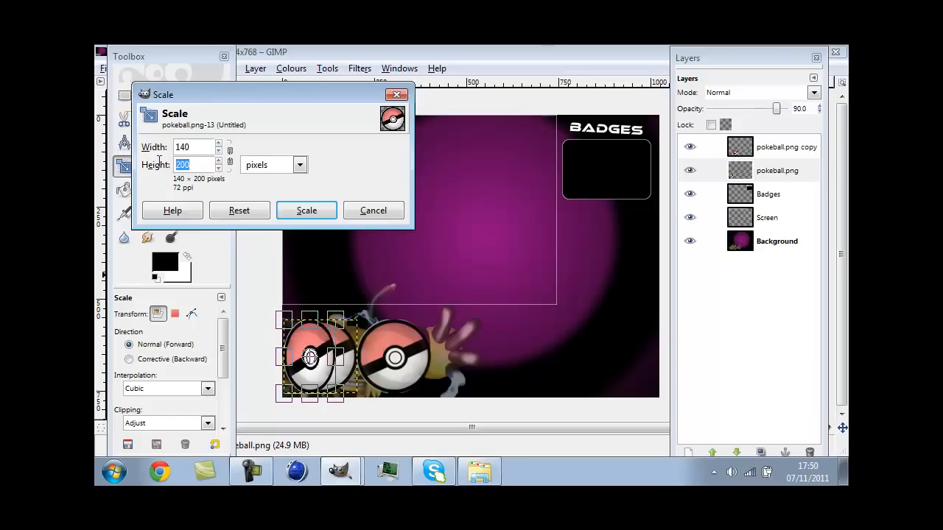
text(140)
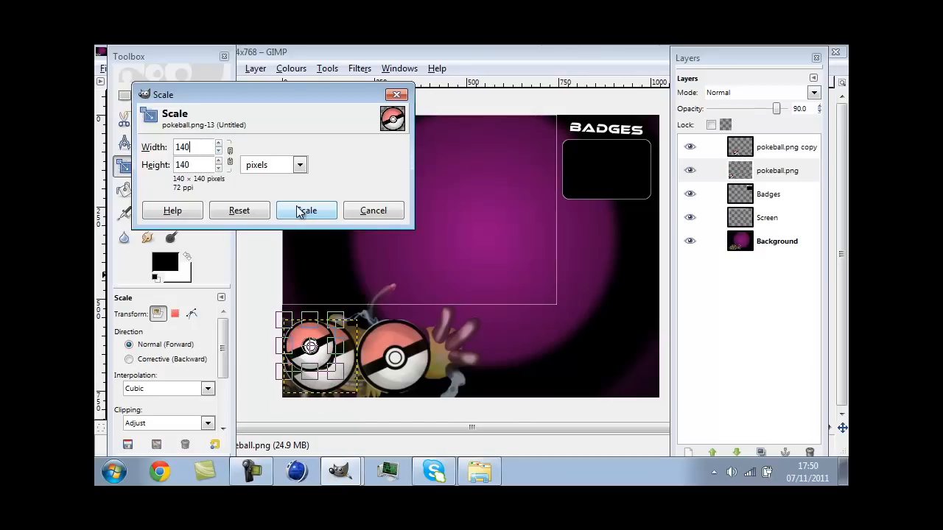
click(307, 210)
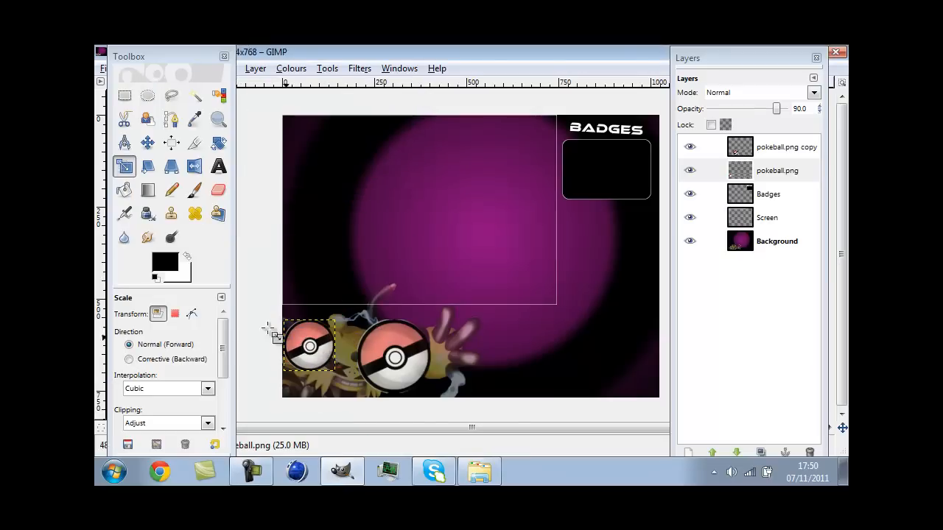
click(147, 142)
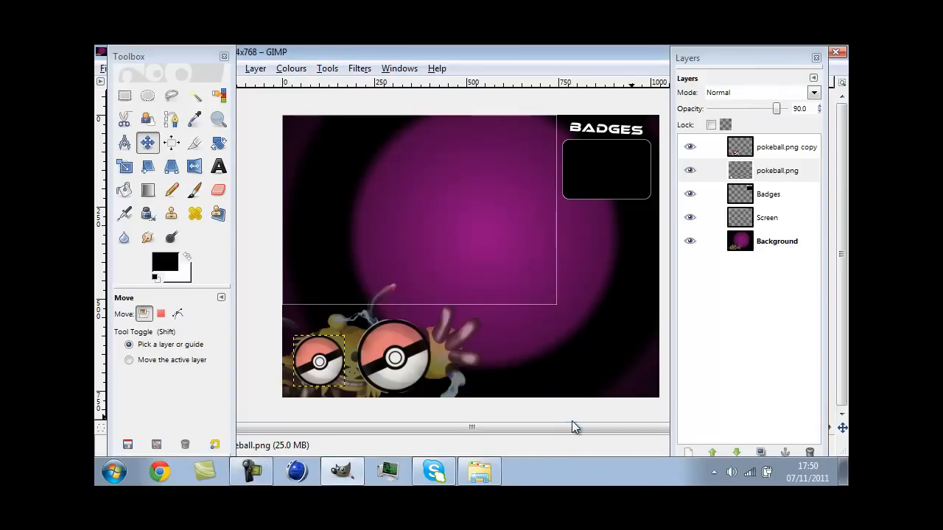
- Scale the pokeball copy to 140 × 140 pixels as well
click(786, 147)
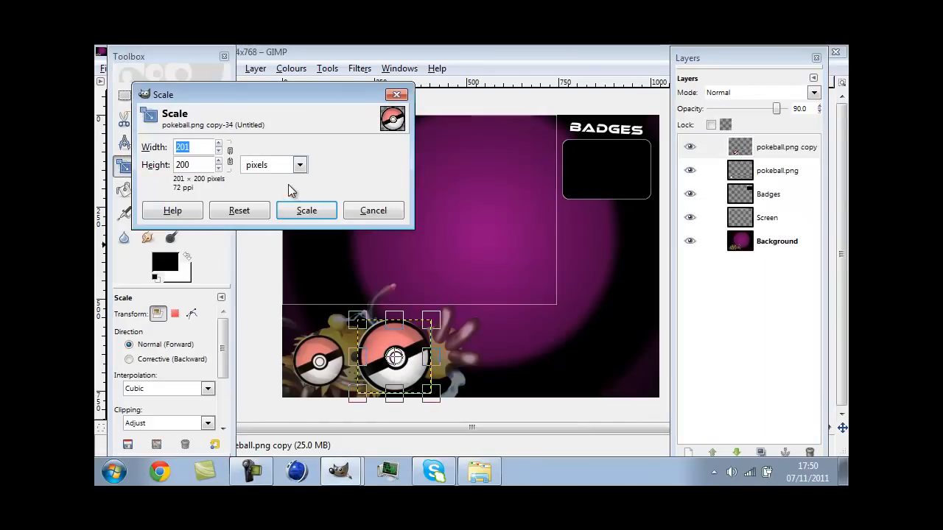
text(140)
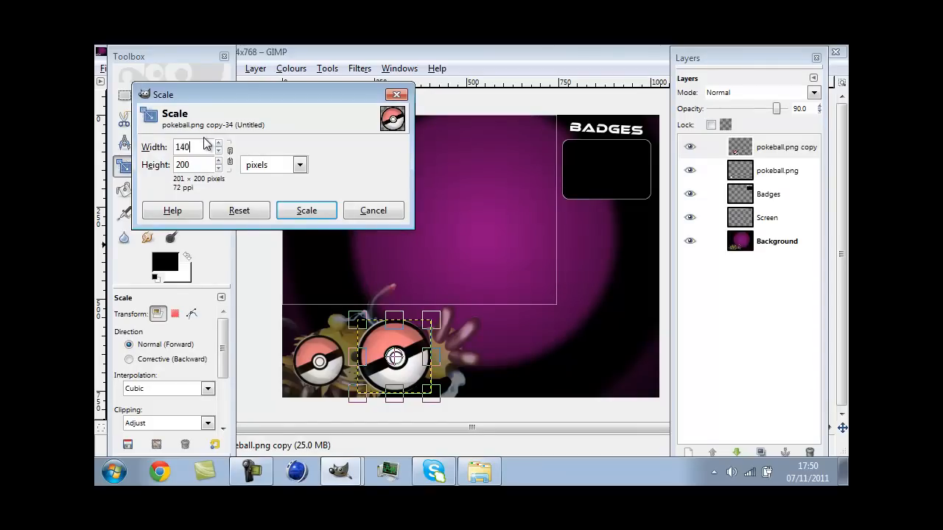
text(1)
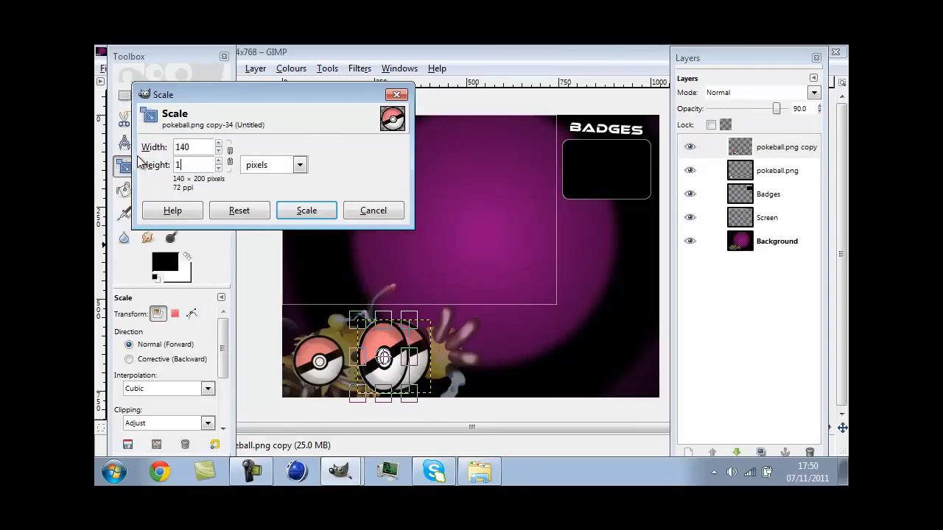
text(140)
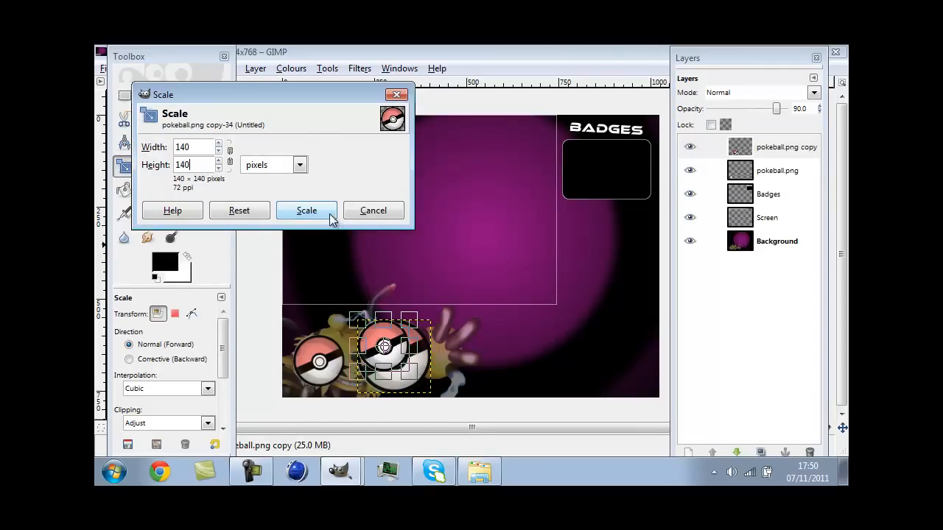
click(306, 210)
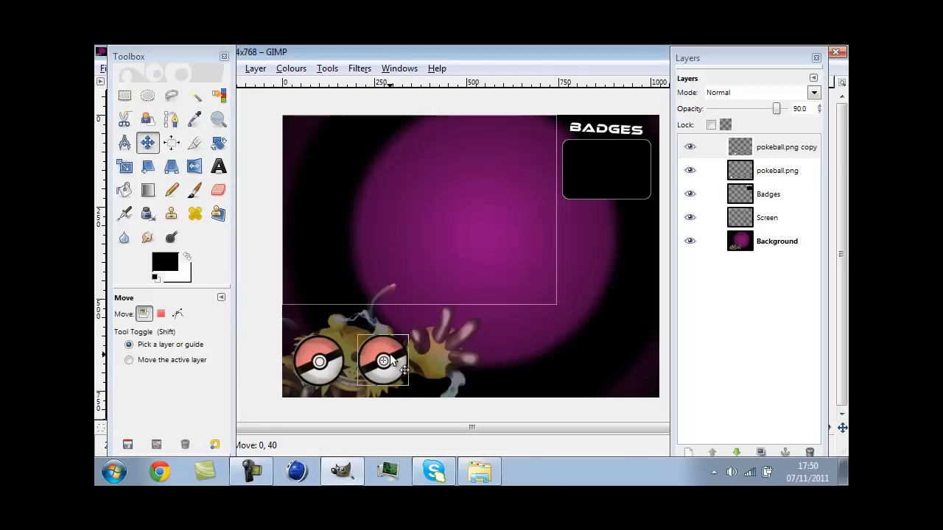
- Nudge the copy beside the first pokeball and bring up its layer actions
drag(383, 361, 379, 361)
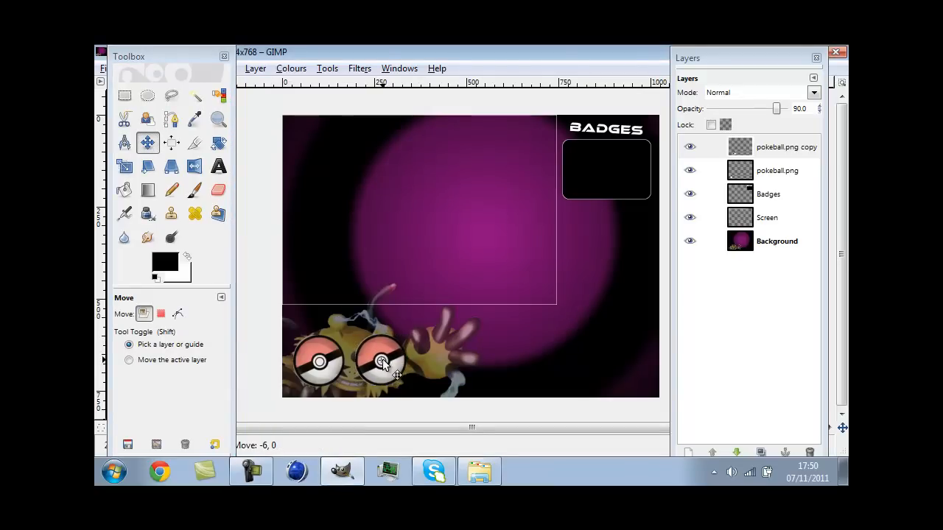
drag(383, 361, 379, 361)
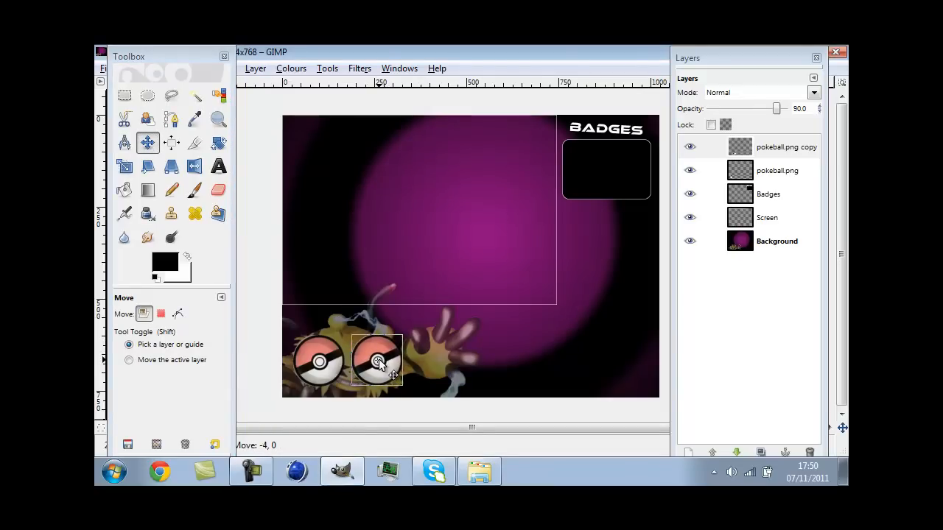
click(786, 146)
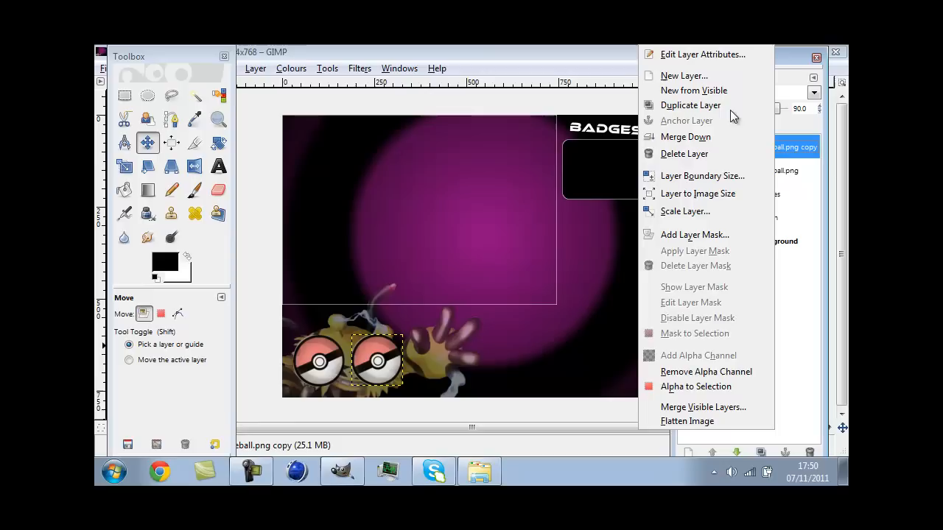
- Duplicate pokeballs and slide each copy along the bottom to form a row of six
click(690, 104)
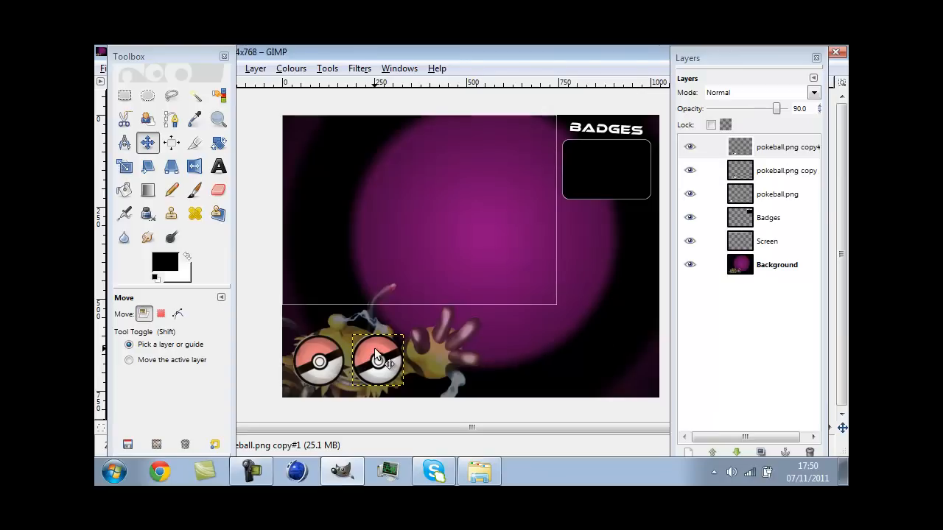
drag(379, 361, 431, 361)
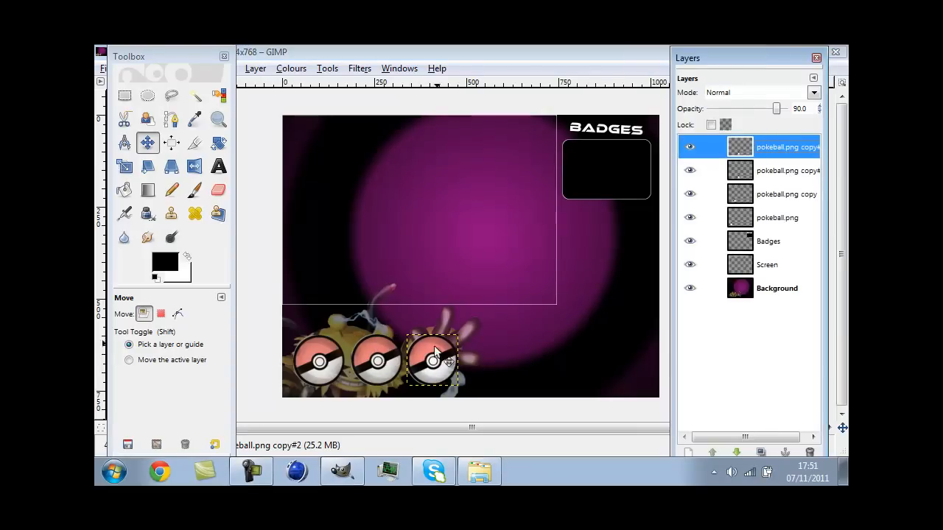
drag(432, 359, 486, 361)
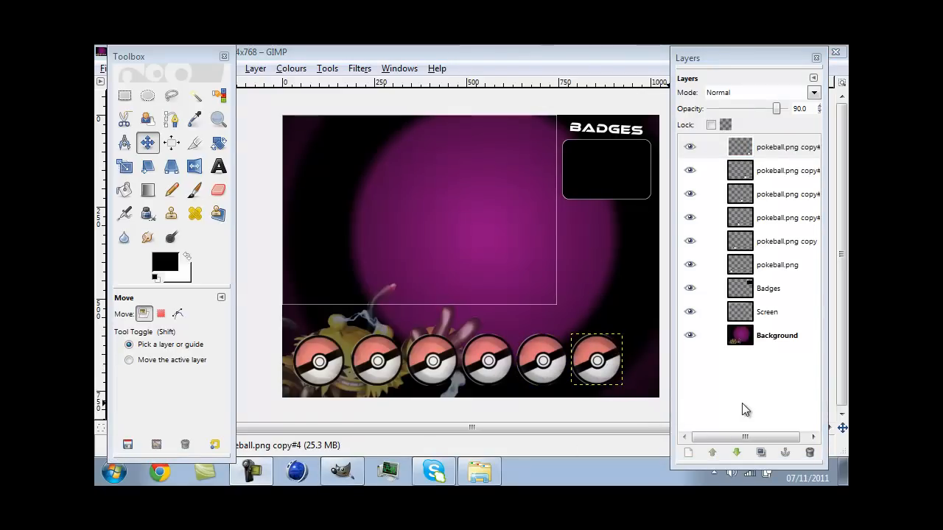
click(781, 146)
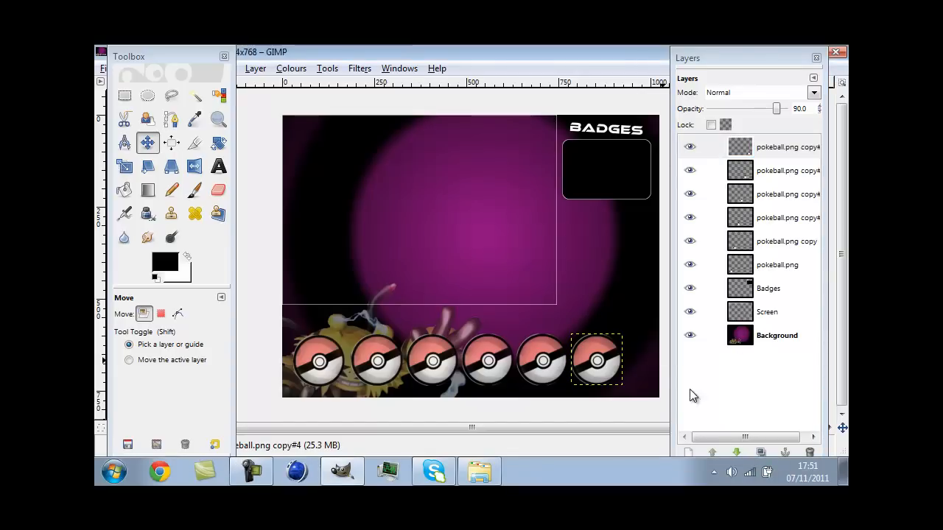
click(776, 335)
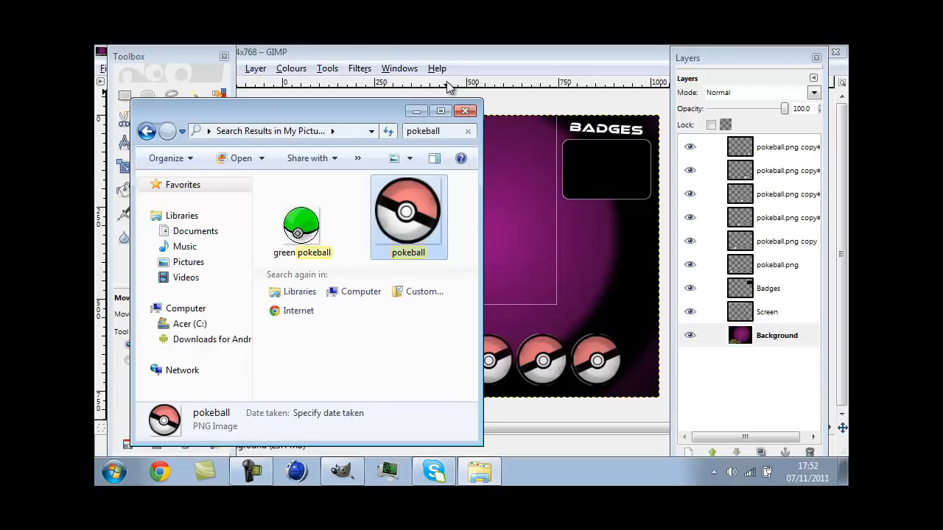
- Add 006.png as a 75%-opacity Charizard layer moved to the right edge under the badge box
click(434, 132)
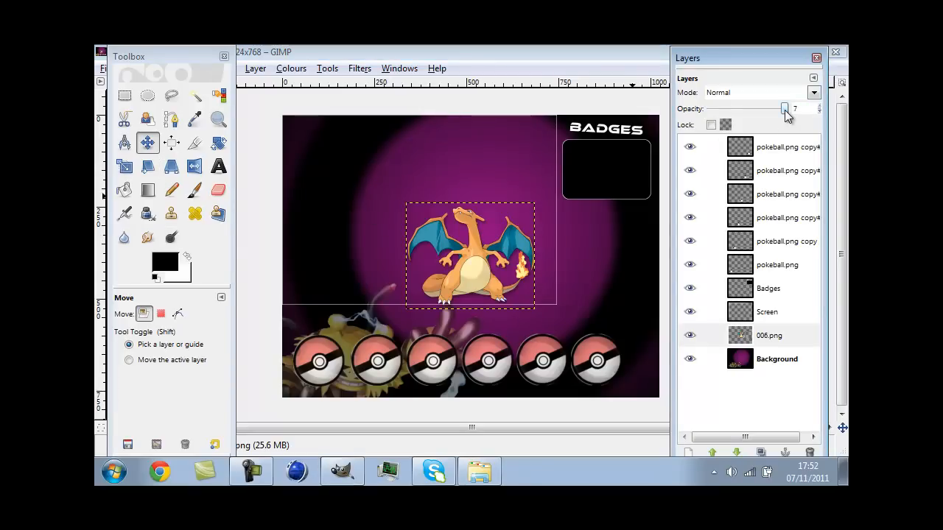
drag(784, 109, 766, 109)
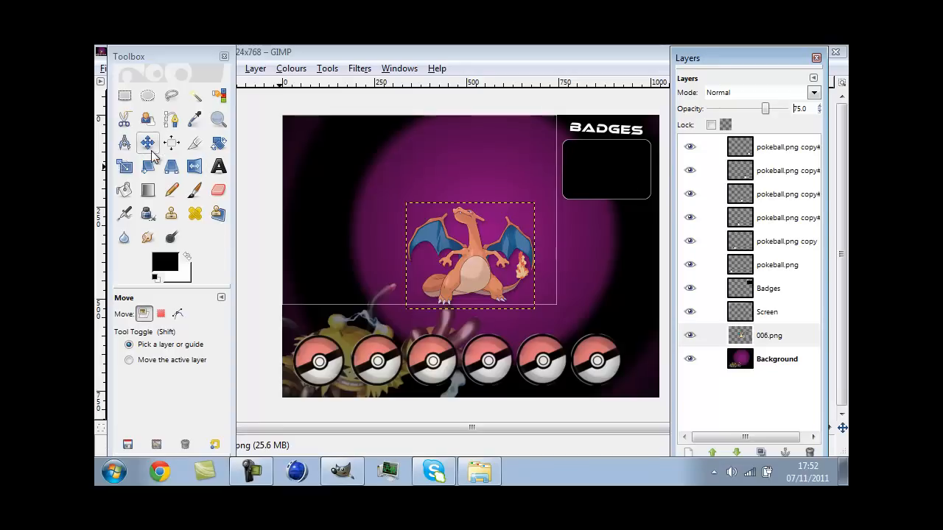
drag(471, 254, 603, 287)
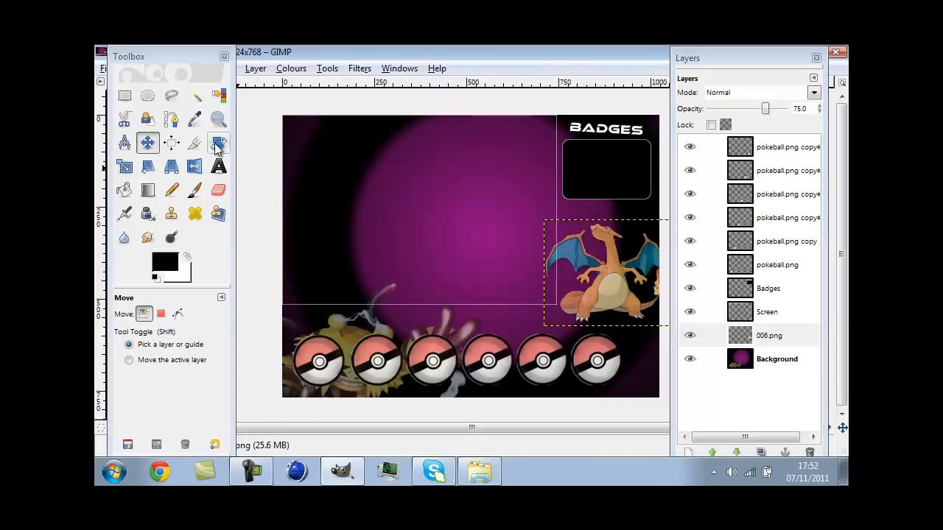
- Rotate Charizard by -19.31 degrees, settle it at the right edge and make Background active
click(219, 143)
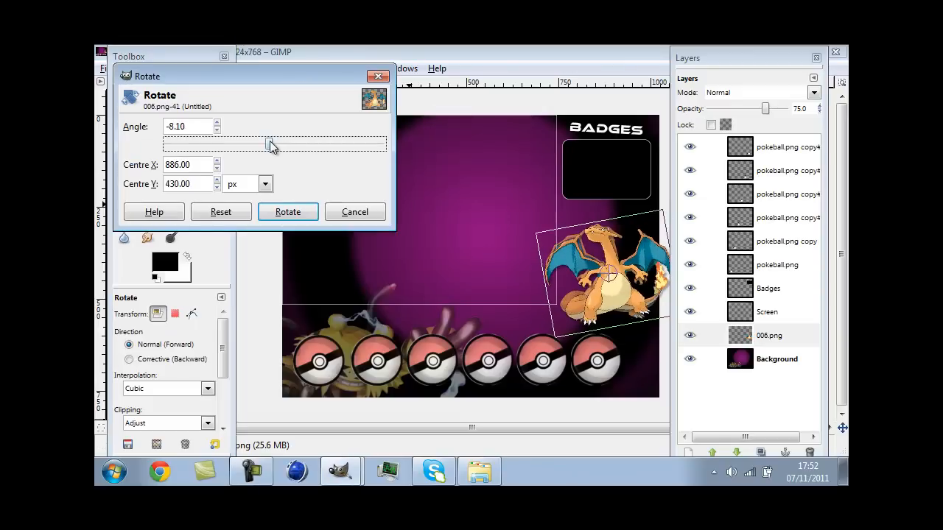
drag(271, 144, 263, 144)
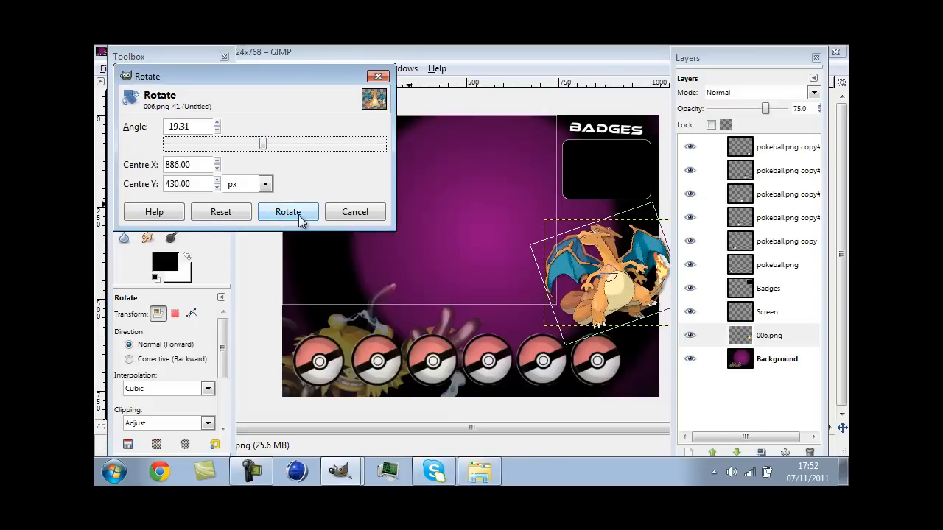
click(288, 212)
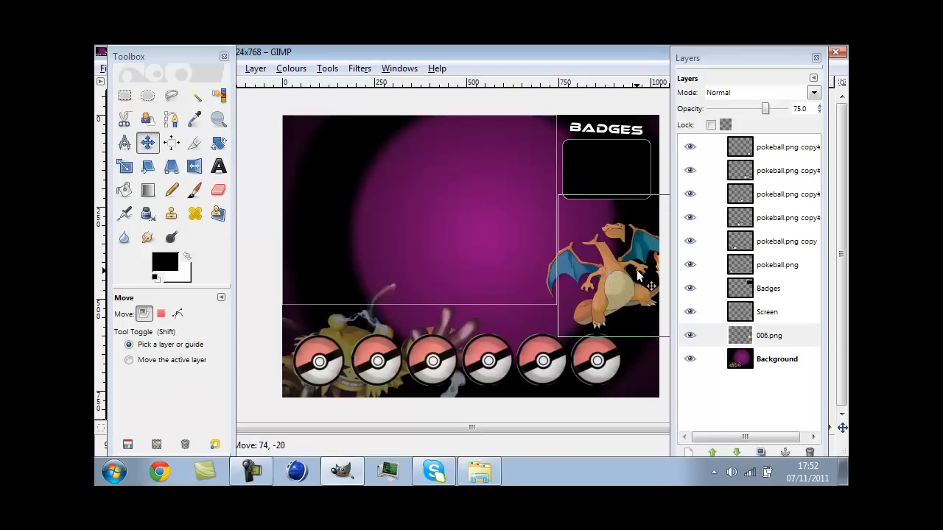
drag(637, 276, 630, 280)
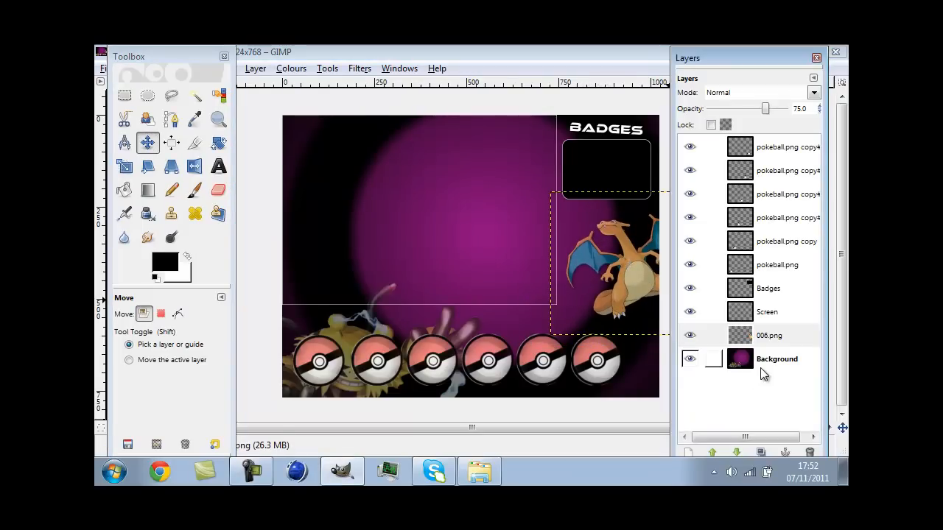
click(777, 359)
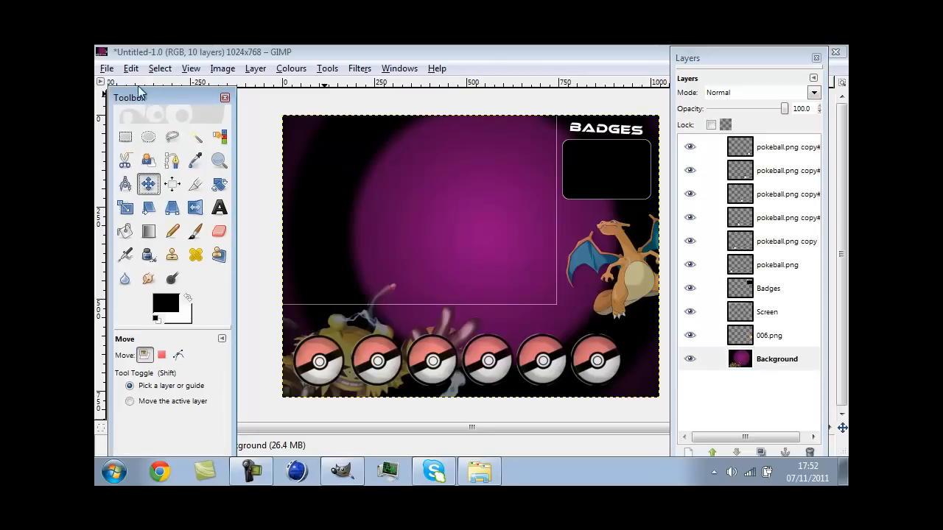
- Save the layout as test.png in the Pictures folder via Save As
click(107, 68)
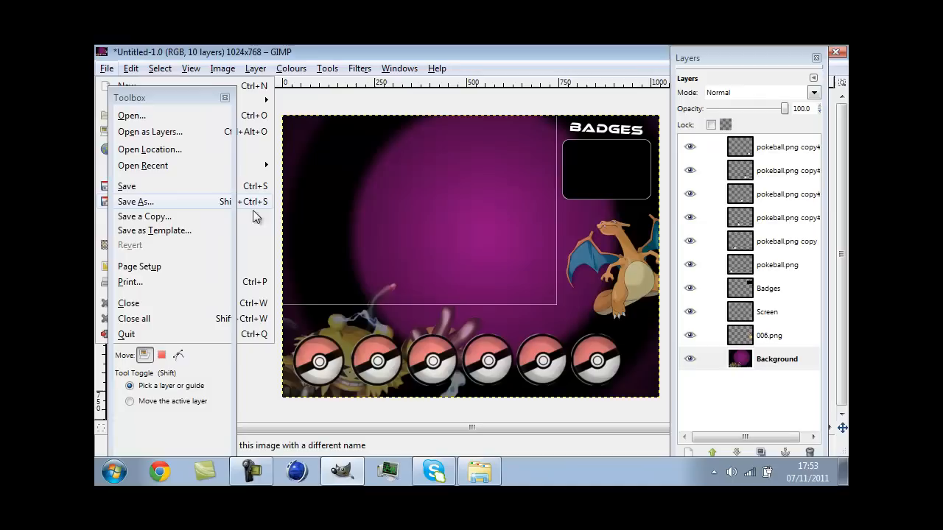
click(136, 201)
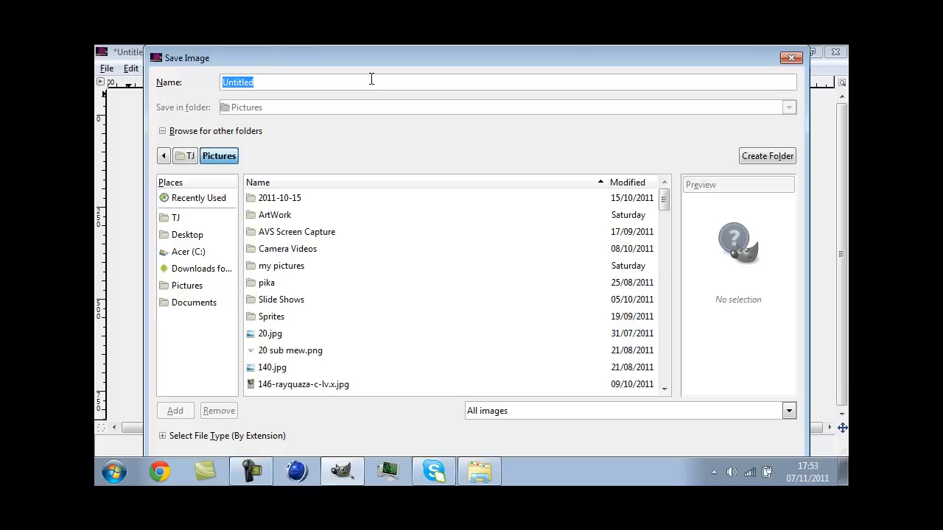
text(test)
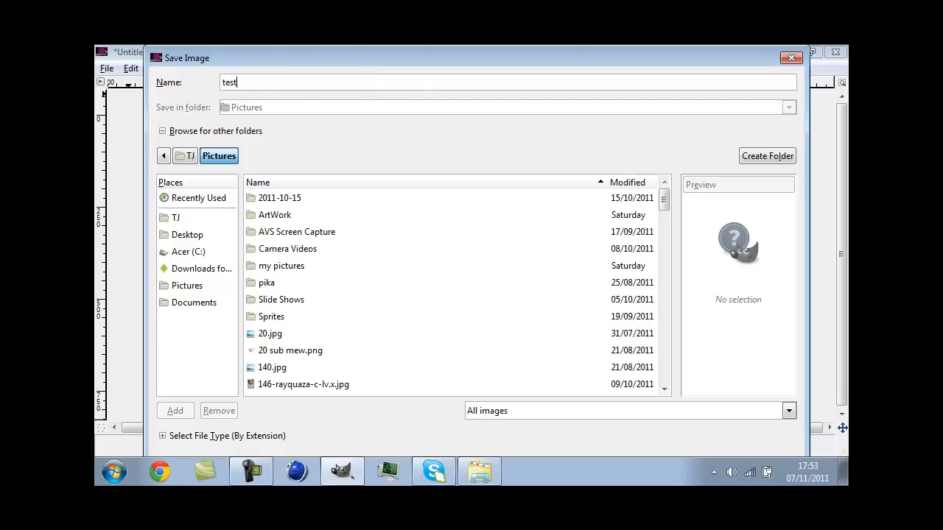
text(.pn)
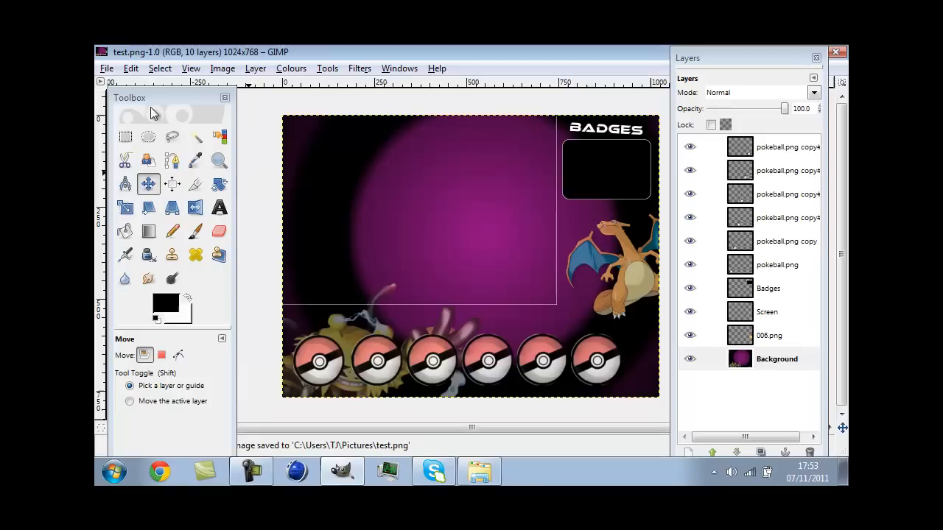
- Save the layered layout as test.xcf via Save As
click(106, 68)
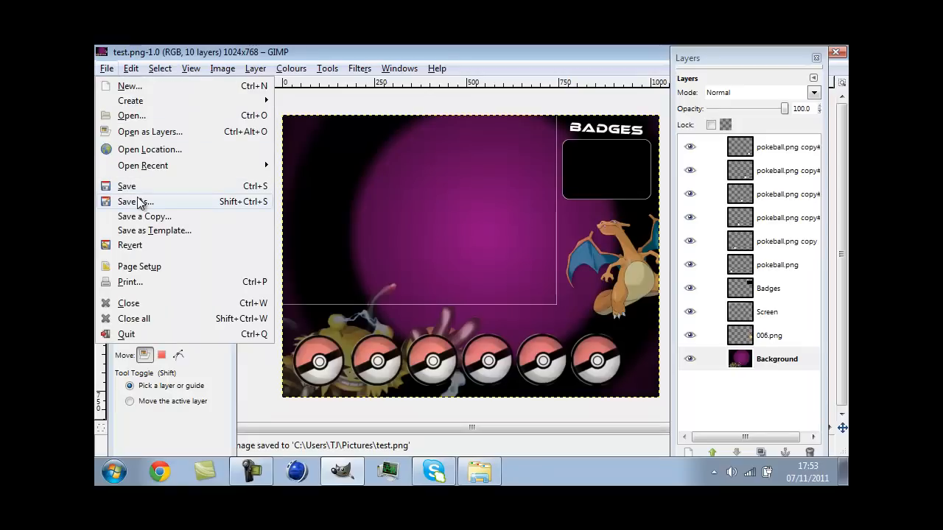
click(134, 201)
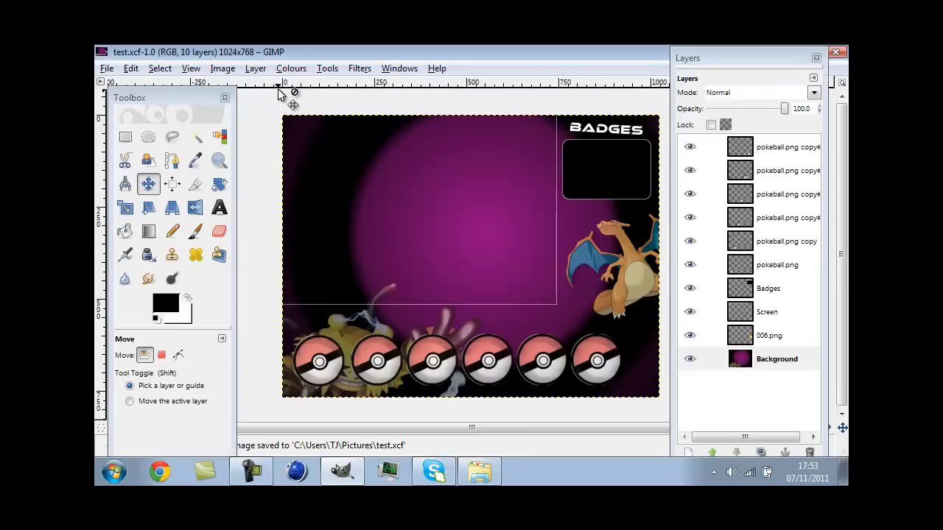
mouse_move(258, 153)
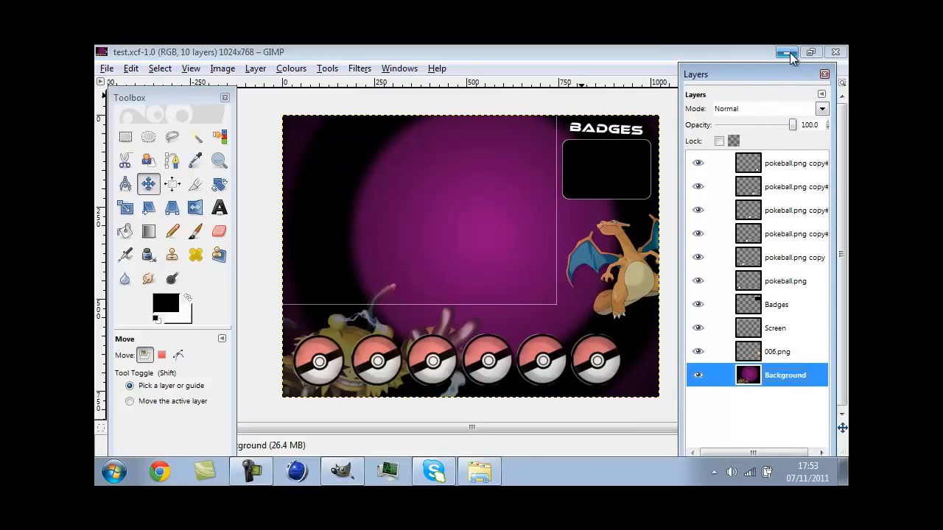
mouse_move(787, 53)
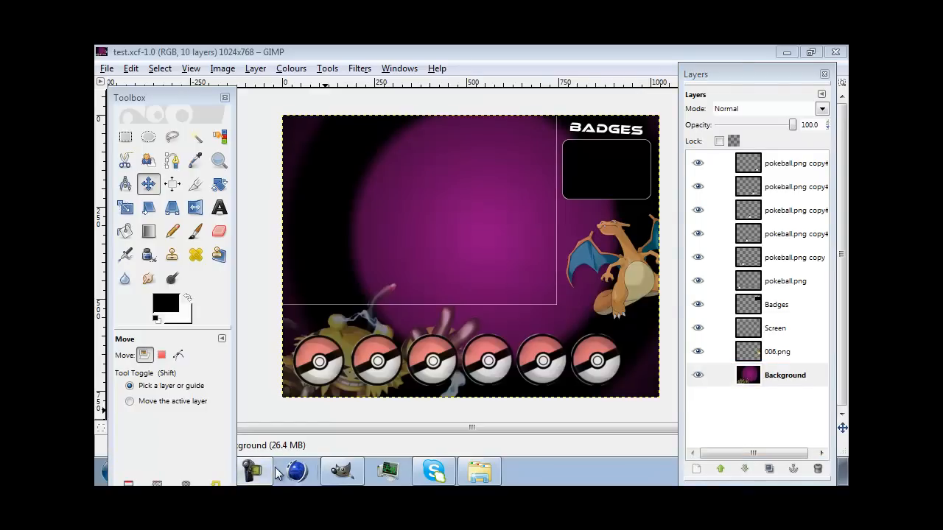
mouse_move(594, 470)
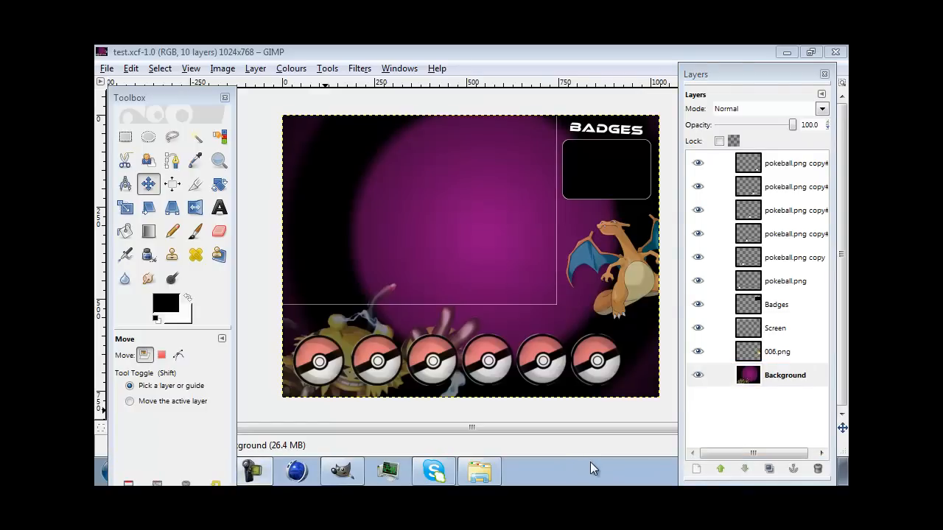